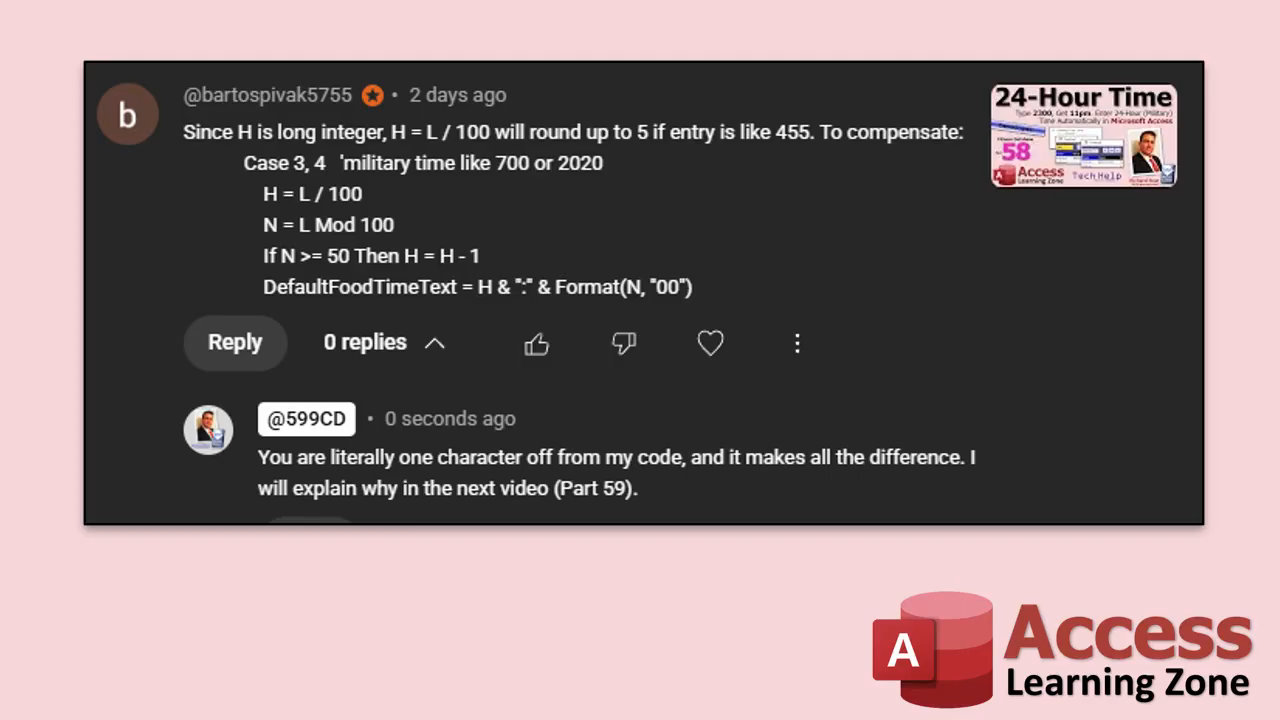
mouse_move(820, 144)
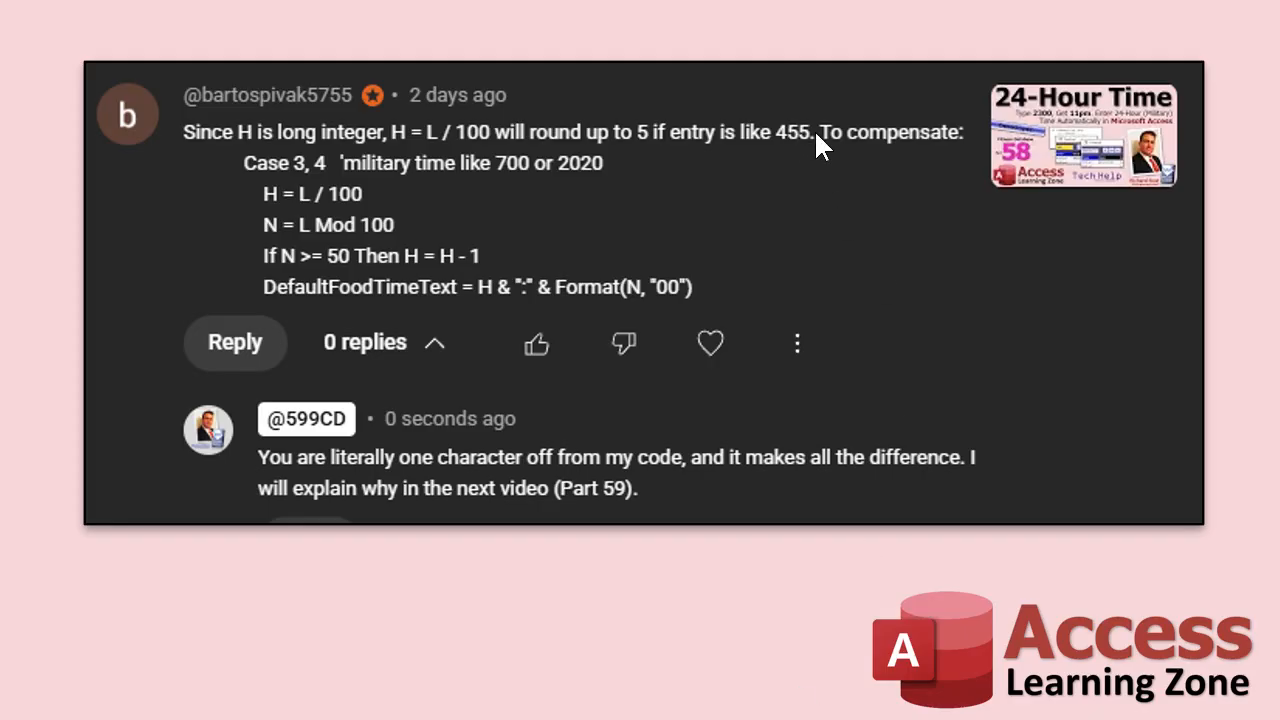
mouse_move(778, 208)
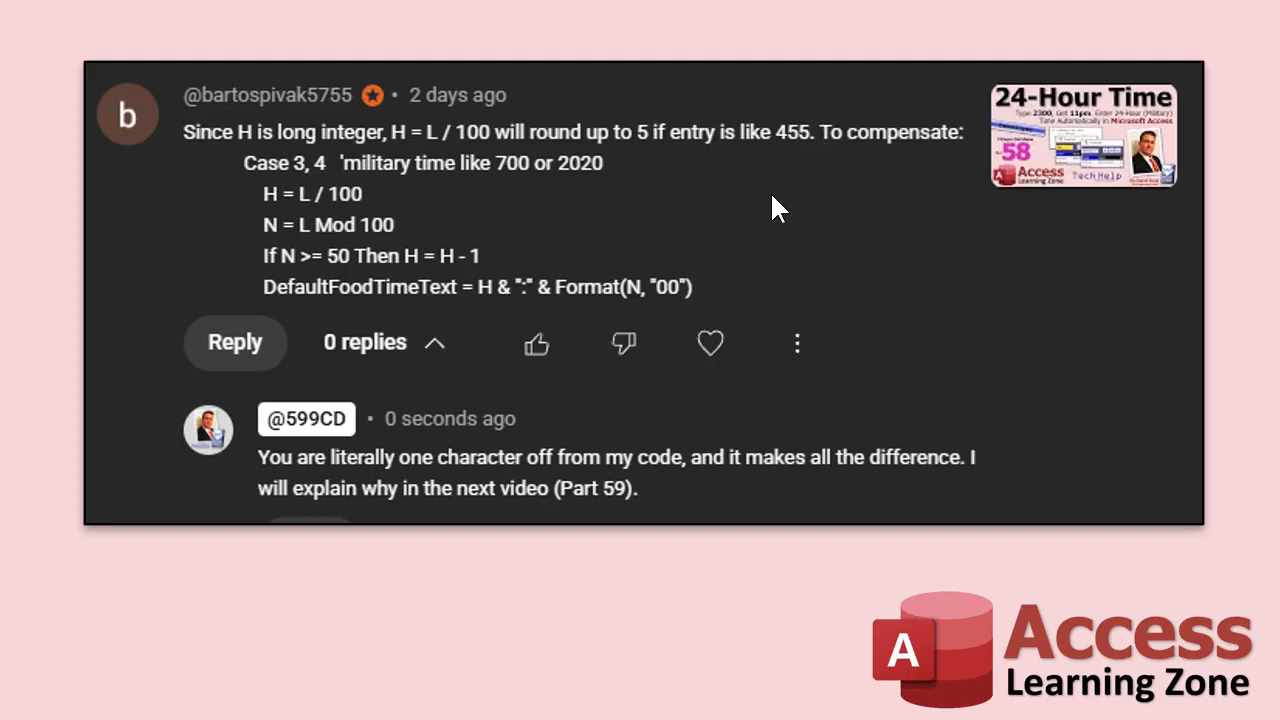
mouse_move(784, 140)
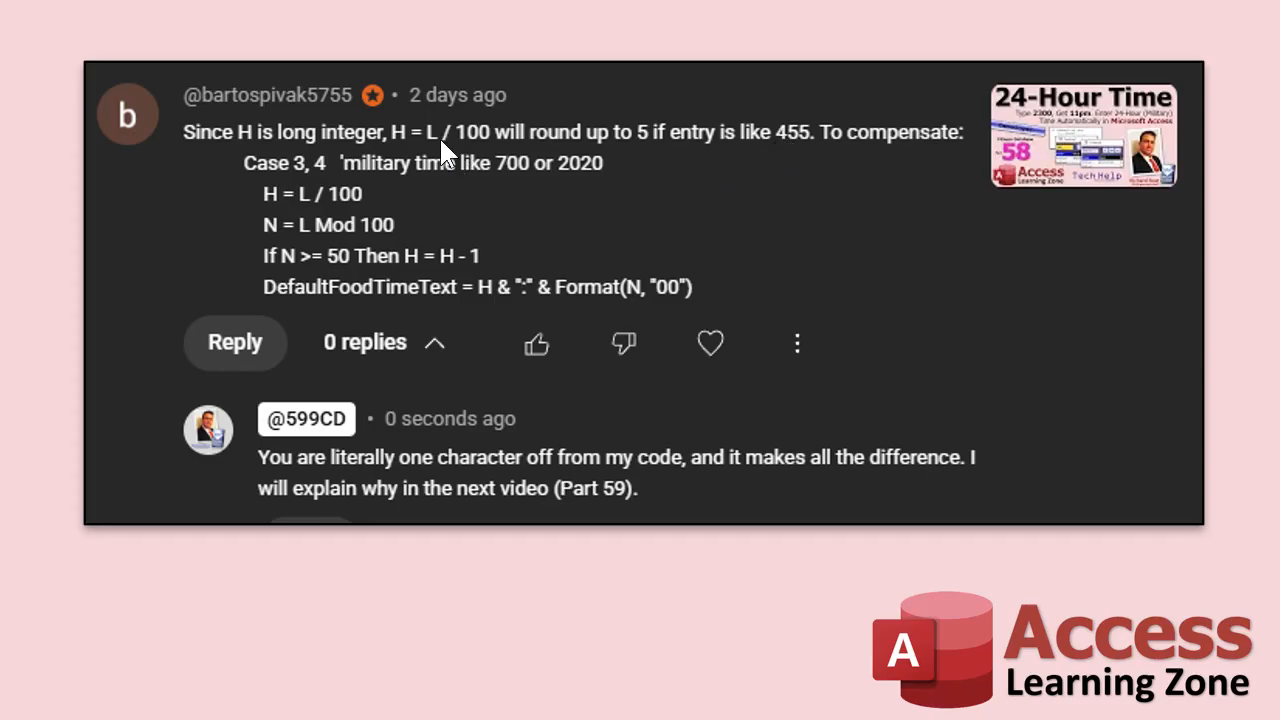
mouse_move(344, 150)
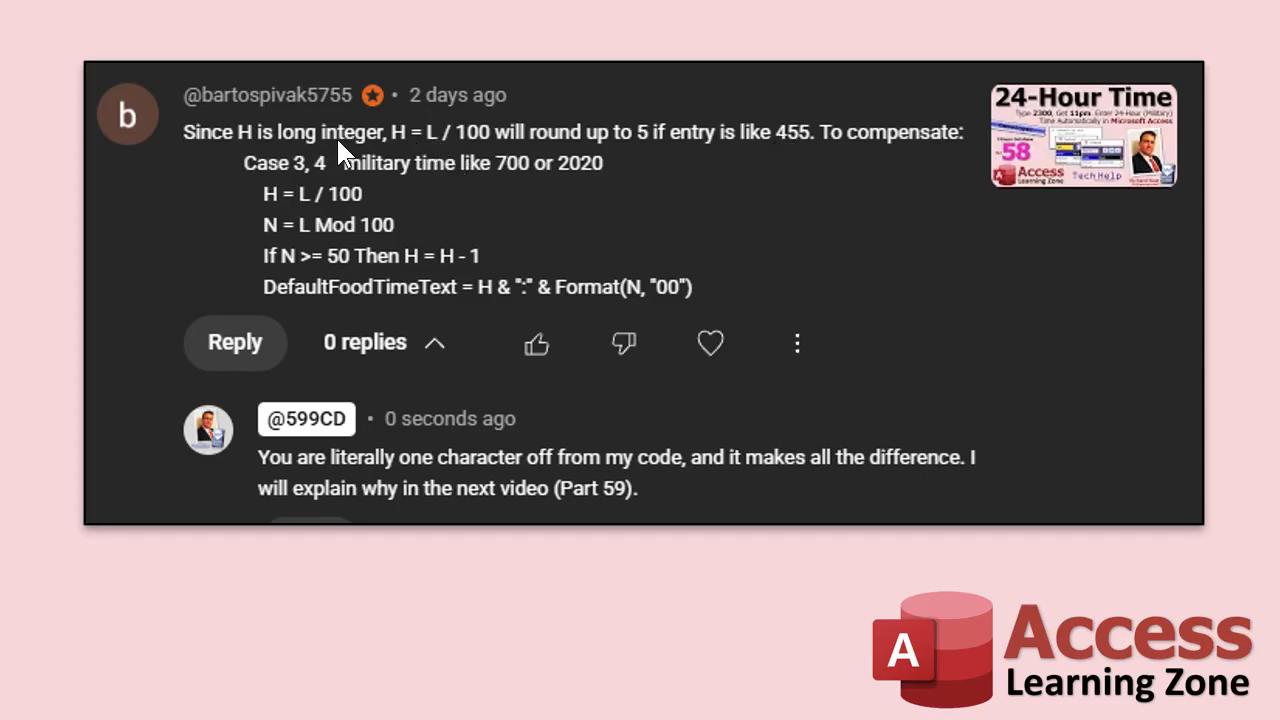
mouse_move(450, 148)
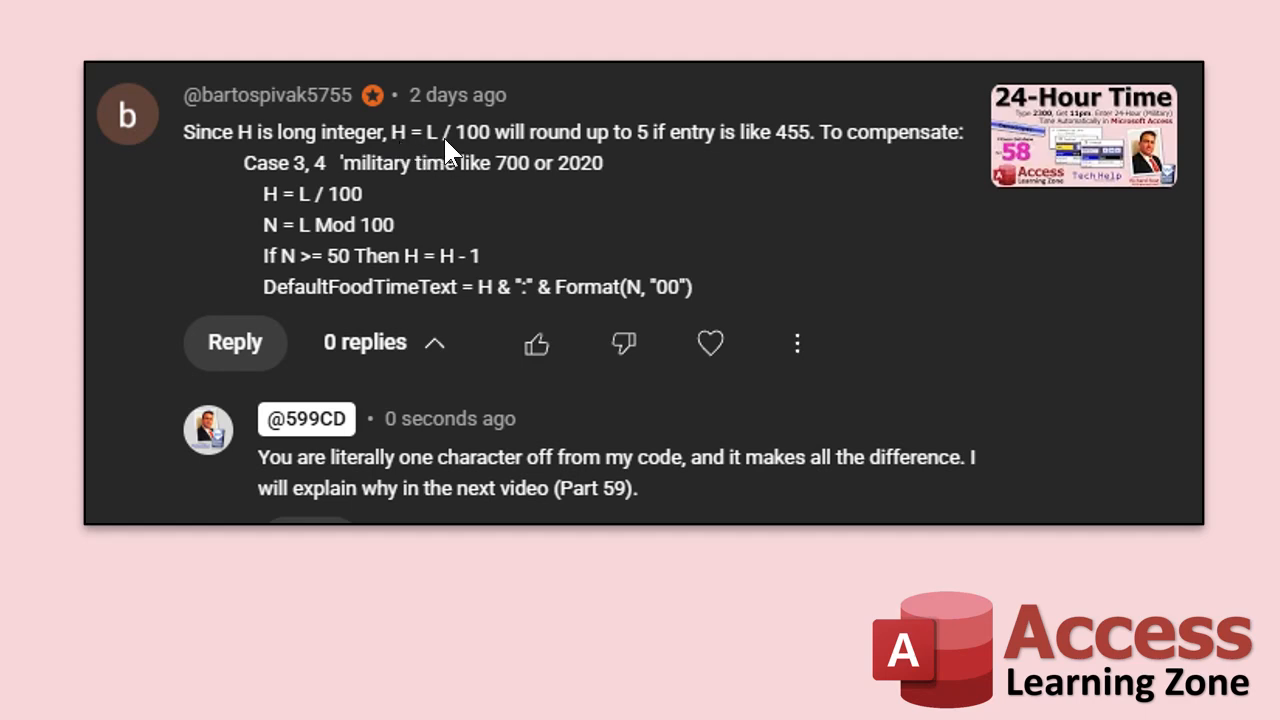
mouse_move(650, 168)
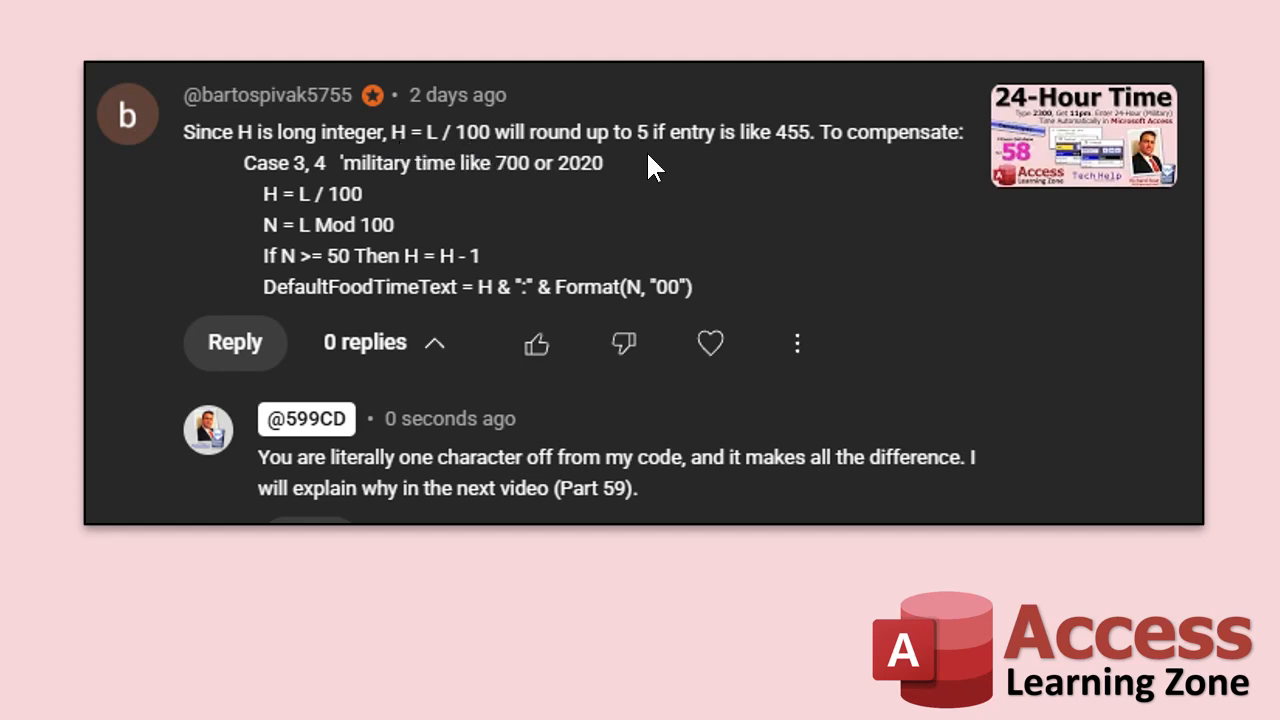
mouse_move(790, 150)
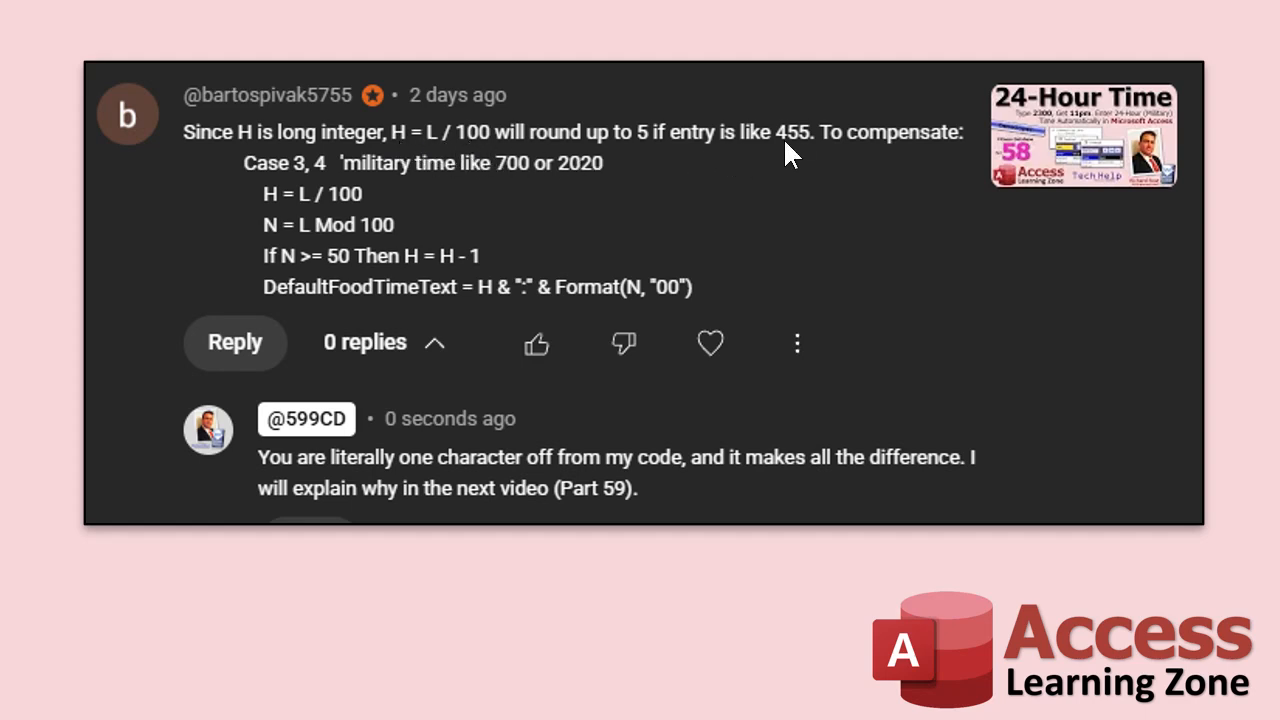
mouse_move(756, 176)
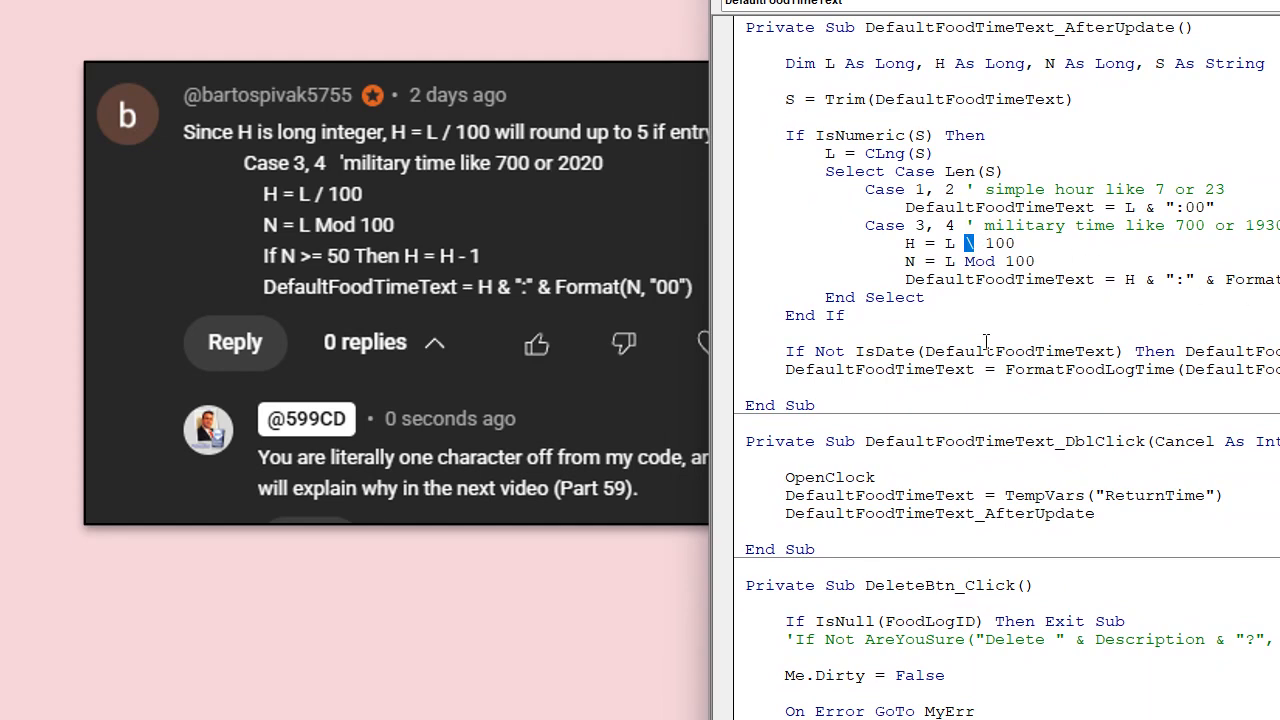
mouse_move(332, 210)
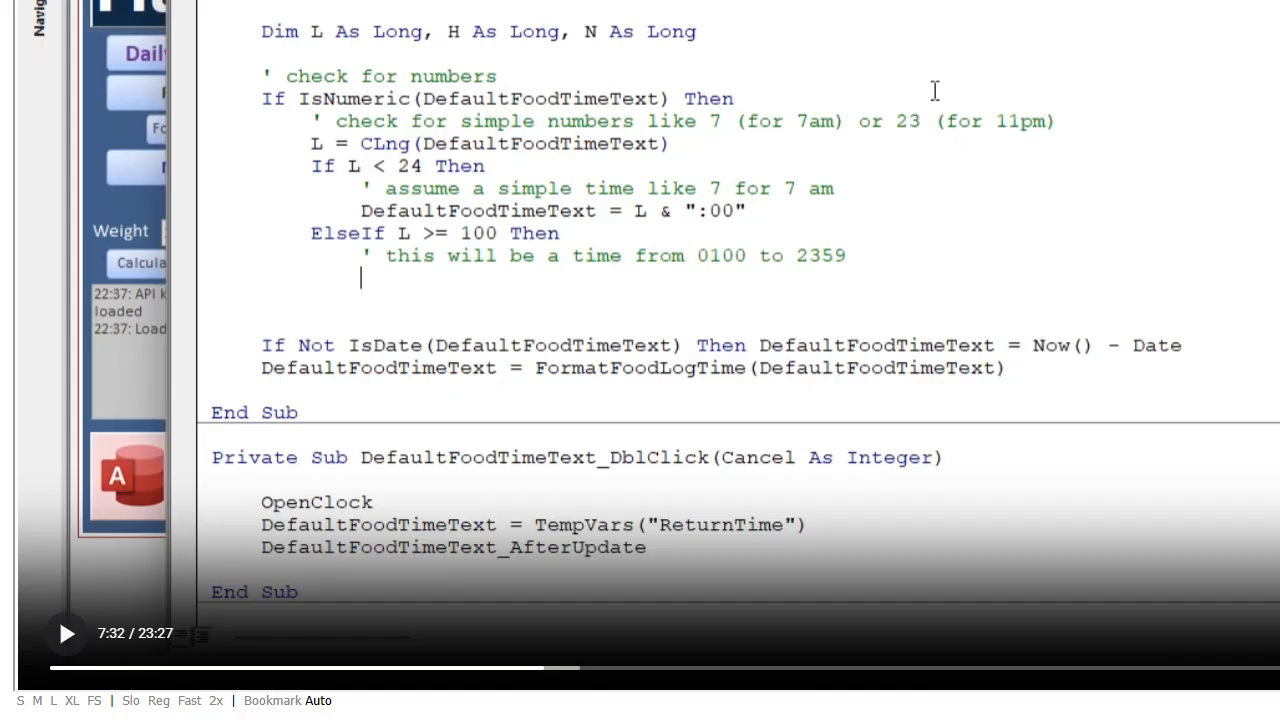
Add H = L \ 100 ' 730 becomes 7 to the 0100–2359 branch, then point out Integer Division on the course page.
click(66, 632)
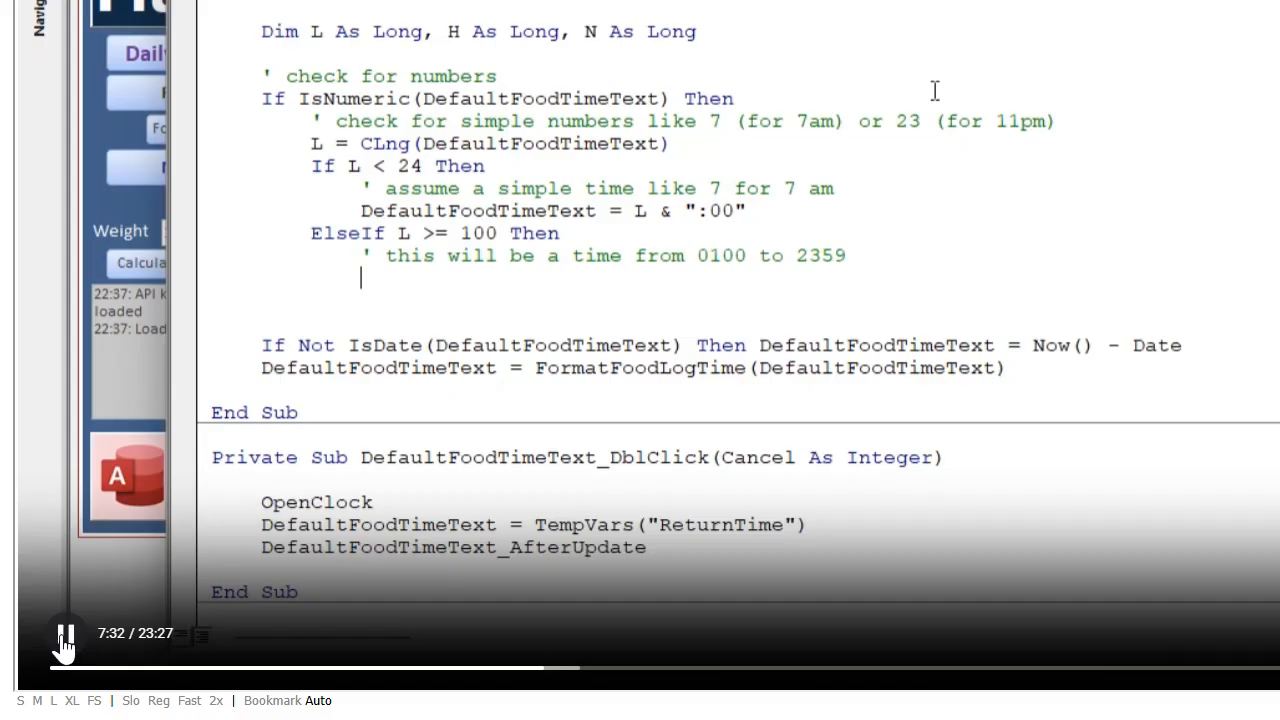
text(H = L \)
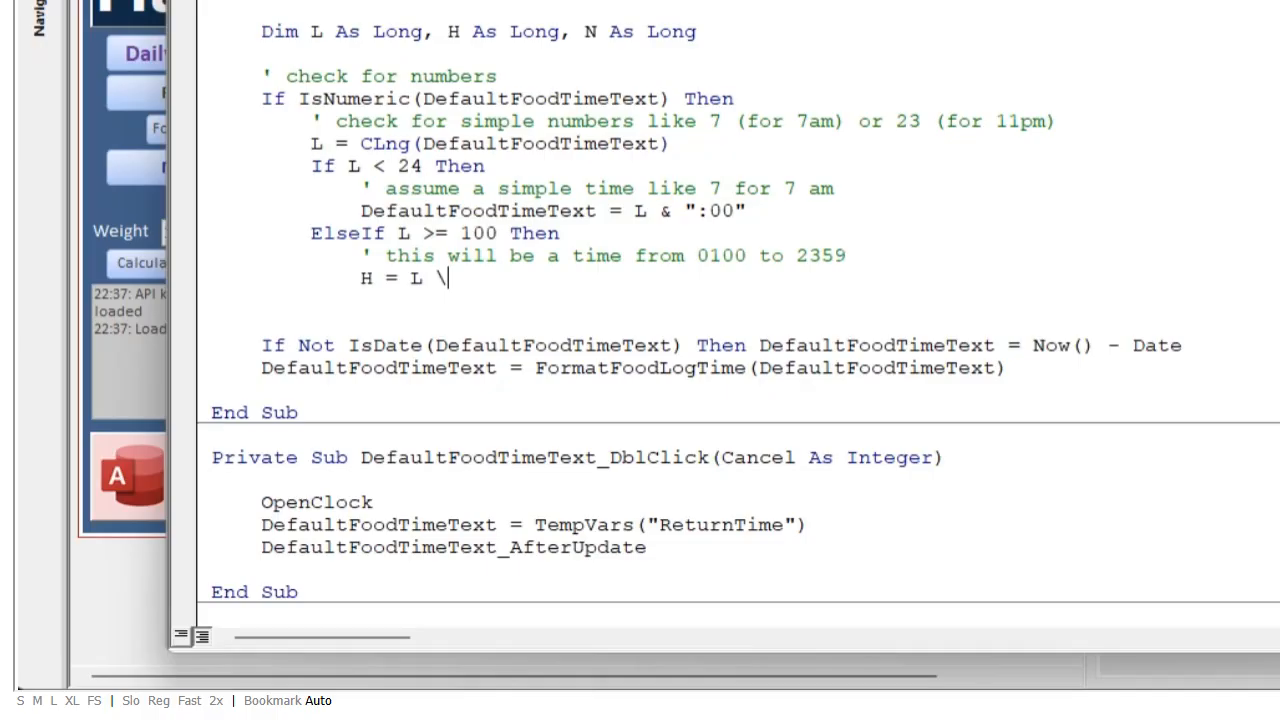
text(.)
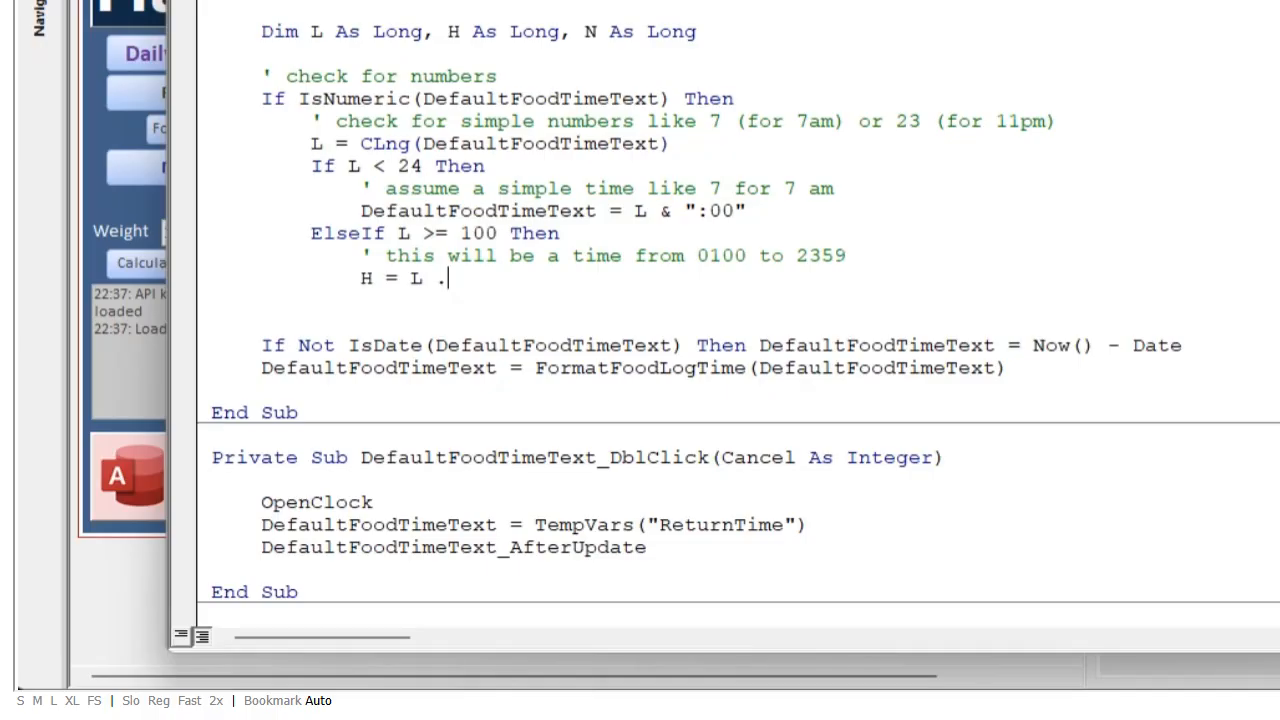
key(Backspace)
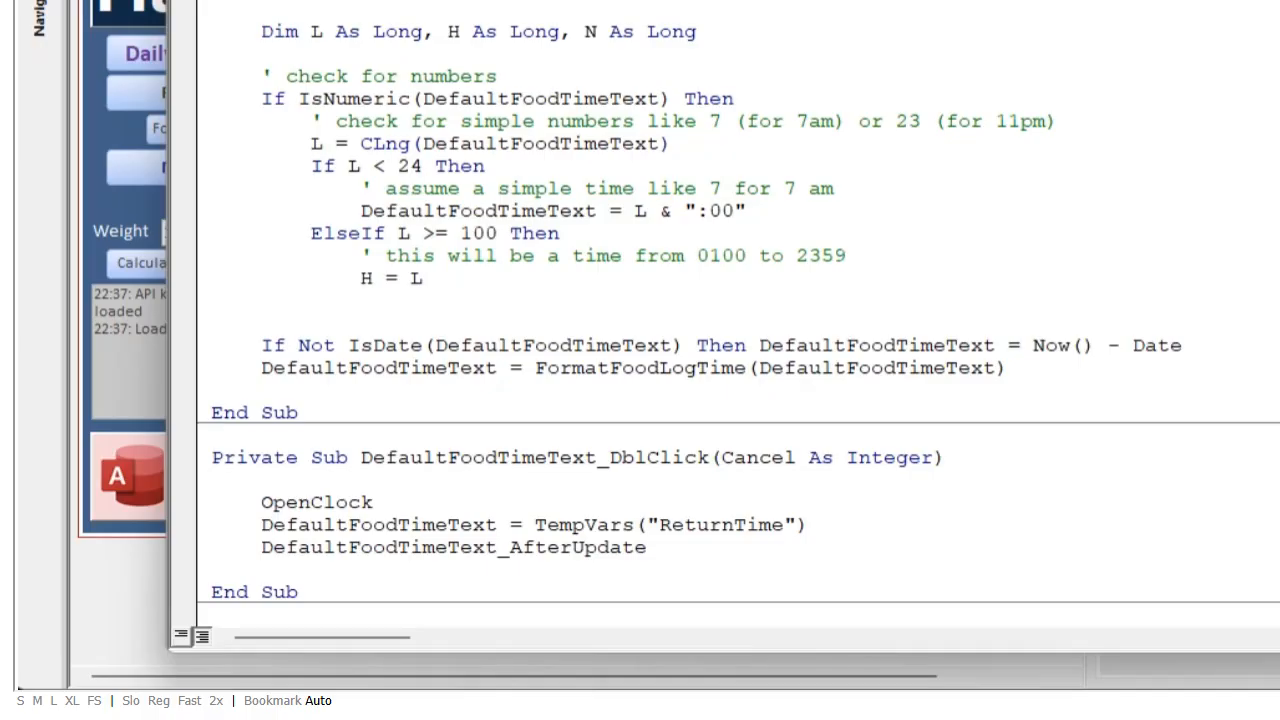
text(\)
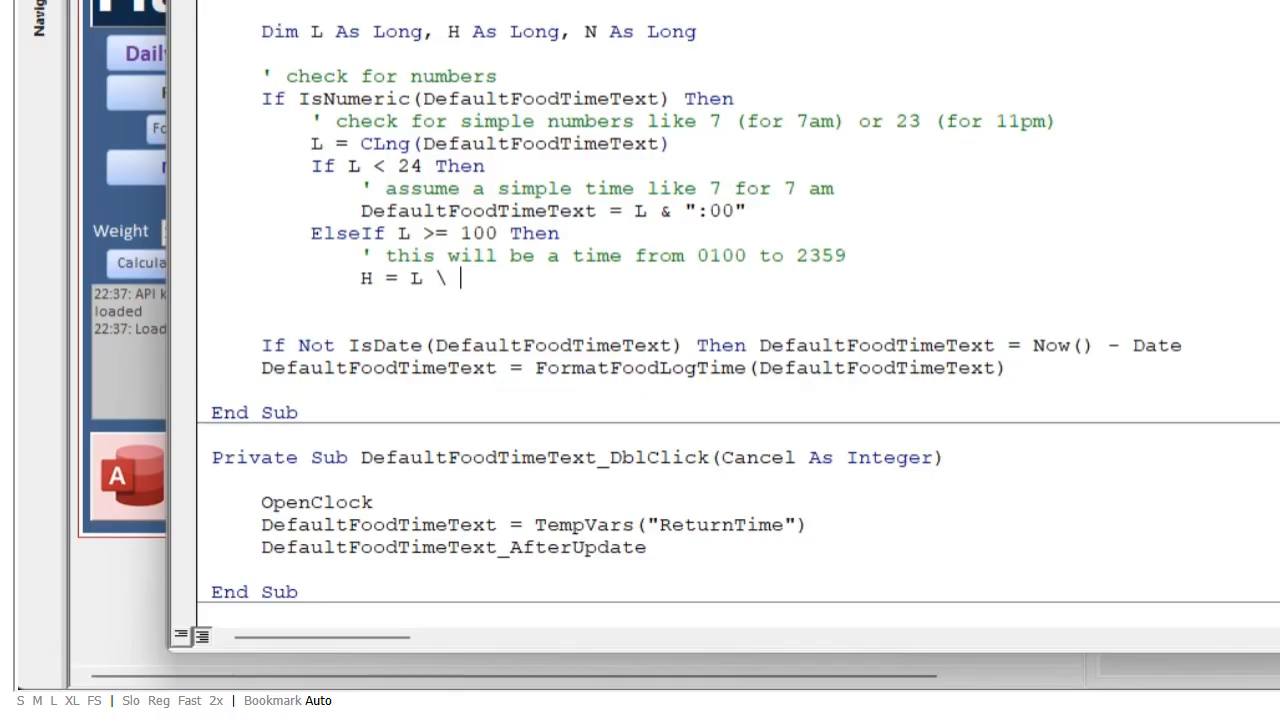
text(100)
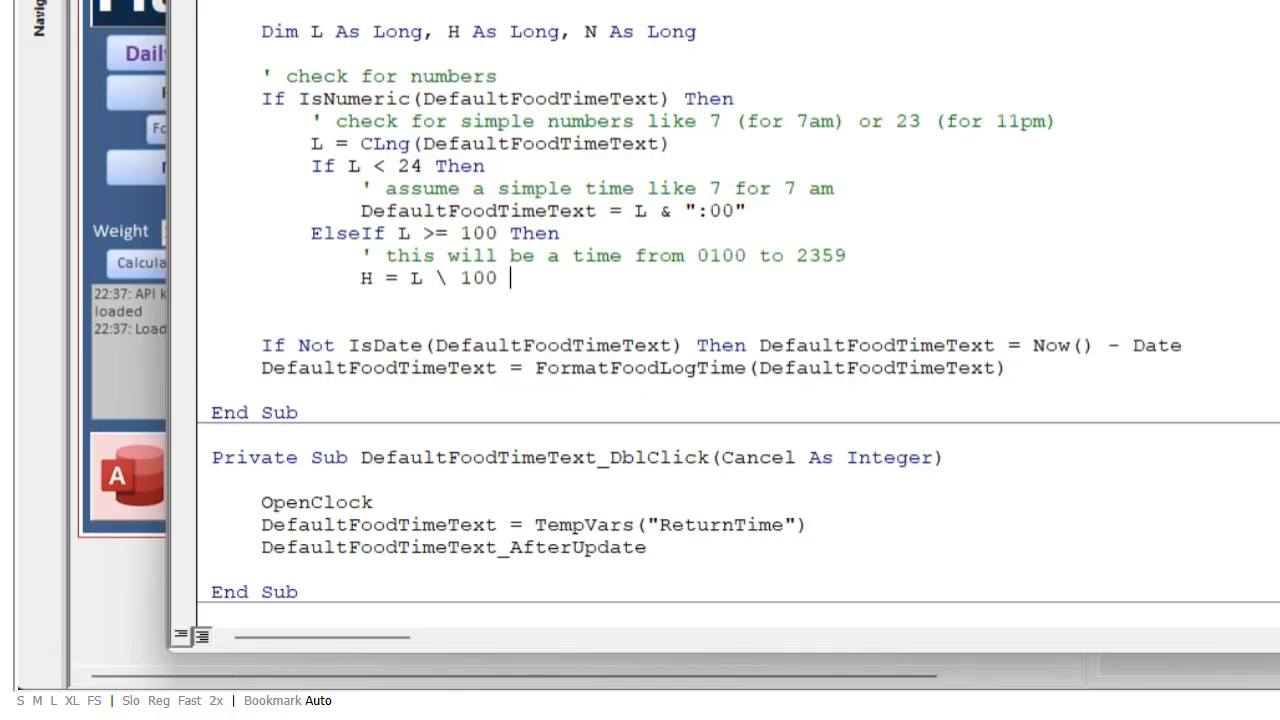
text(' 730)
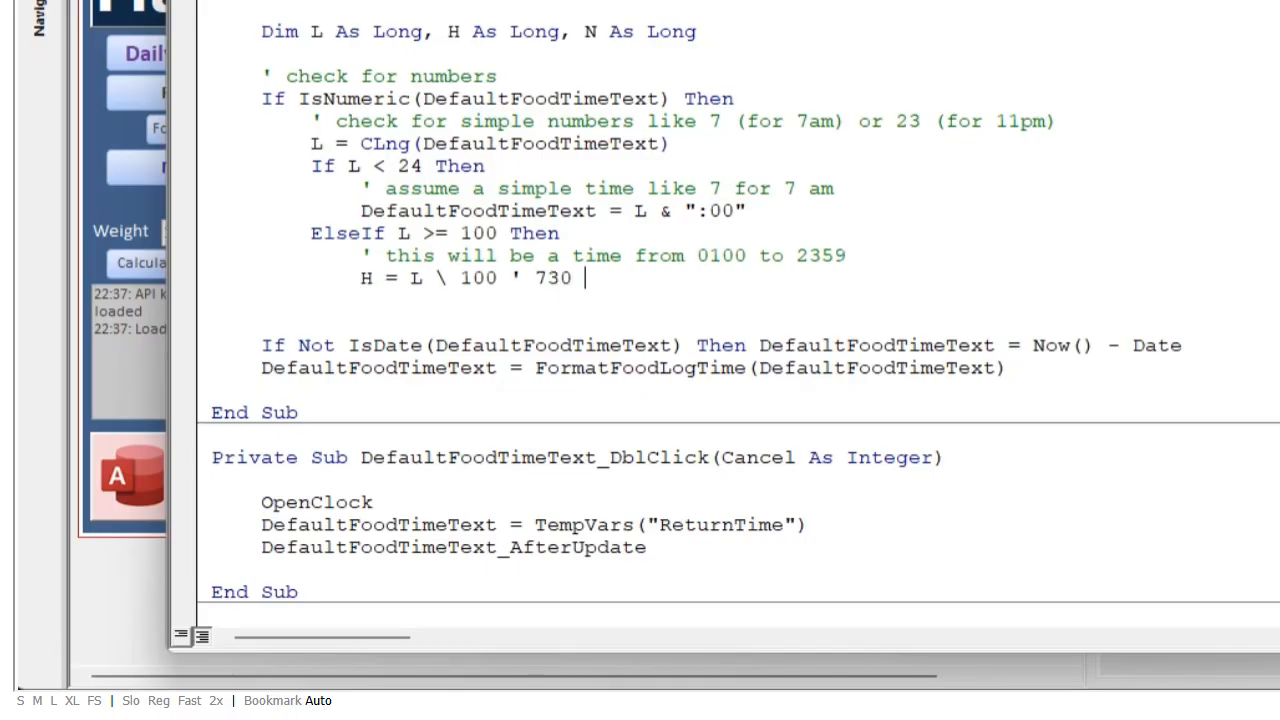
text(becomes 7)
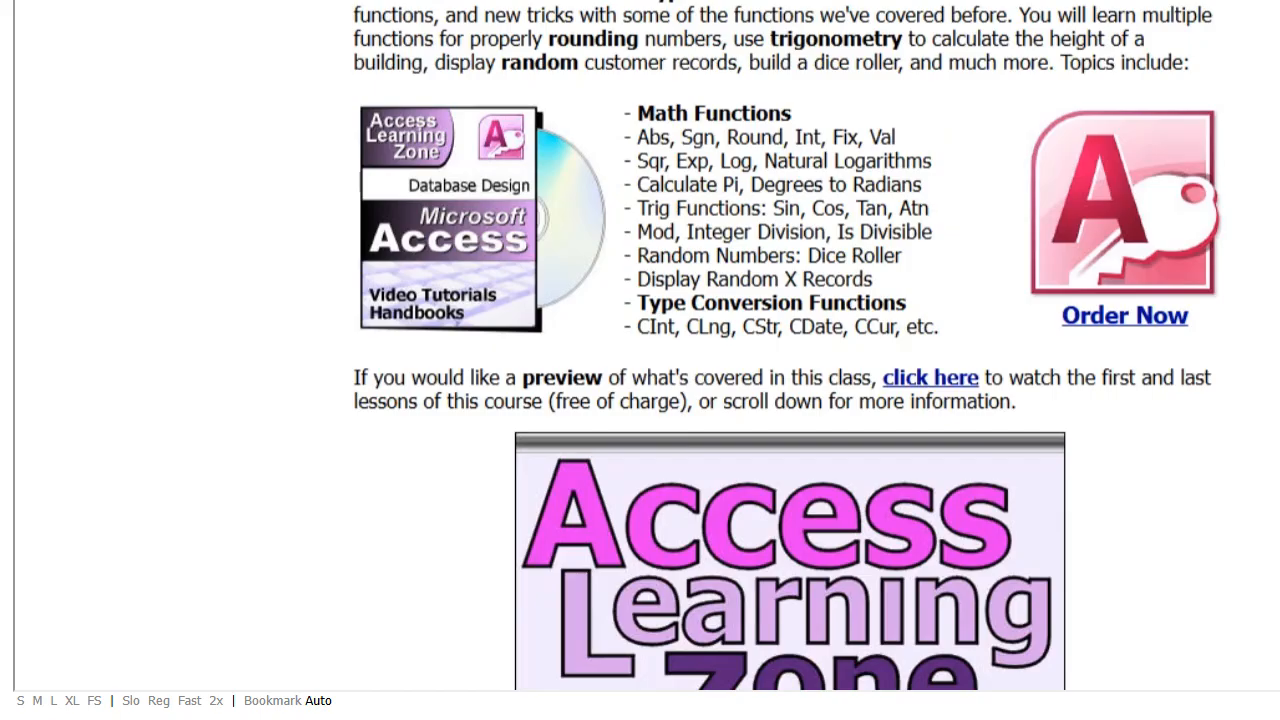
mouse_move(688, 232)
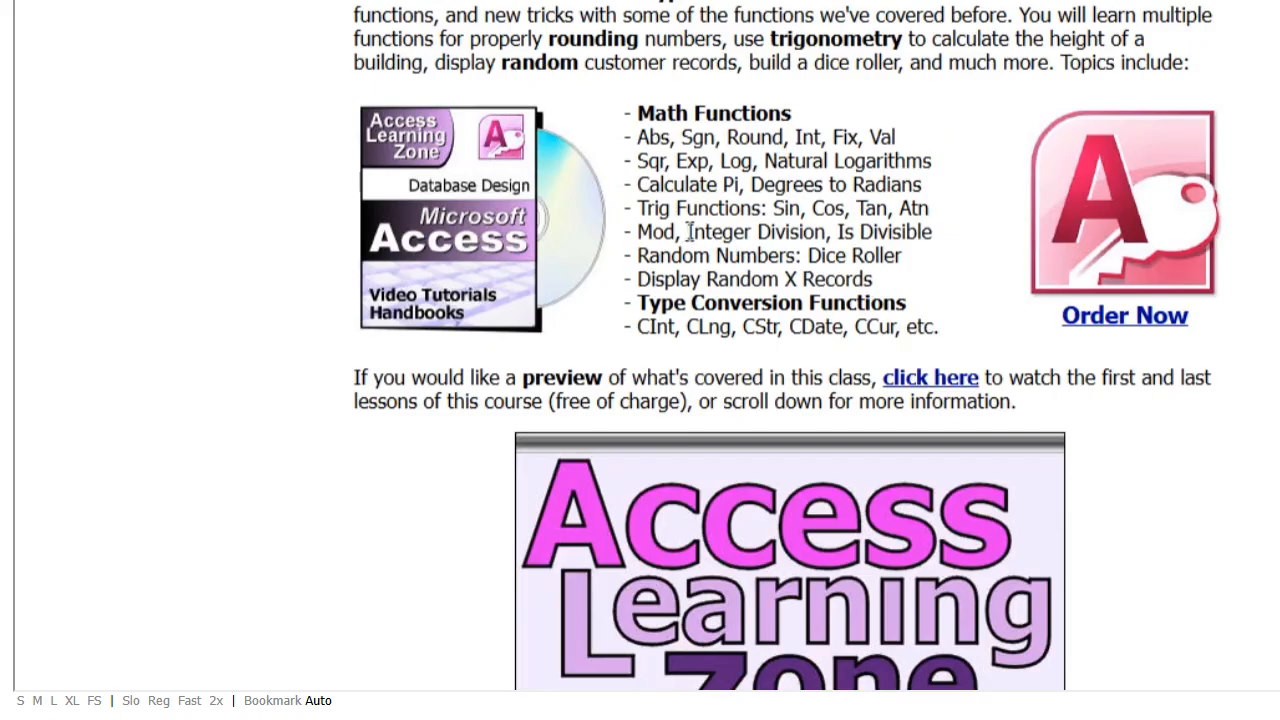
double_click(756, 232)
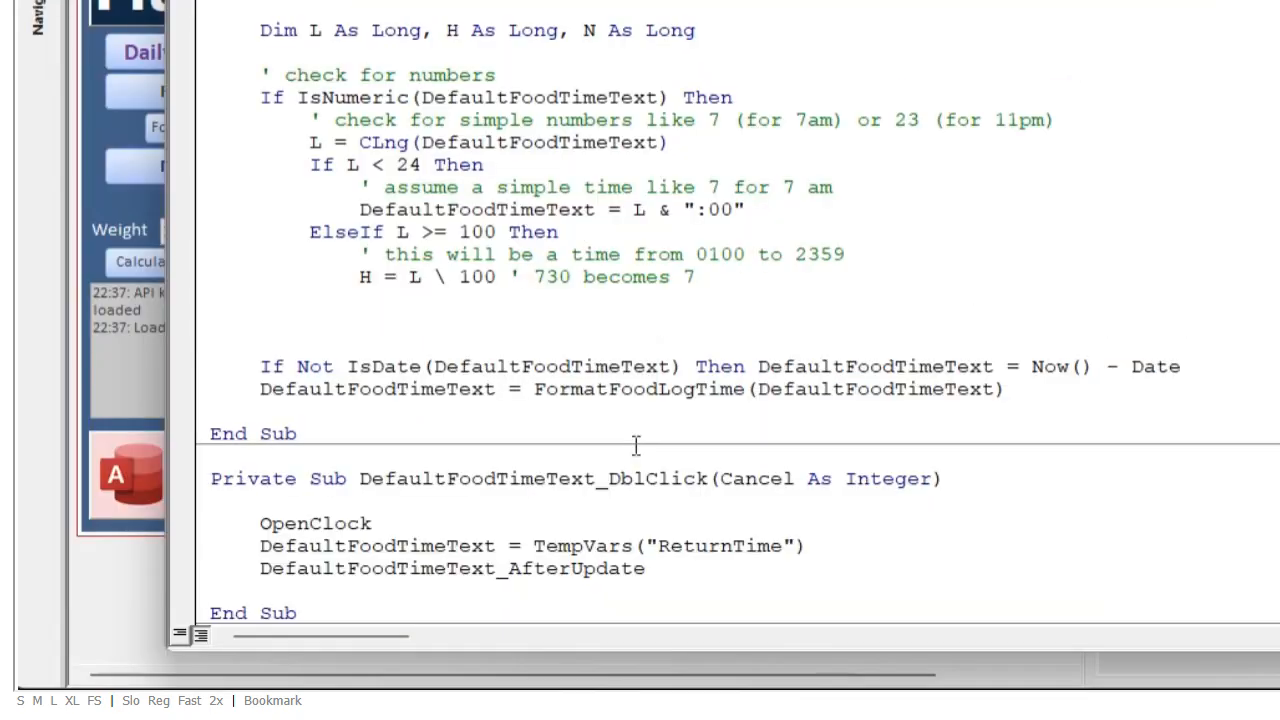
mouse_move(716, 444)
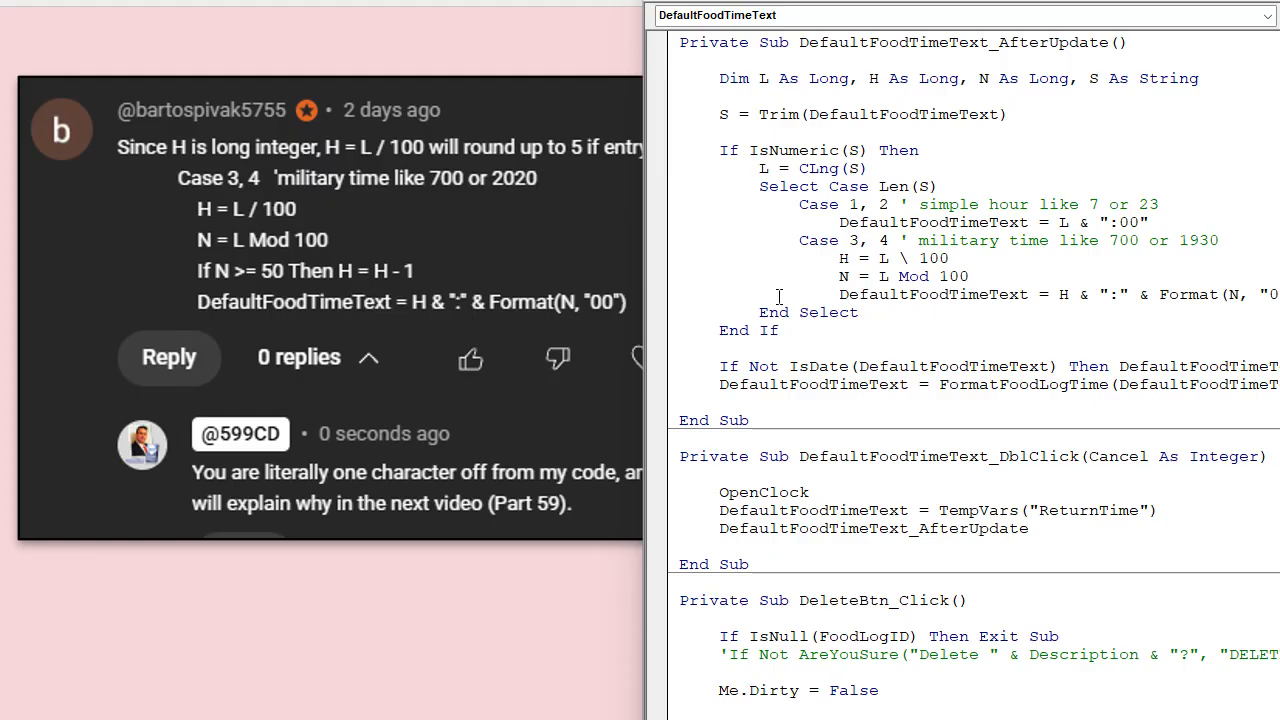
mouse_move(252, 236)
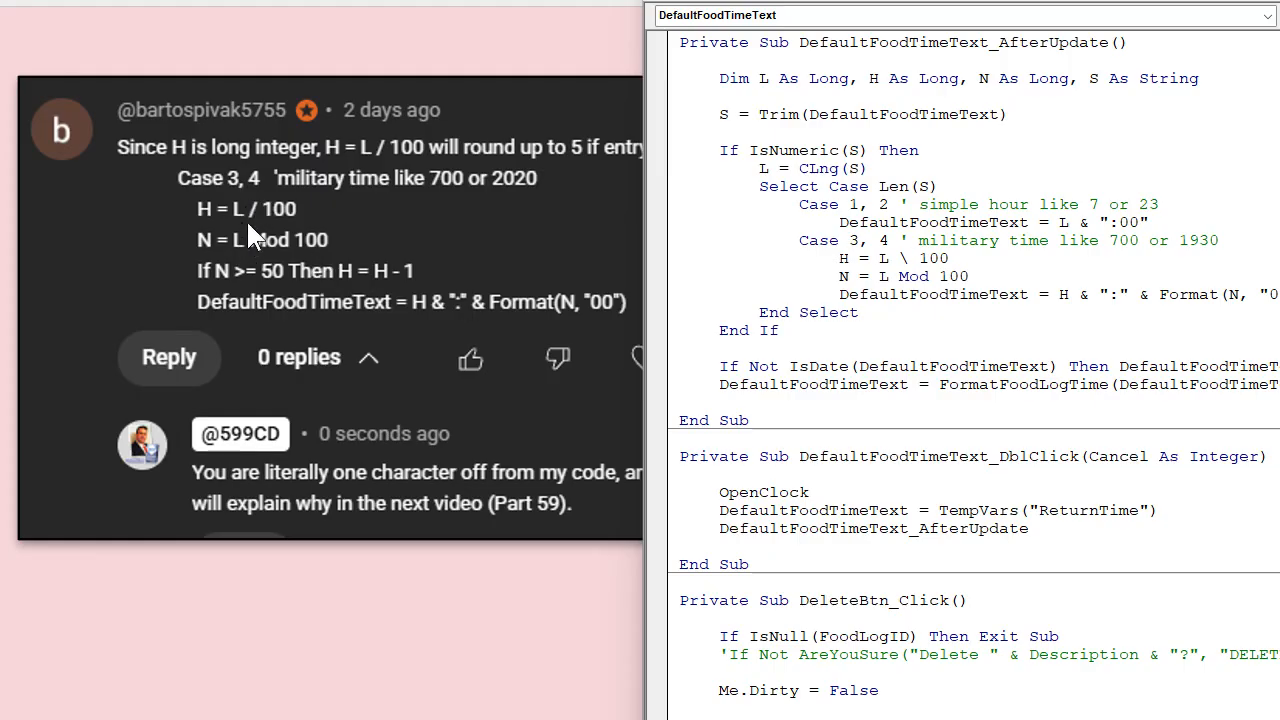
mouse_move(436, 236)
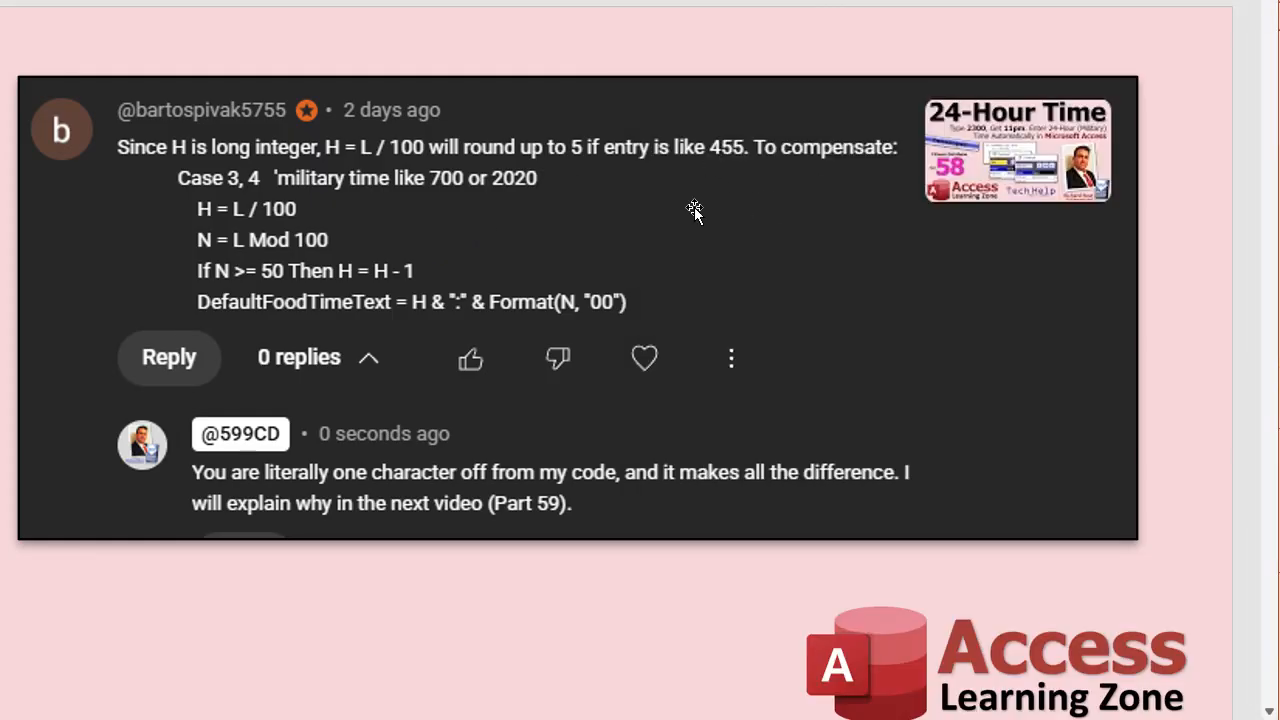
mouse_move(732, 234)
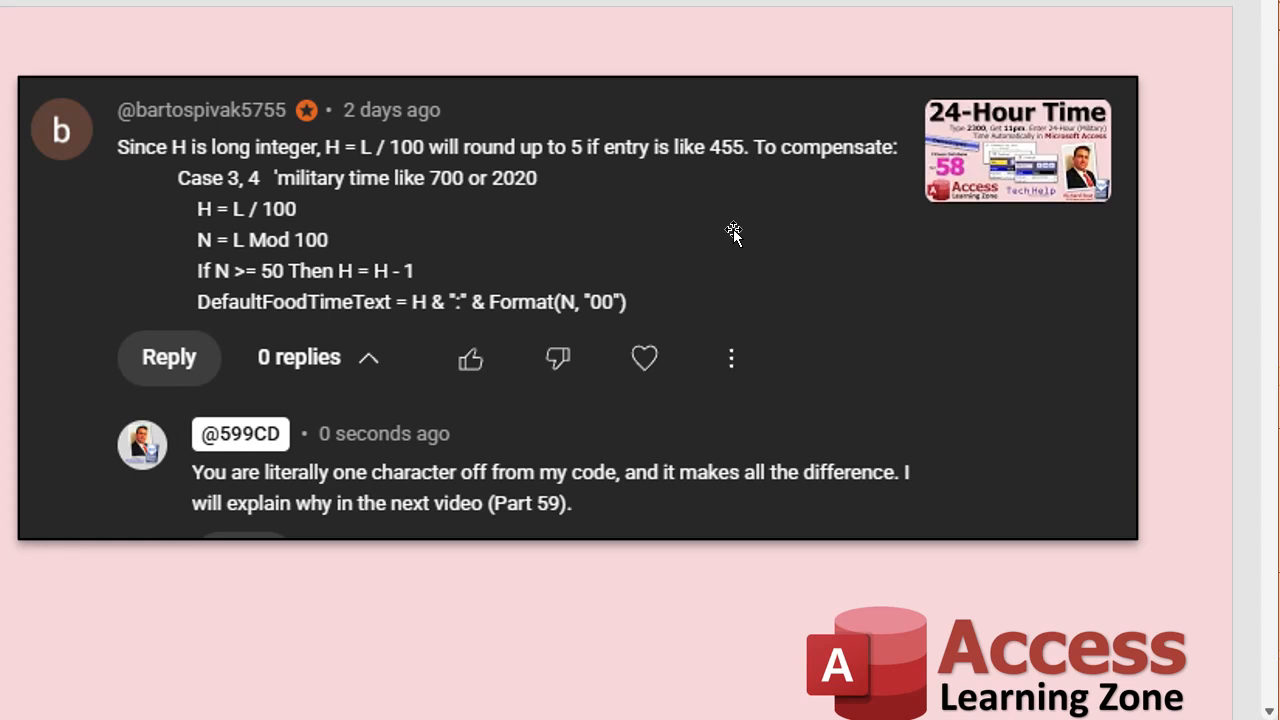
mouse_move(728, 238)
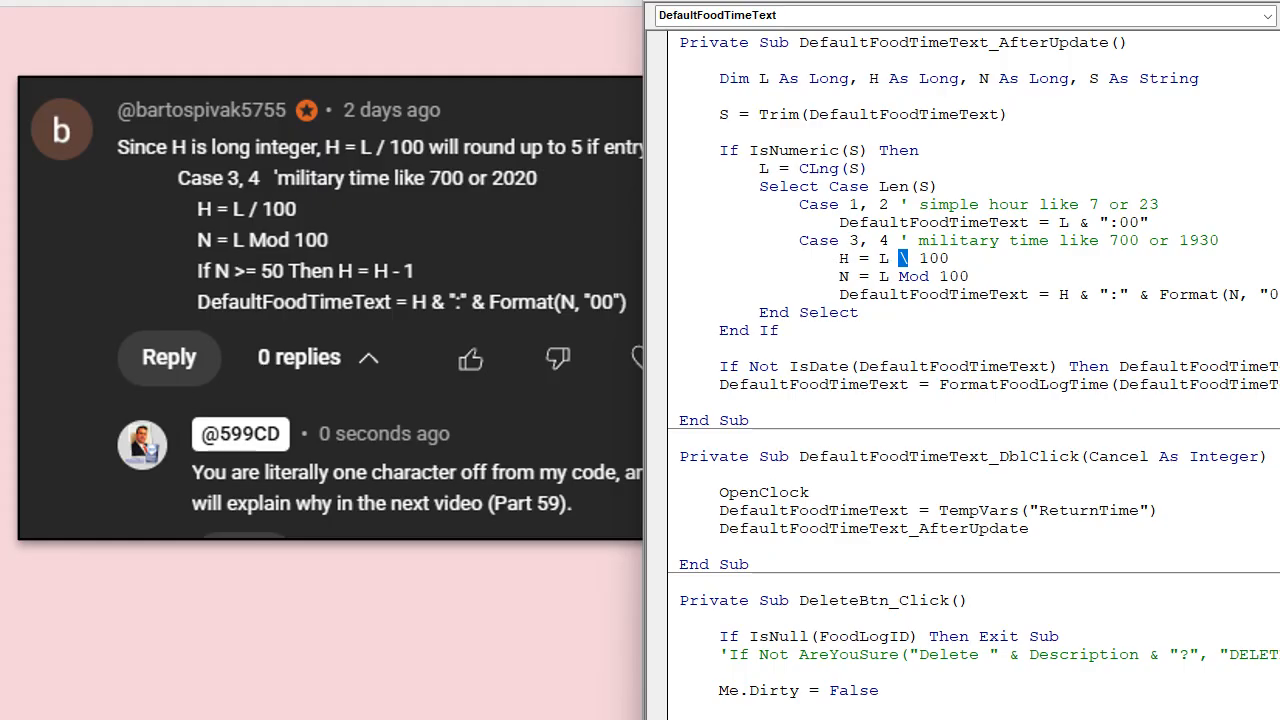
double_click(912, 276)
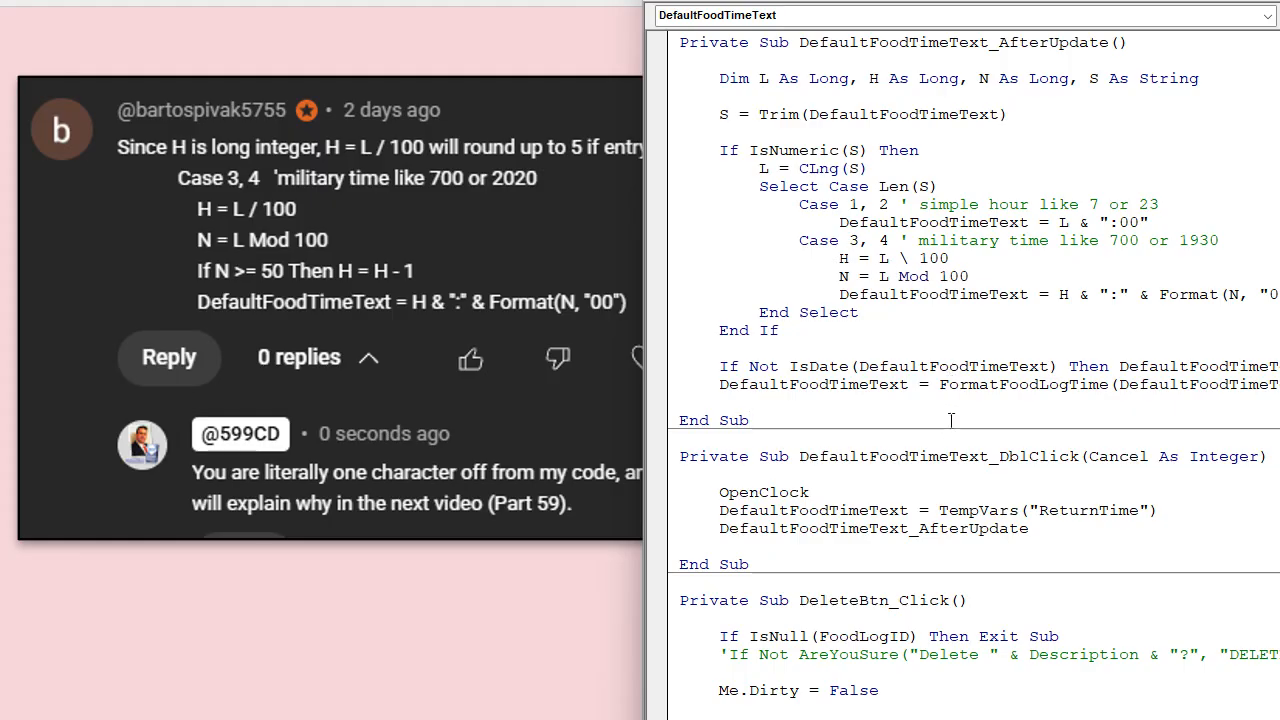
double_click(900, 258)
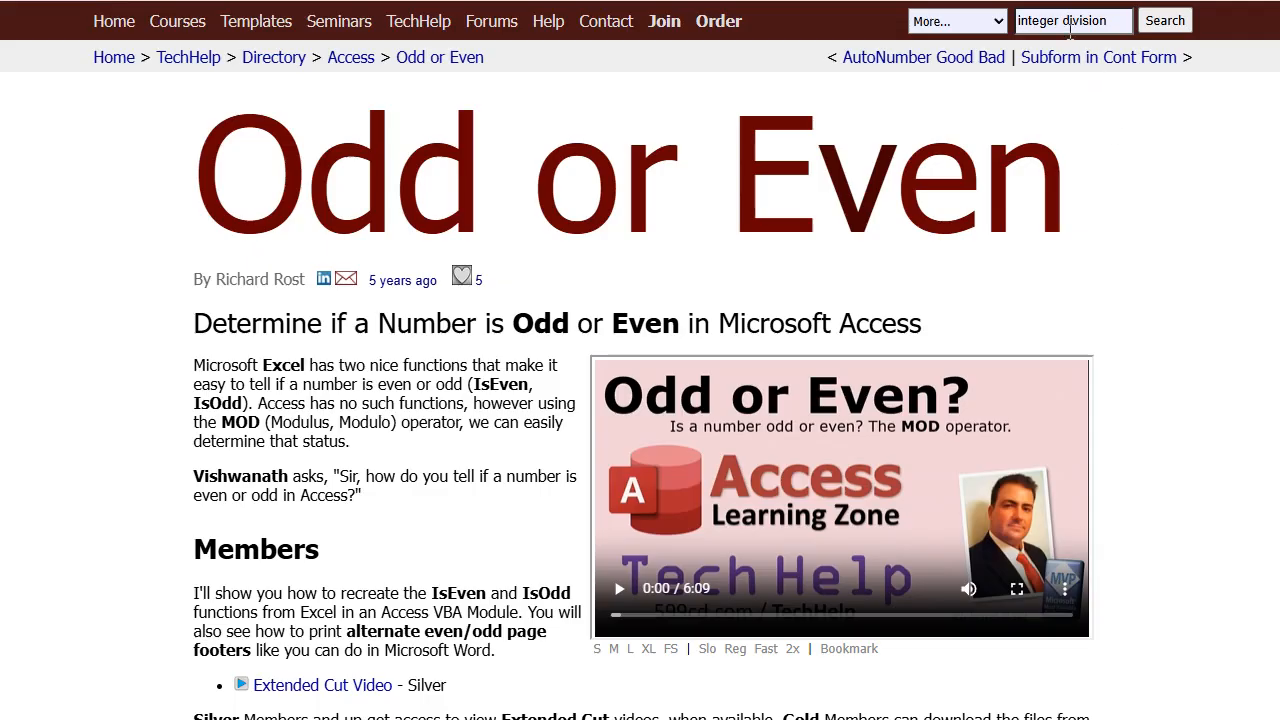
mouse_move(1132, 186)
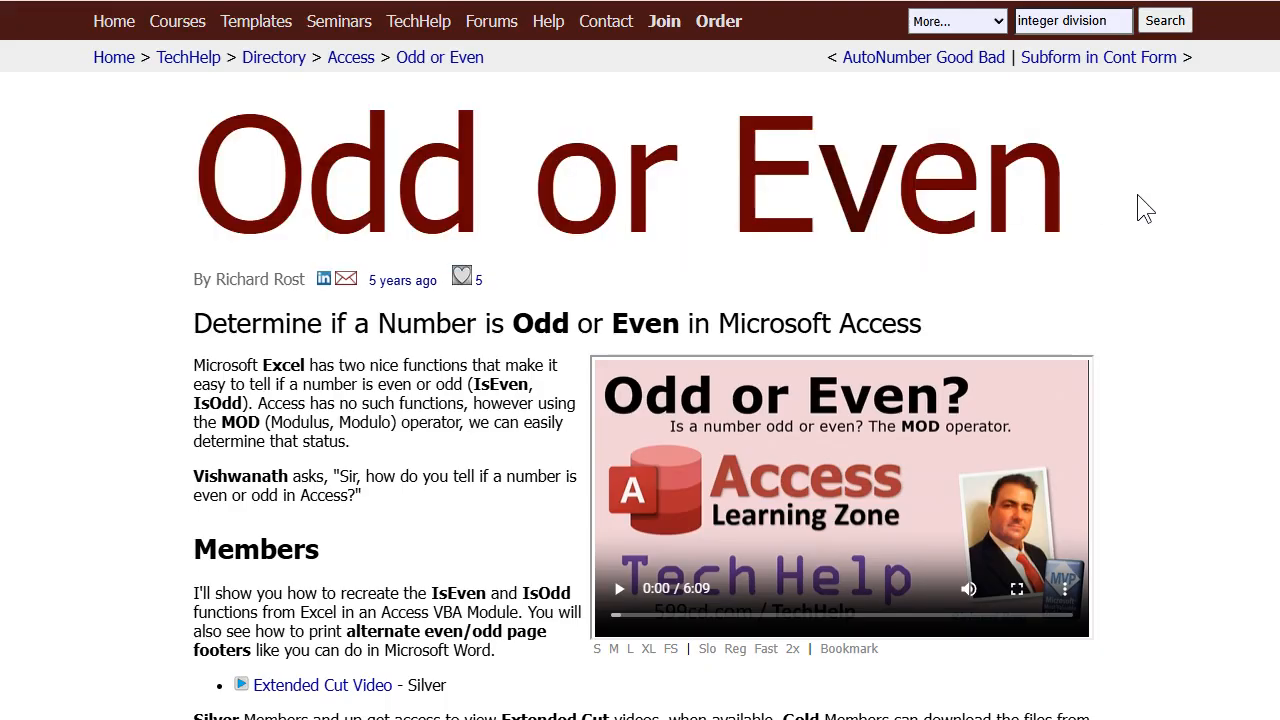
Switch from the Odd or Even lesson page back to the Fitness Database main menu in Access.
double_click(240, 422)
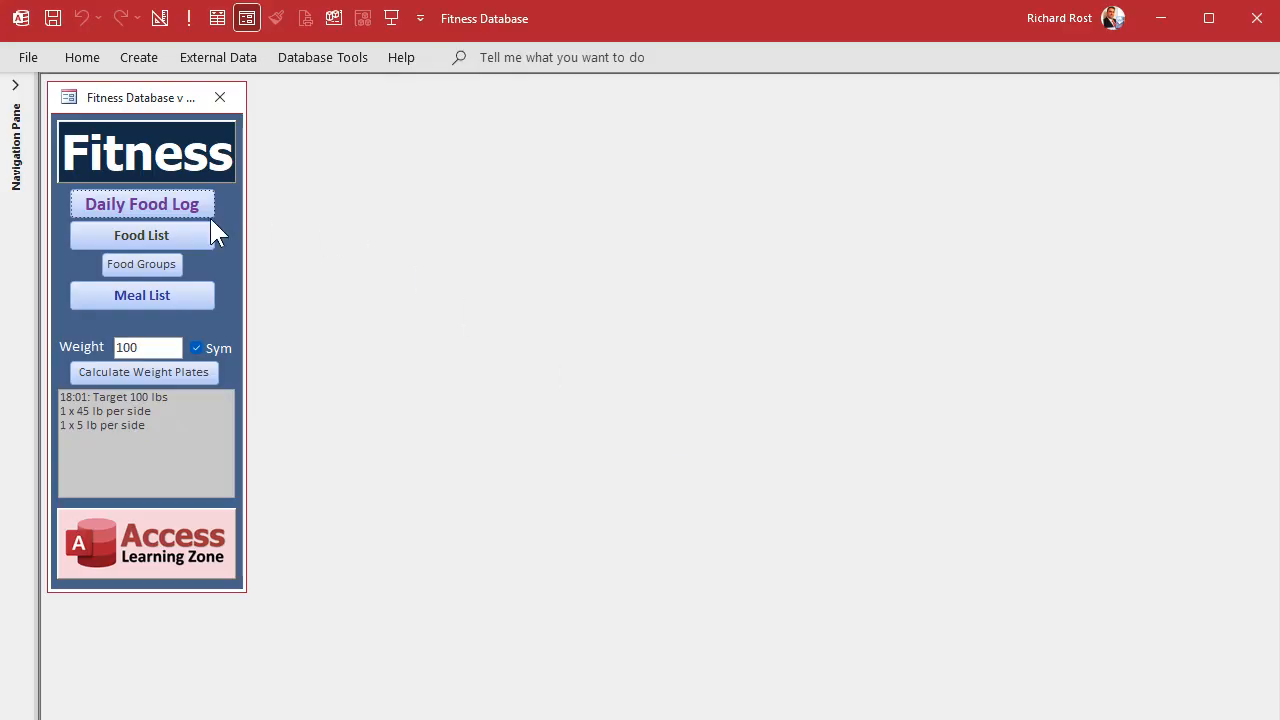
Open the Daily Food Log for 2025-11-04, then the Food List form beside it.
click(140, 204)
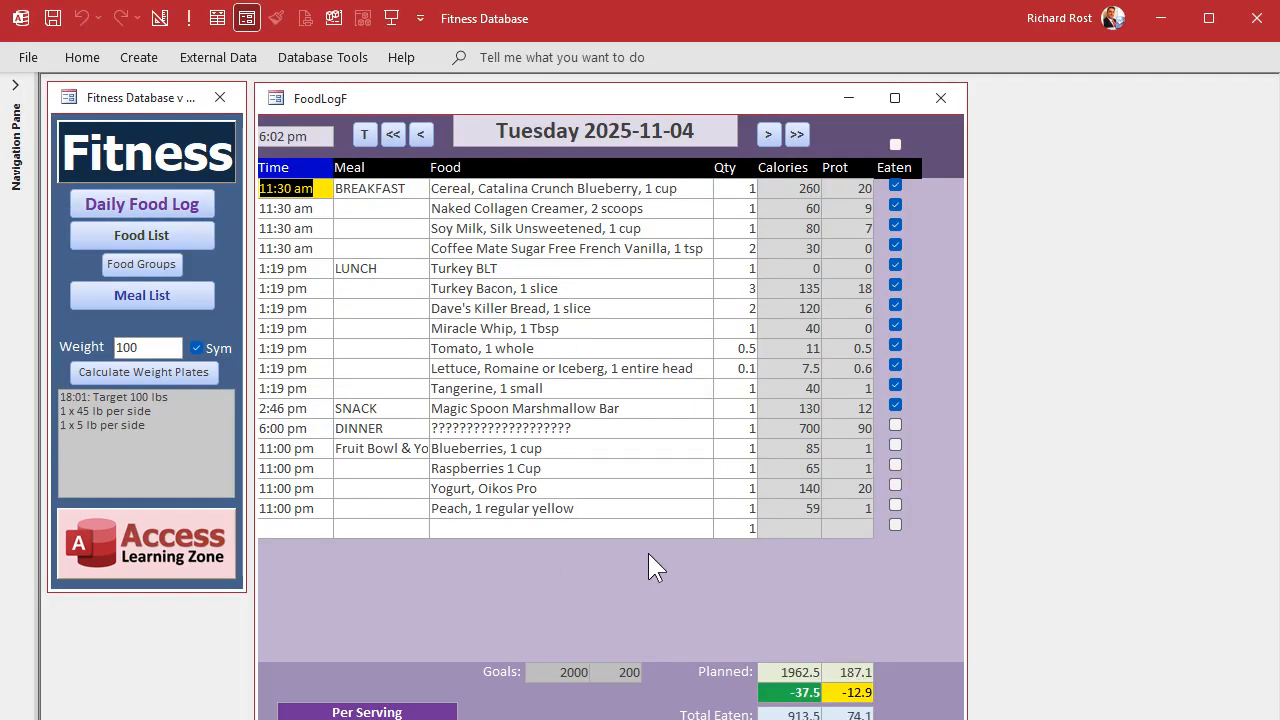
mouse_move(578, 588)
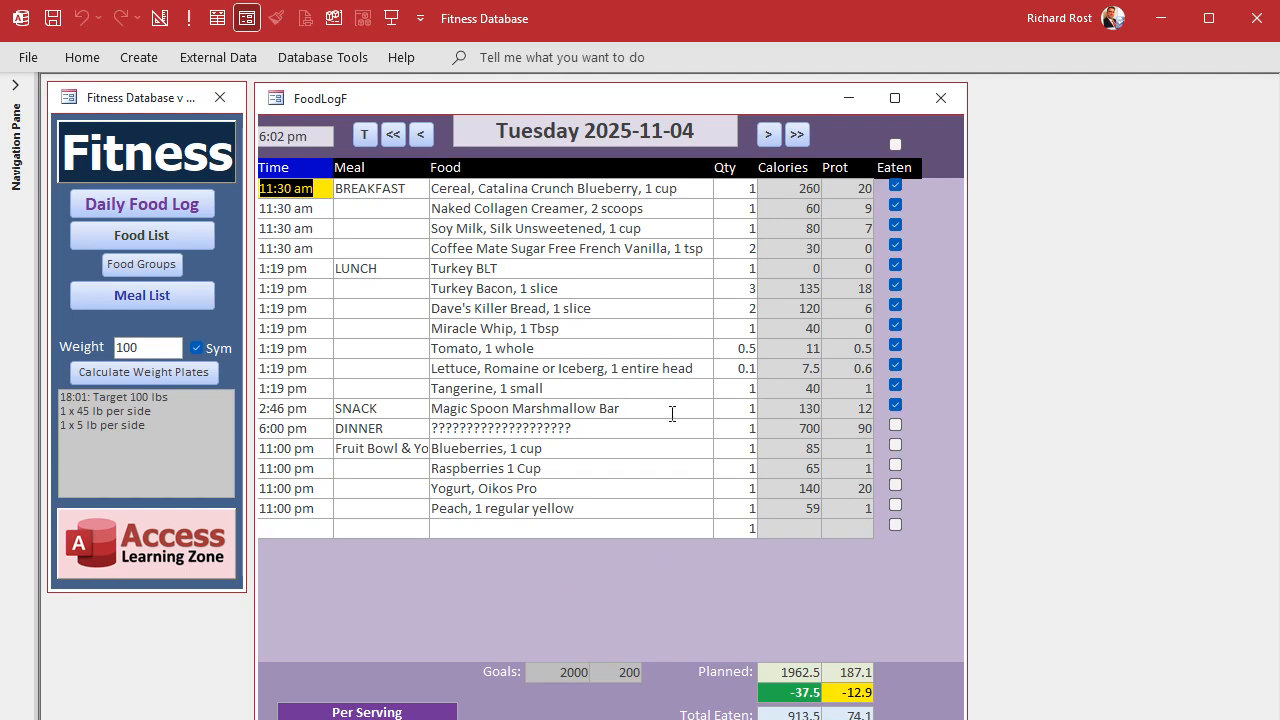
mouse_move(608, 336)
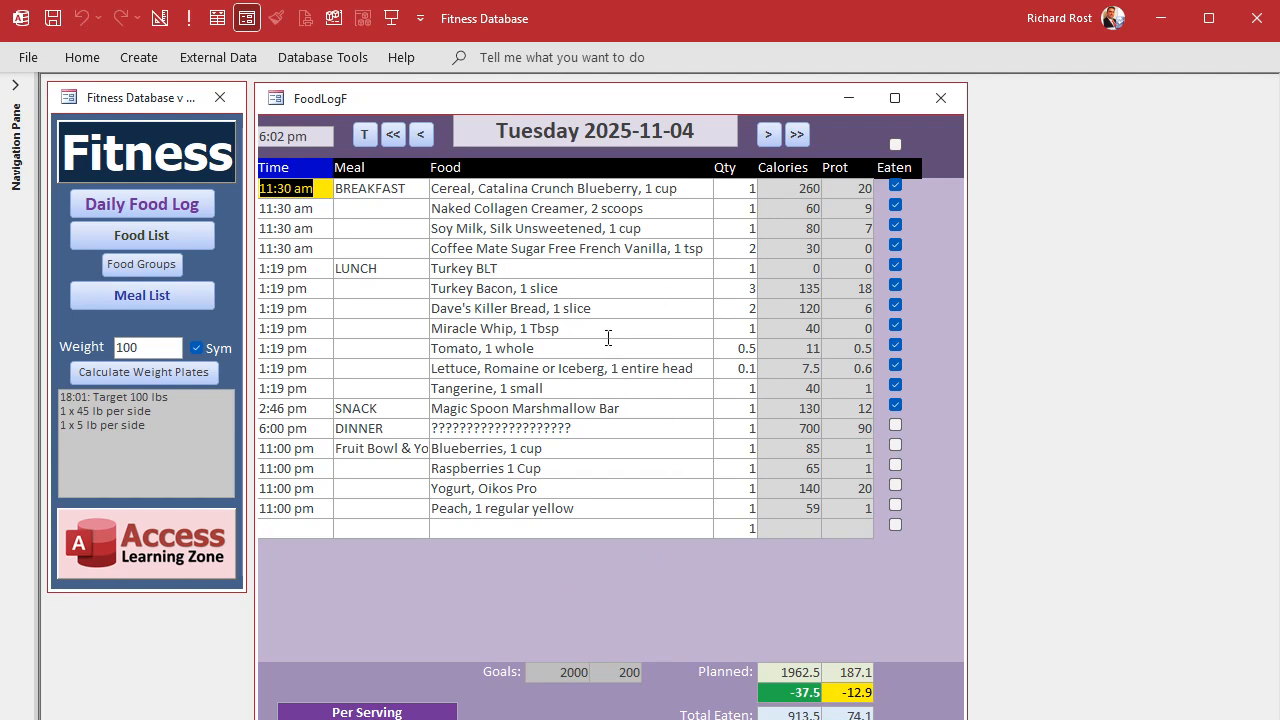
click(496, 328)
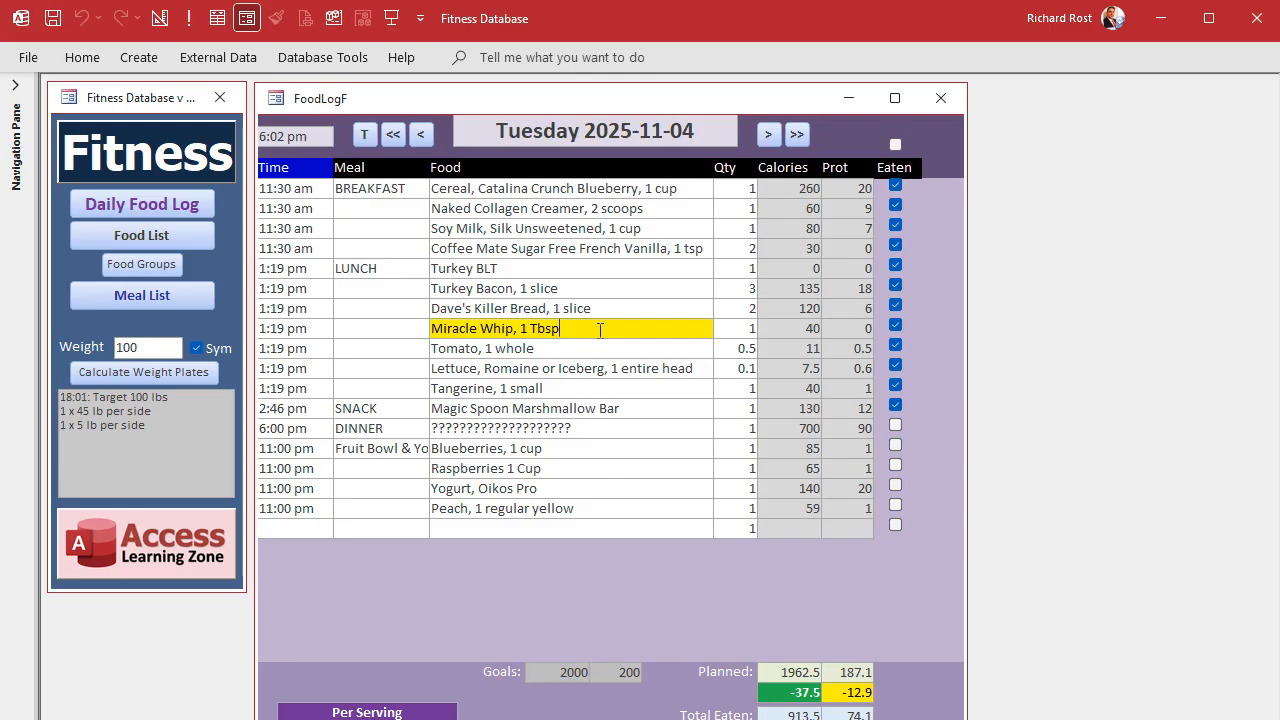
mouse_move(750, 330)
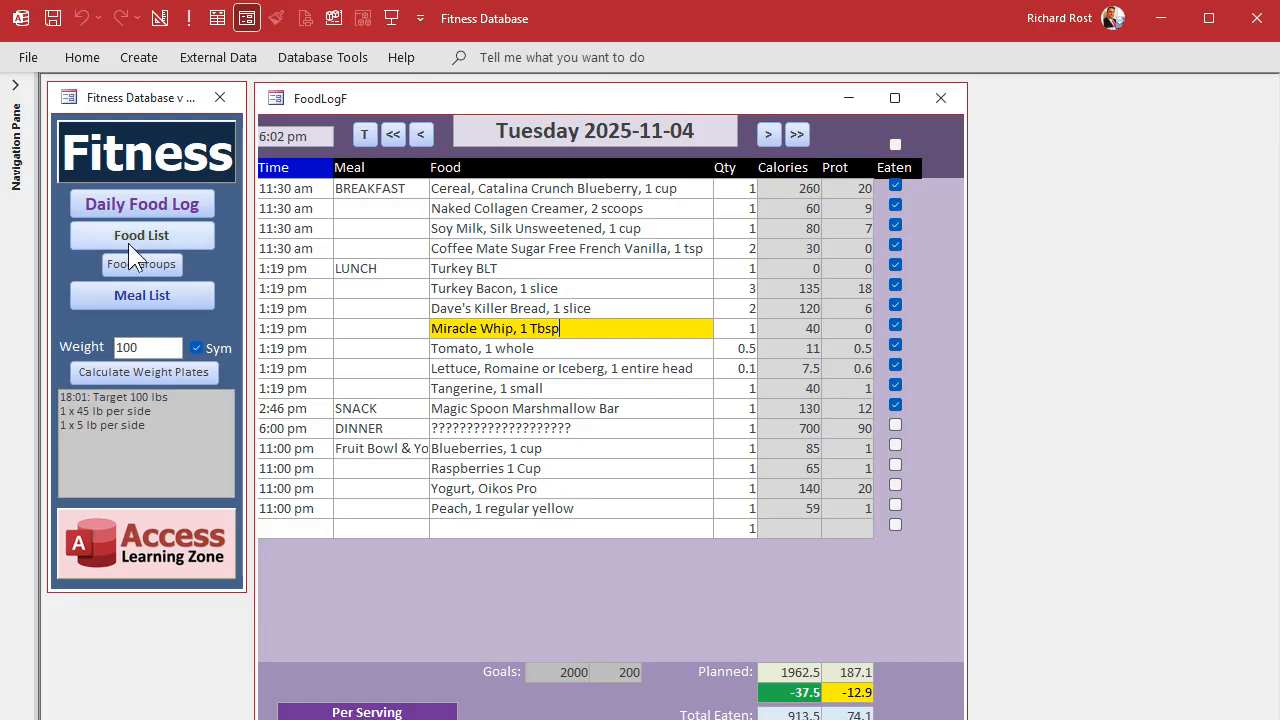
click(142, 236)
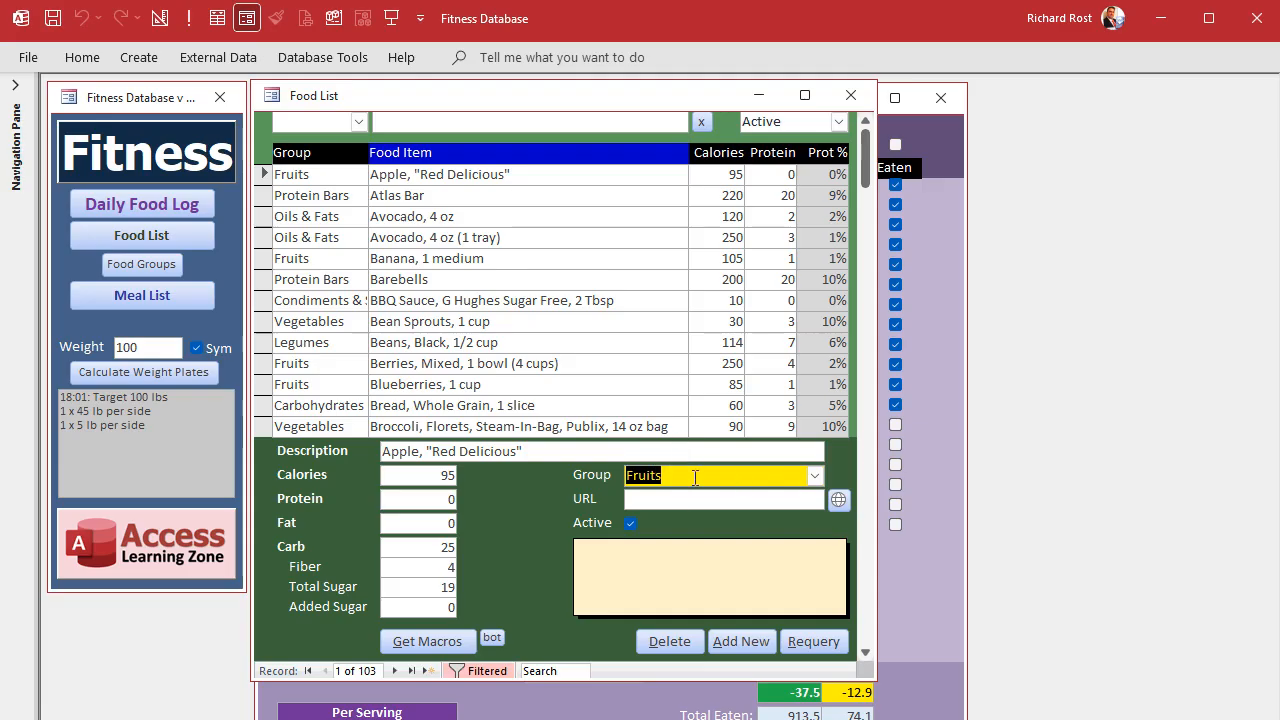
mouse_move(576, 256)
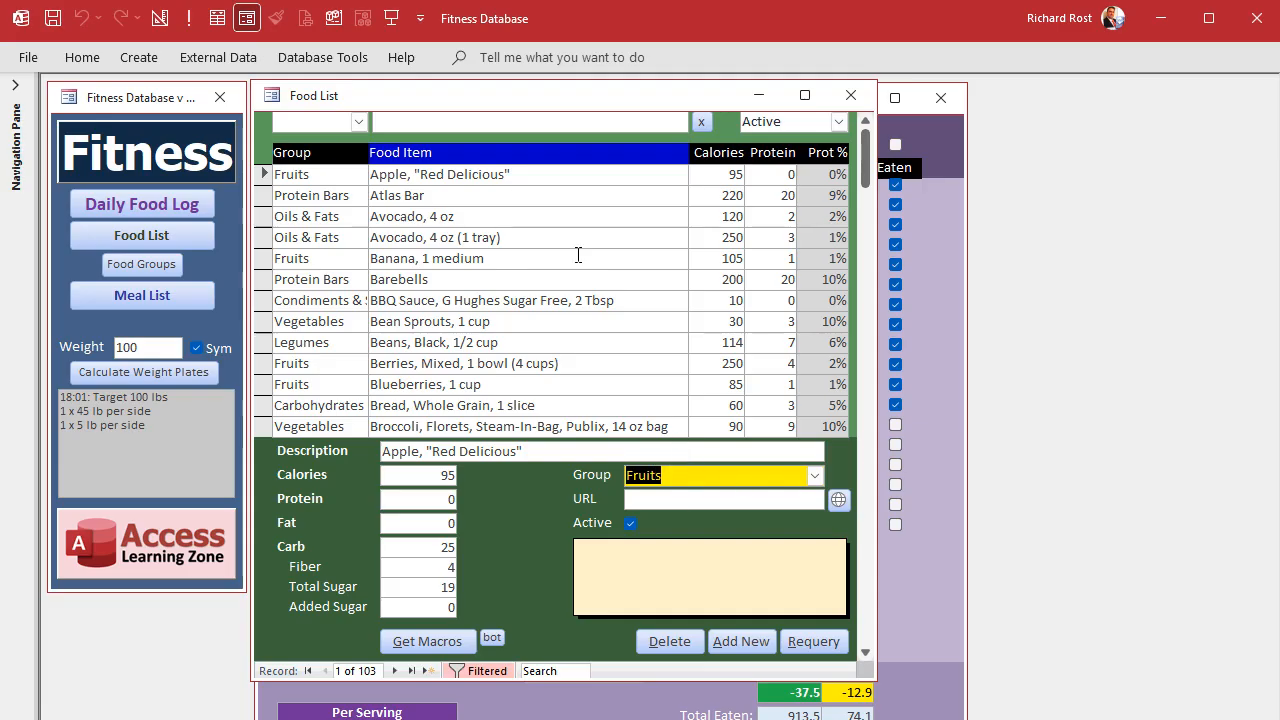
right_click(312, 96)
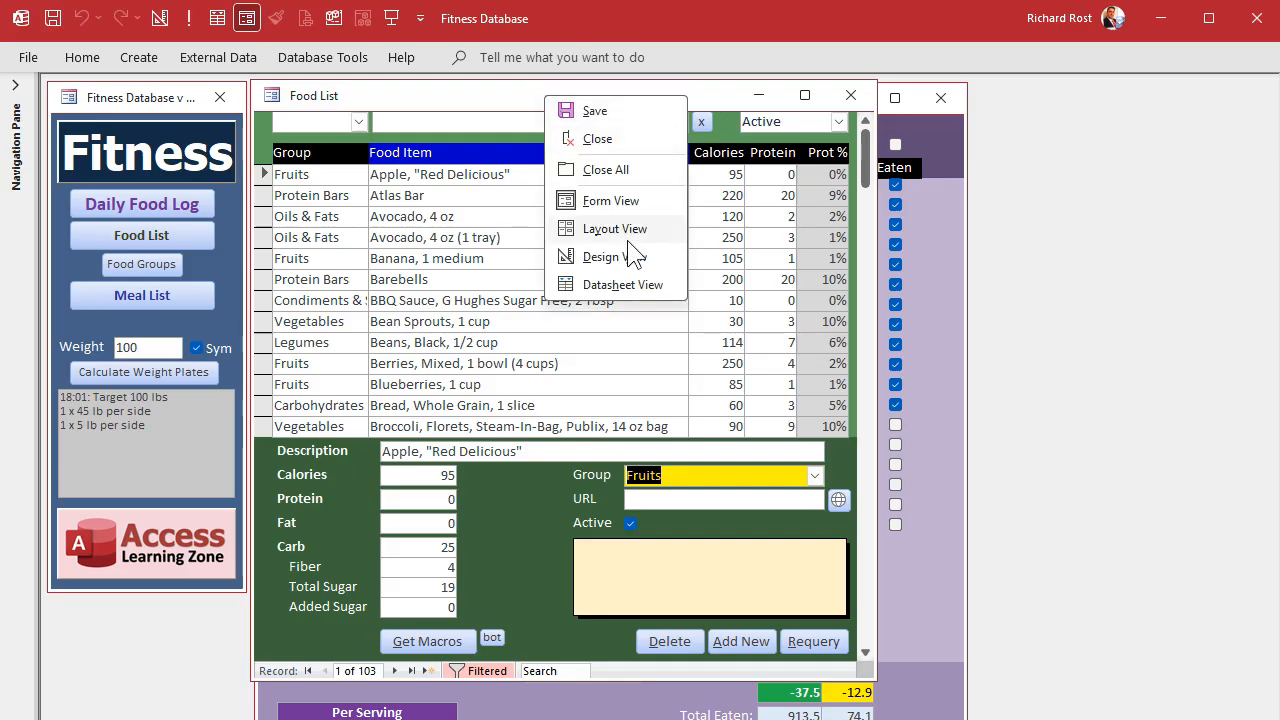
click(604, 256)
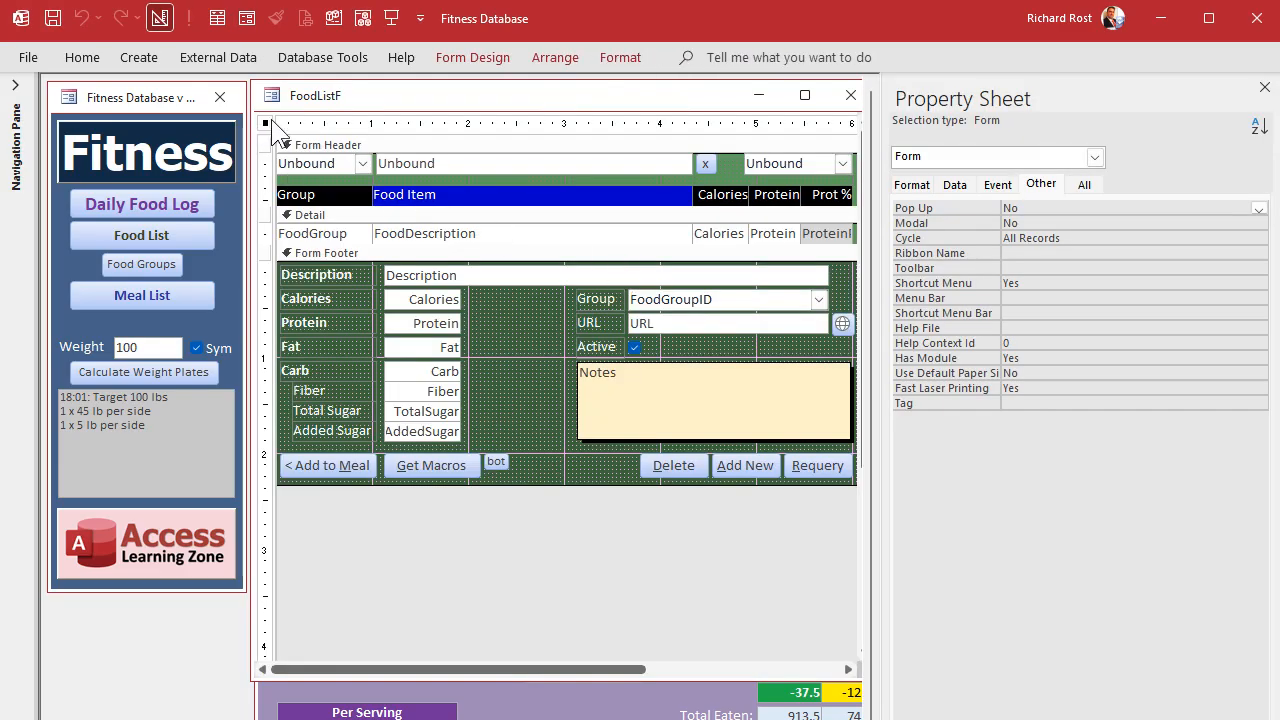
click(472, 56)
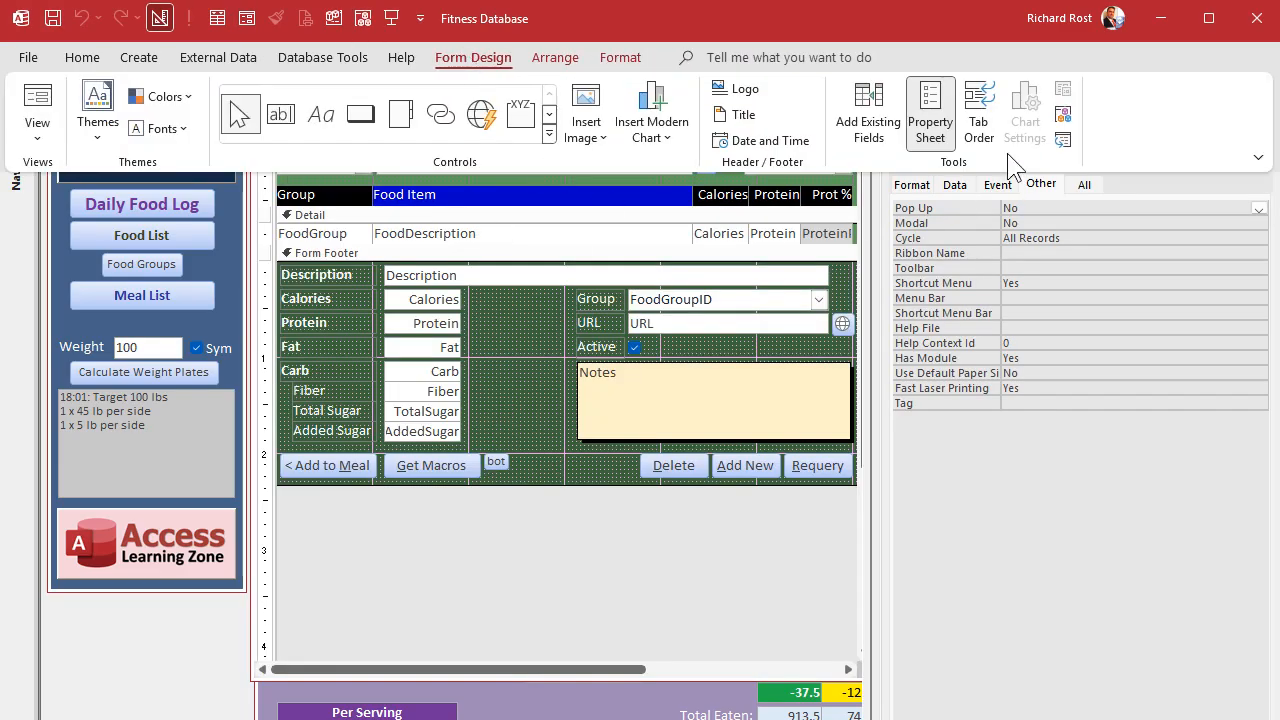
click(980, 112)
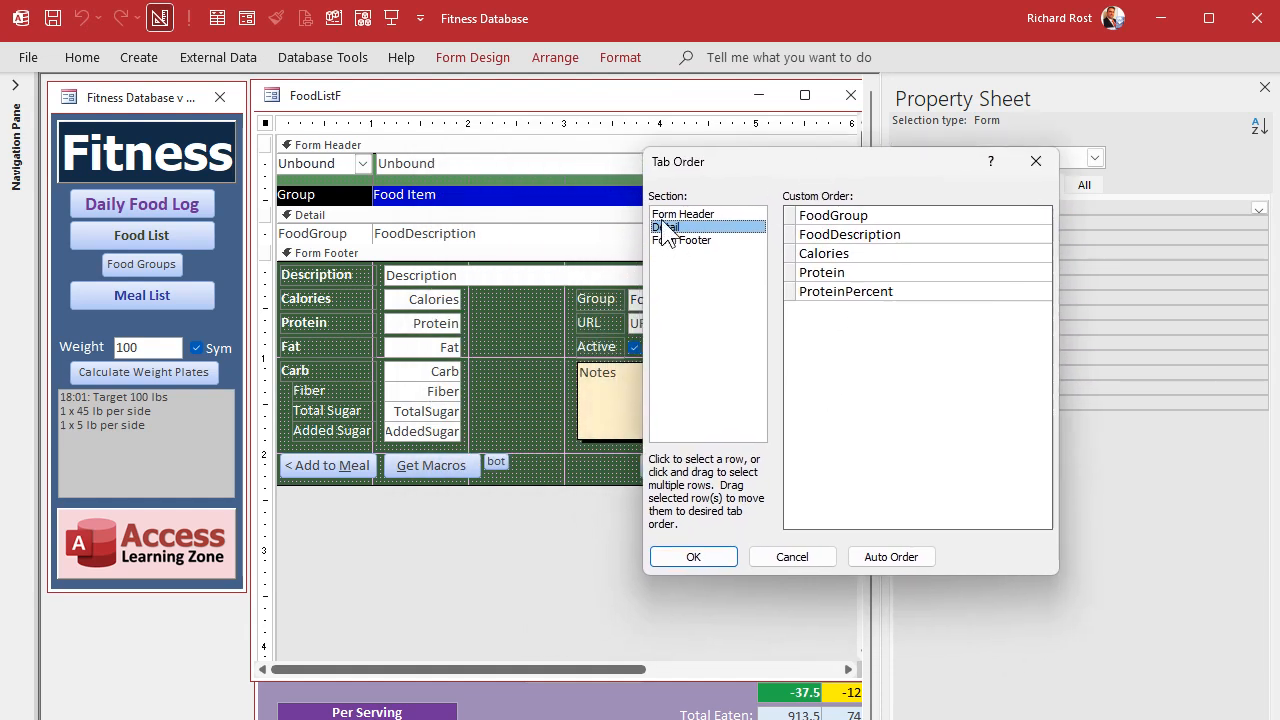
click(684, 228)
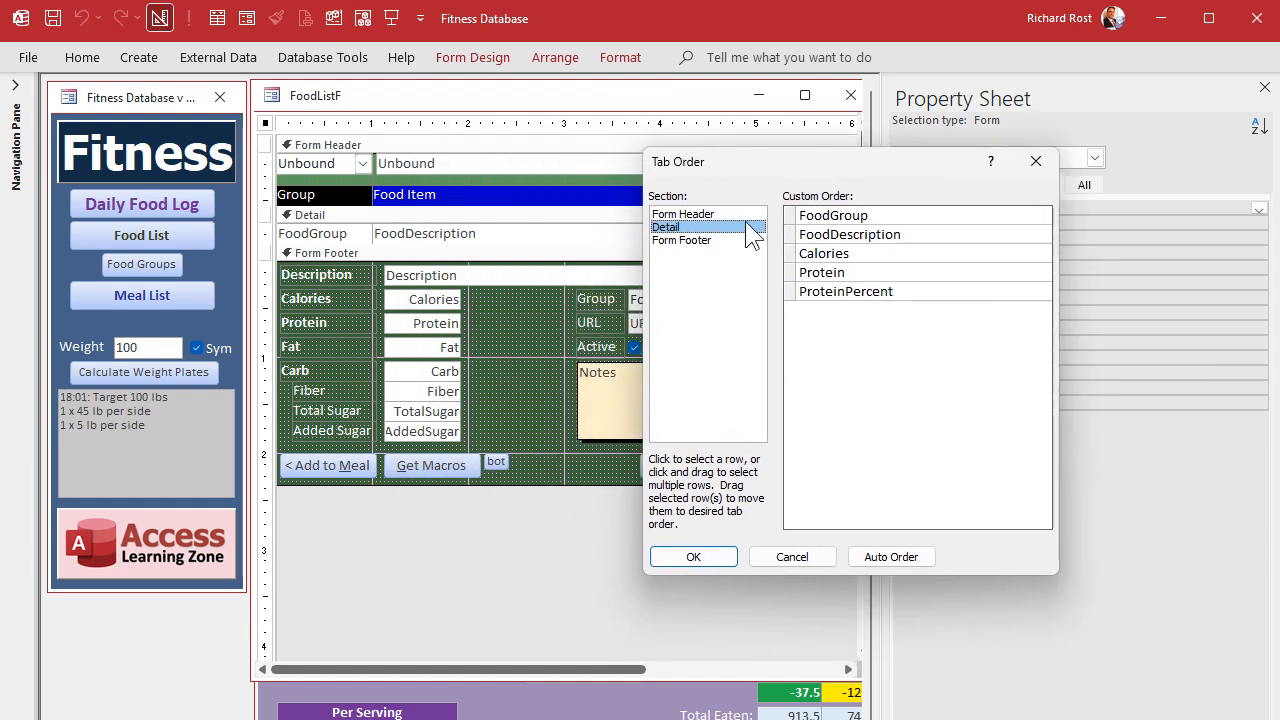
click(692, 556)
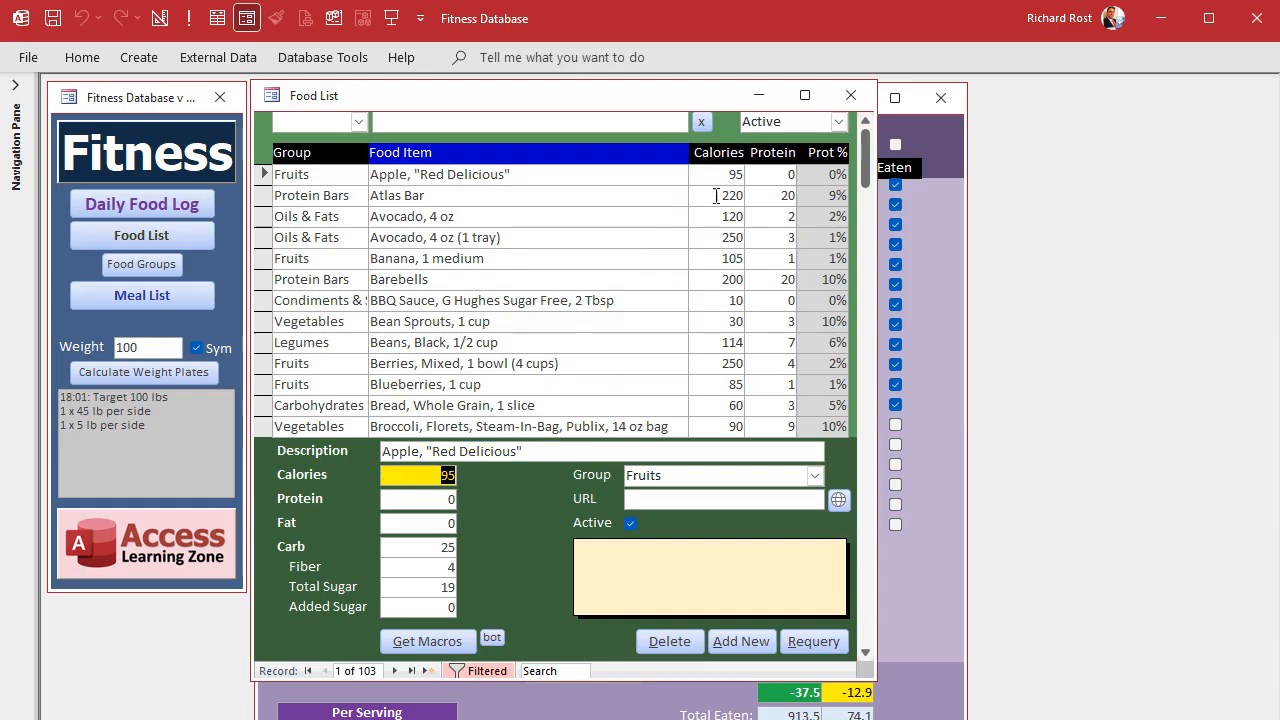
click(424, 196)
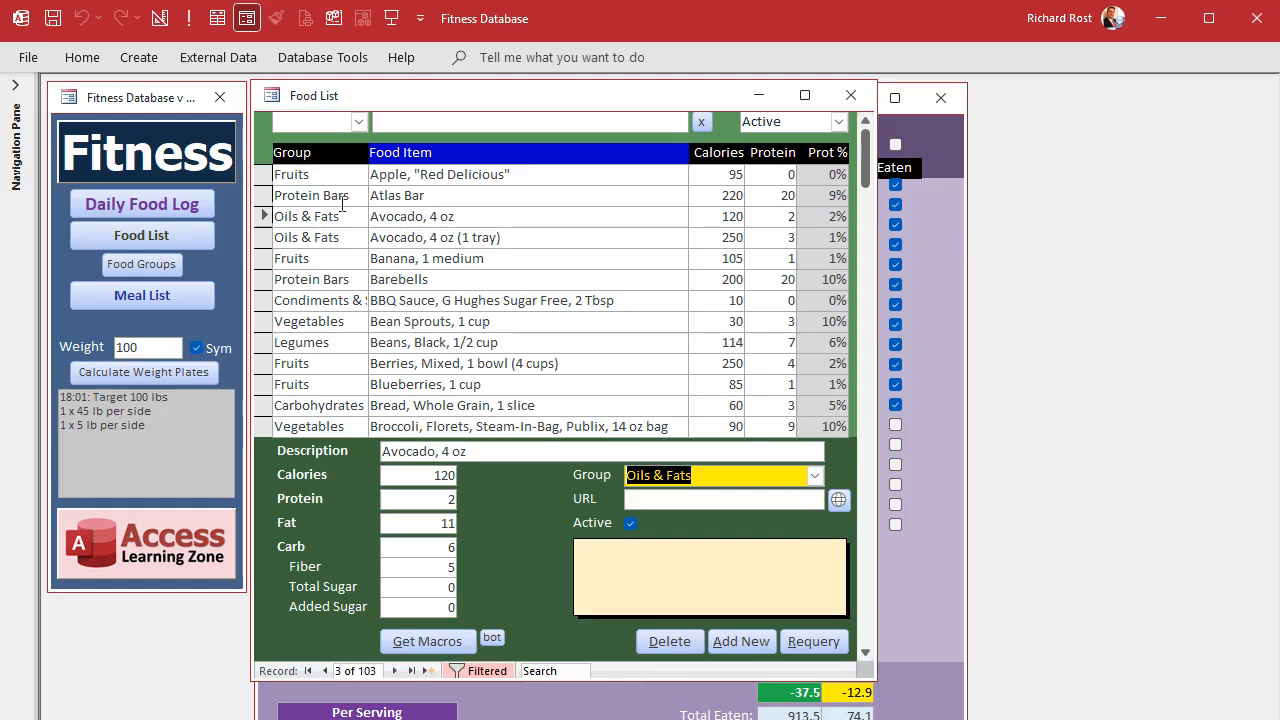
Return to the Apple record, close Food List, look up 'mi' in Add To Log, and reopen Food List.
click(440, 174)
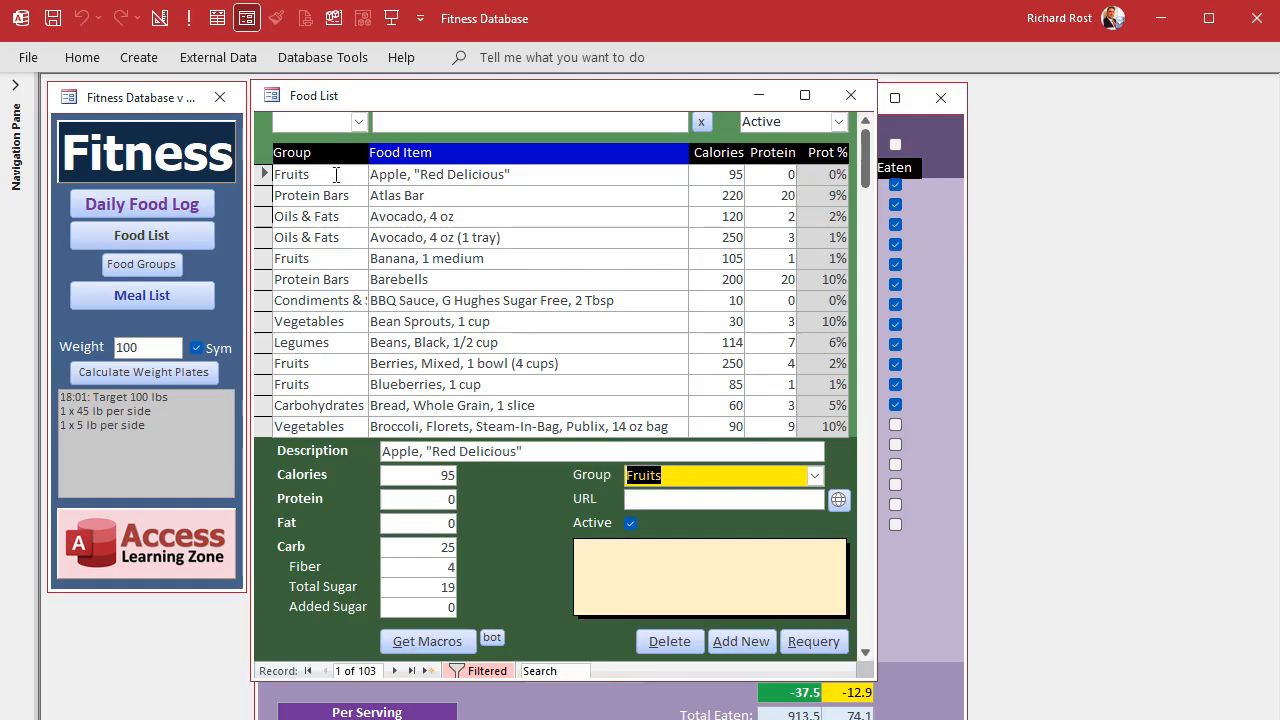
mouse_move(468, 216)
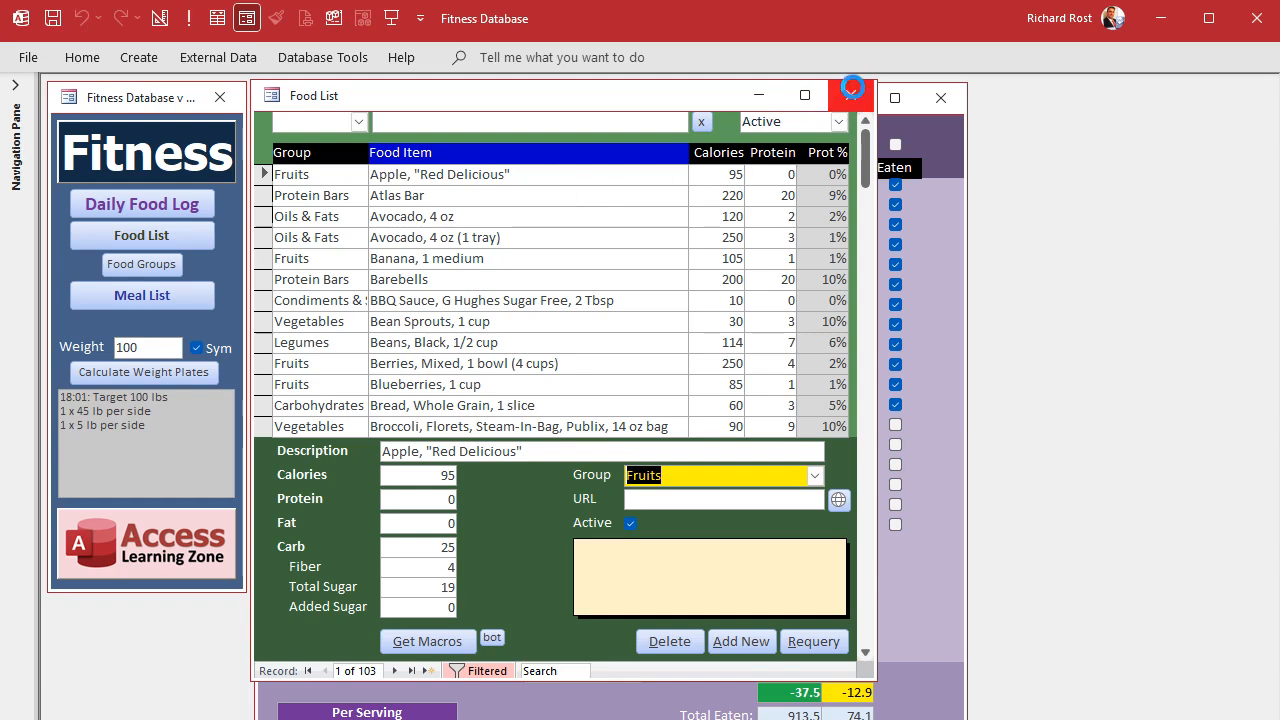
click(142, 204)
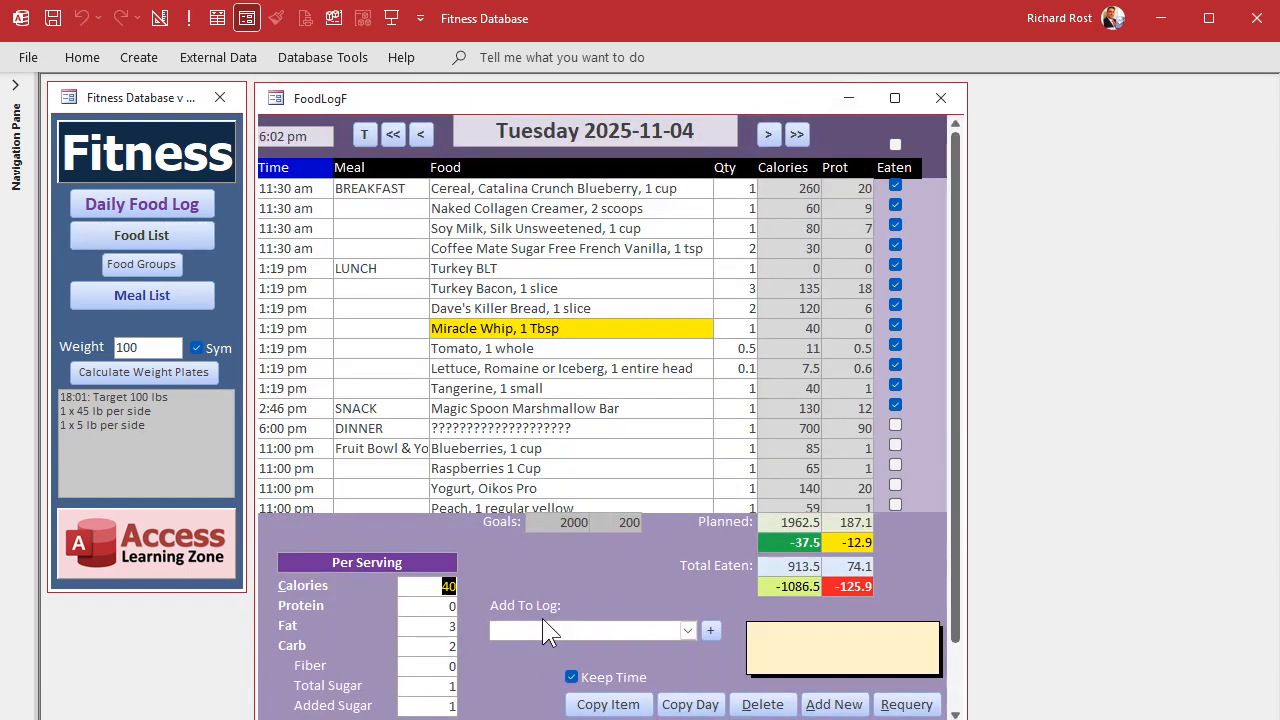
text(mir)
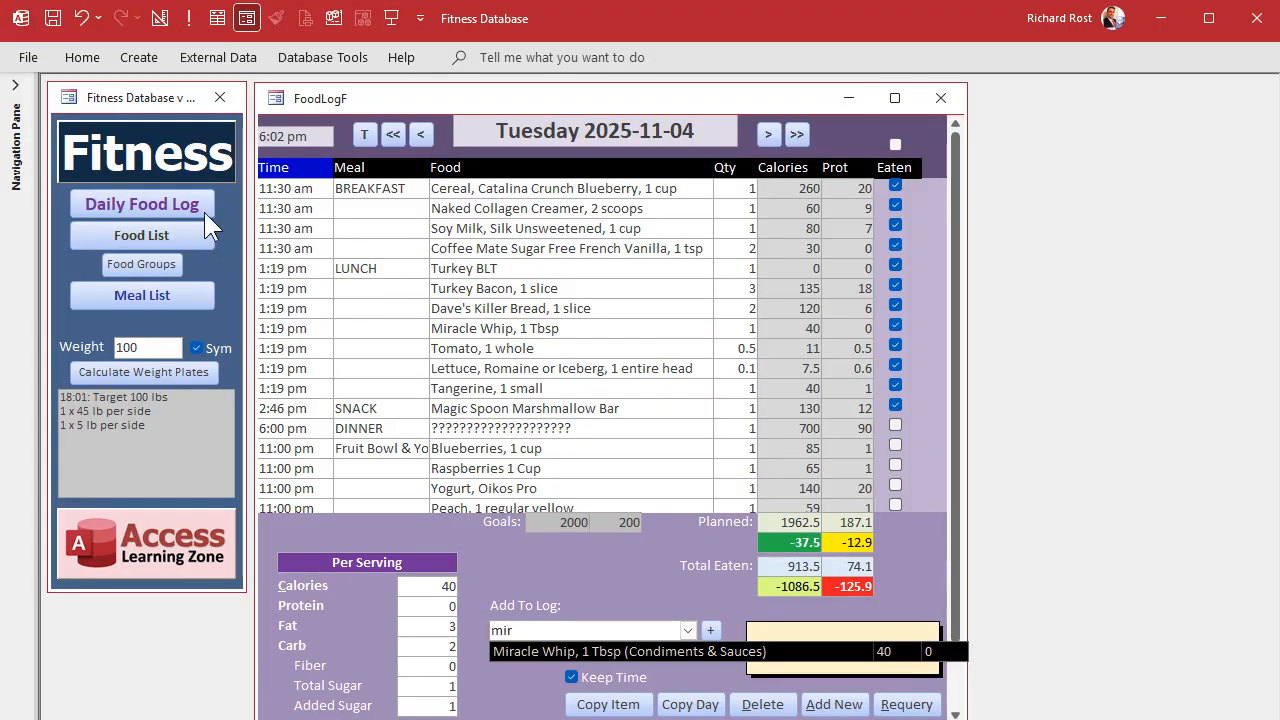
click(140, 236)
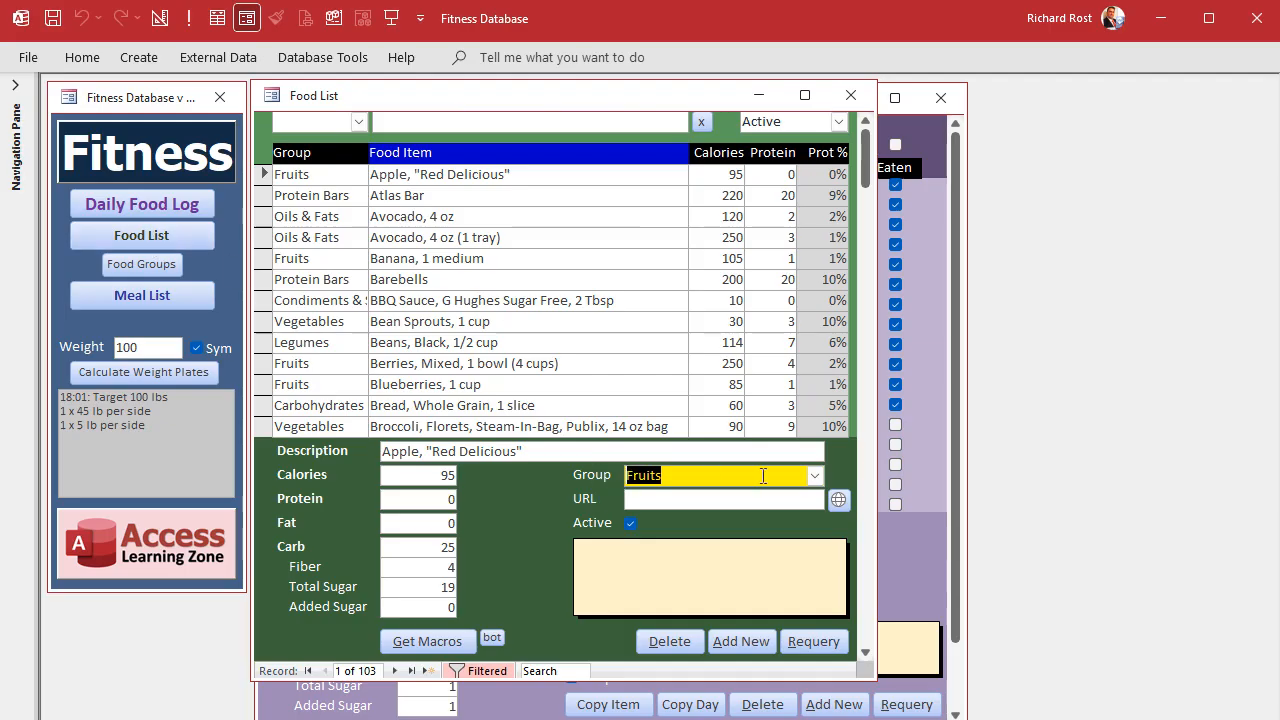
mouse_move(712, 486)
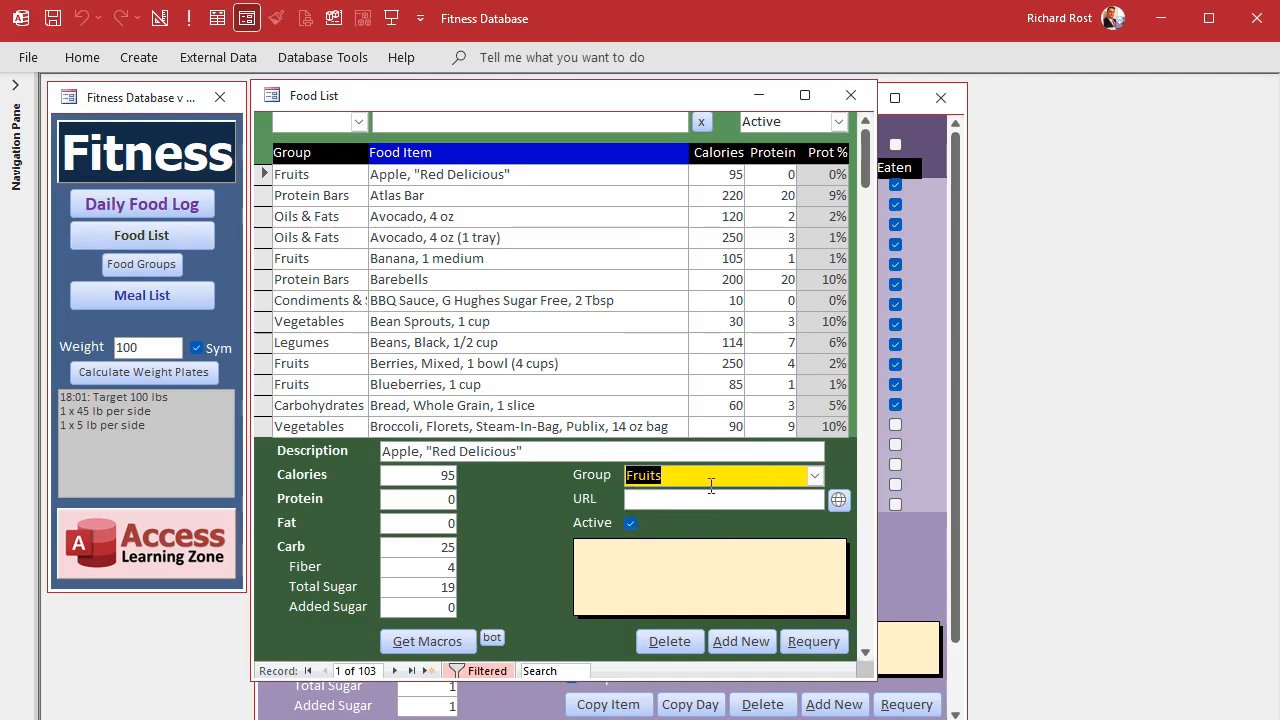
mouse_move(240, 204)
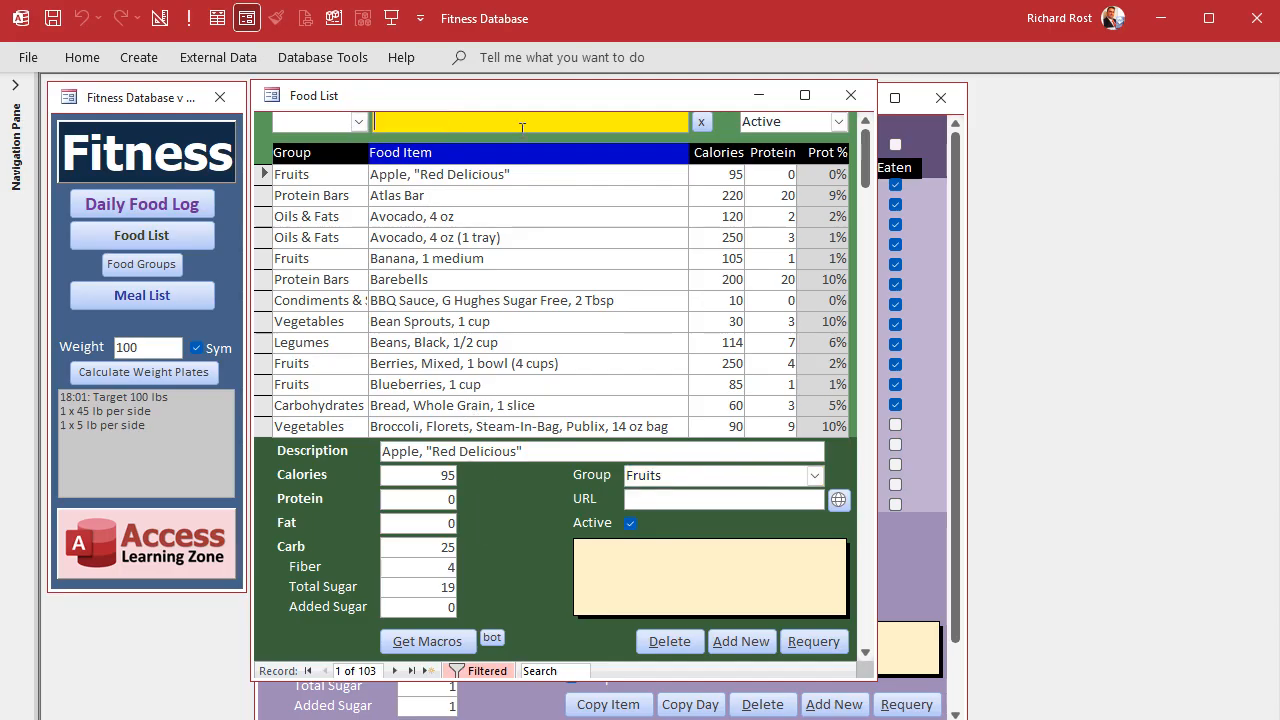
mouse_move(616, 268)
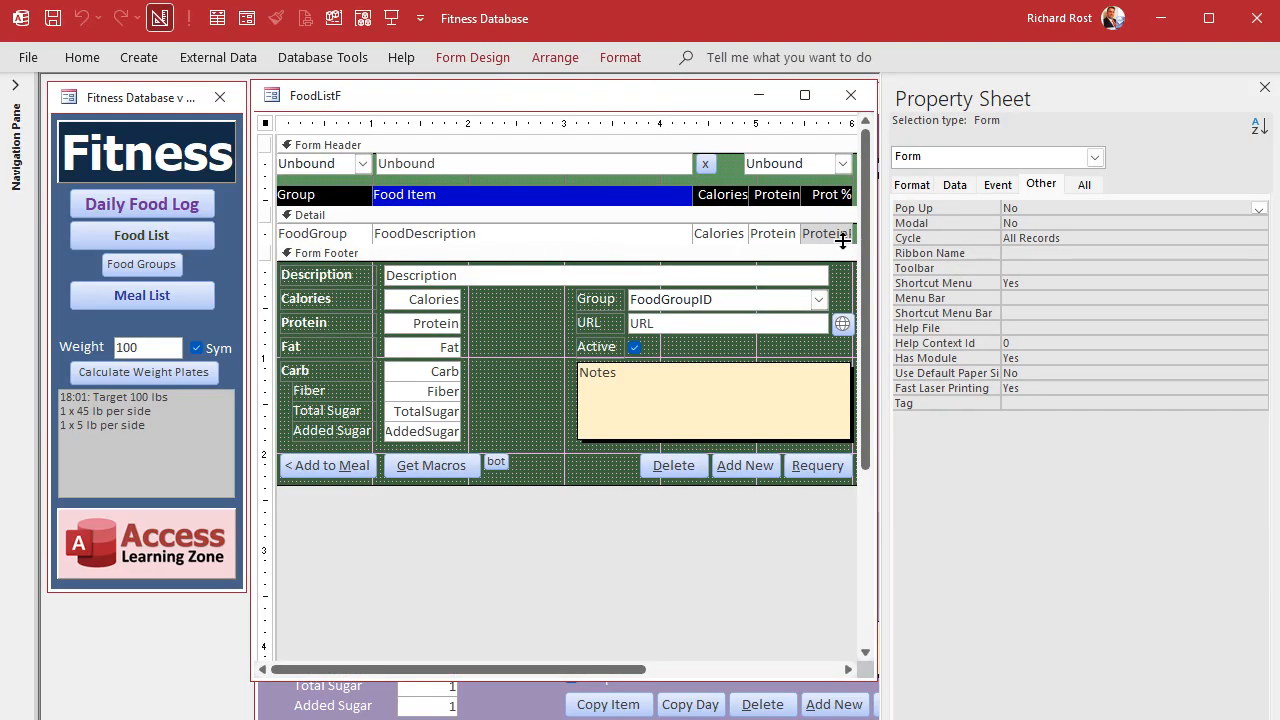
mouse_move(708, 324)
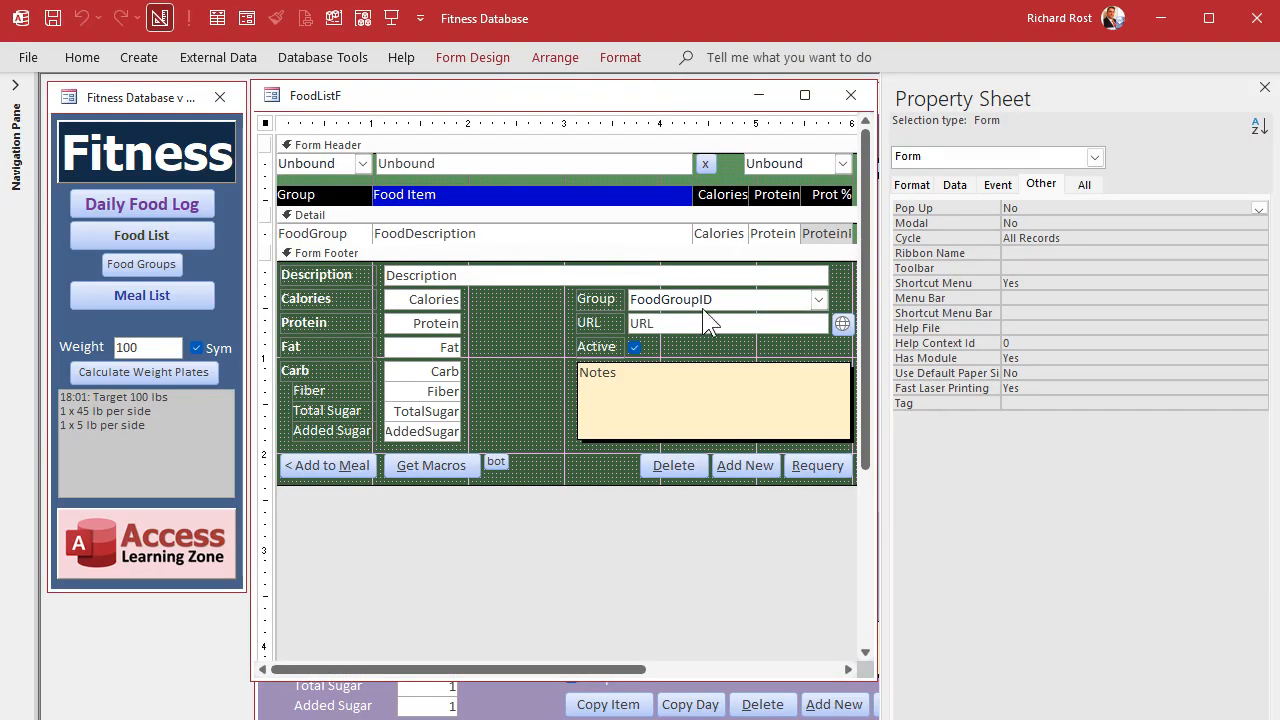
mouse_move(524, 204)
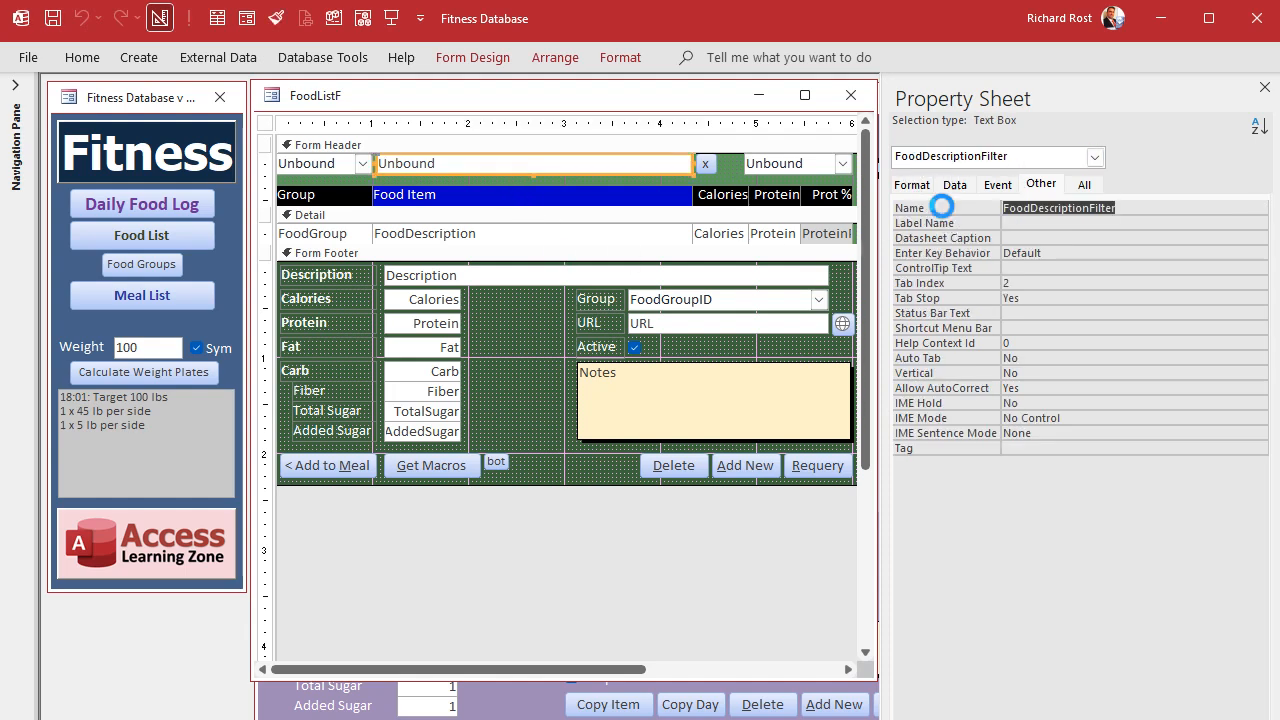
mouse_move(944, 216)
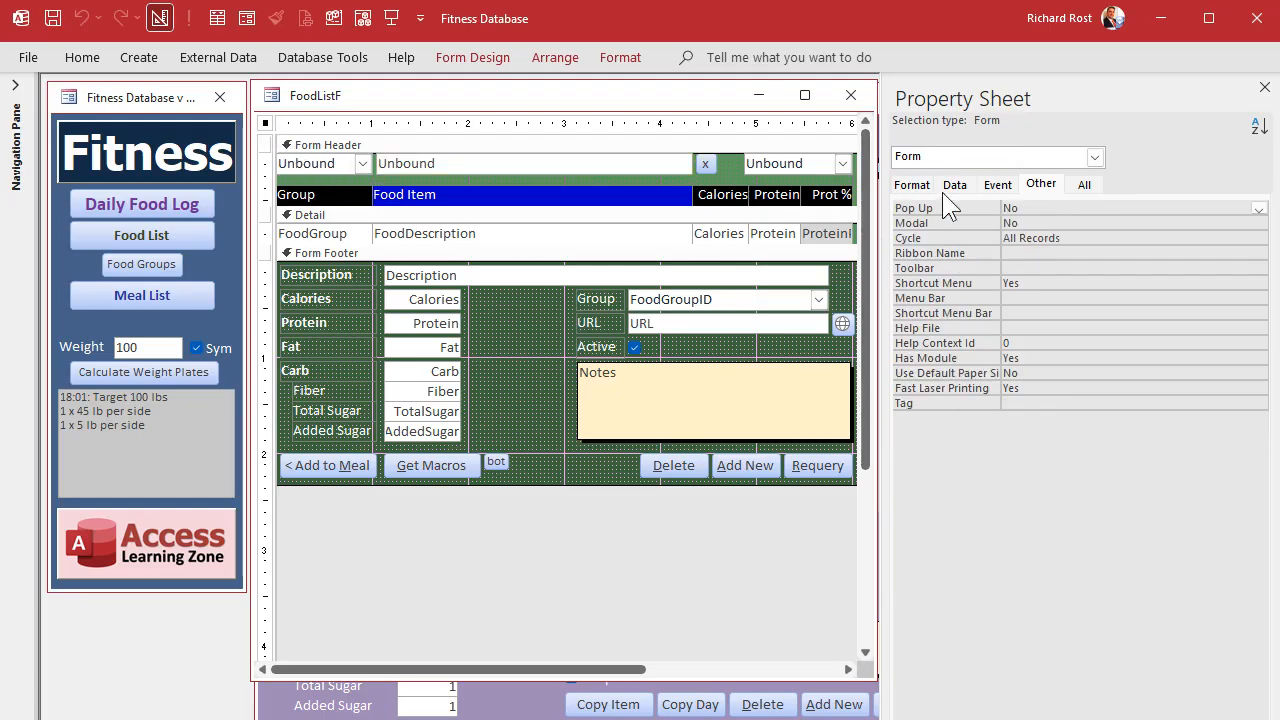
Add FoodDescriptionFilter.SetFocus to the Food List's Form_Load code and save the form.
click(996, 184)
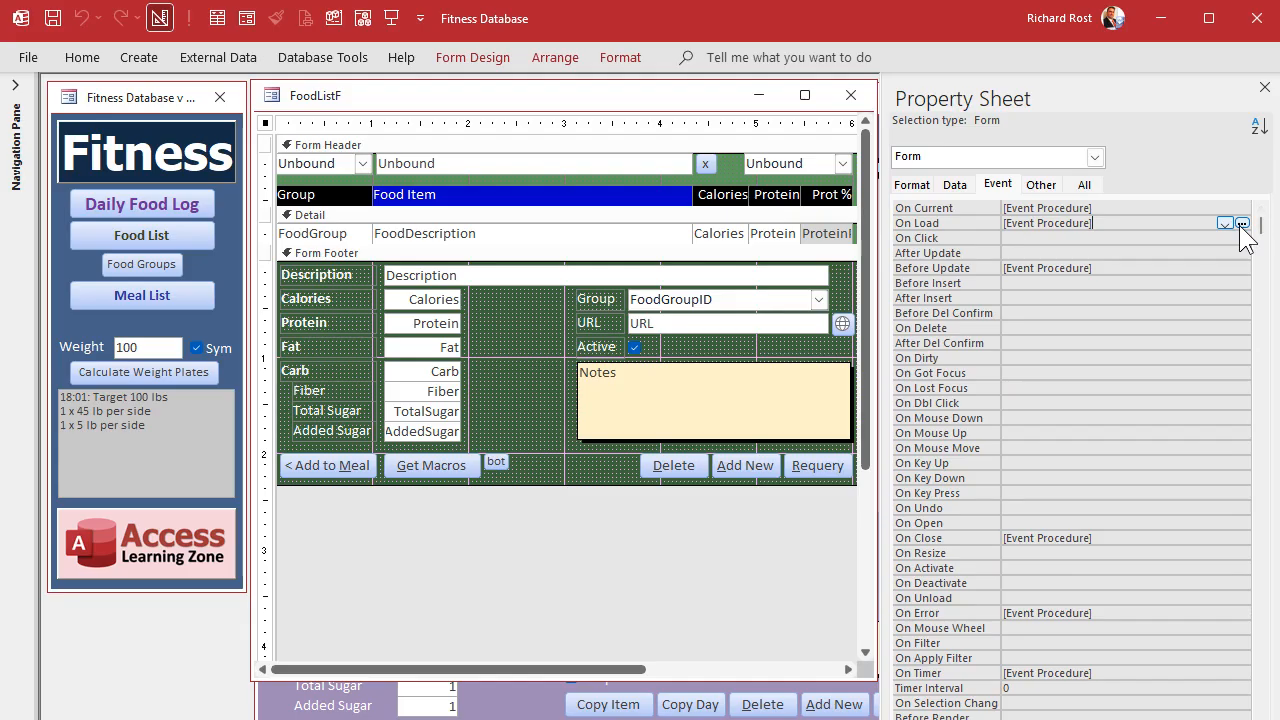
click(1242, 224)
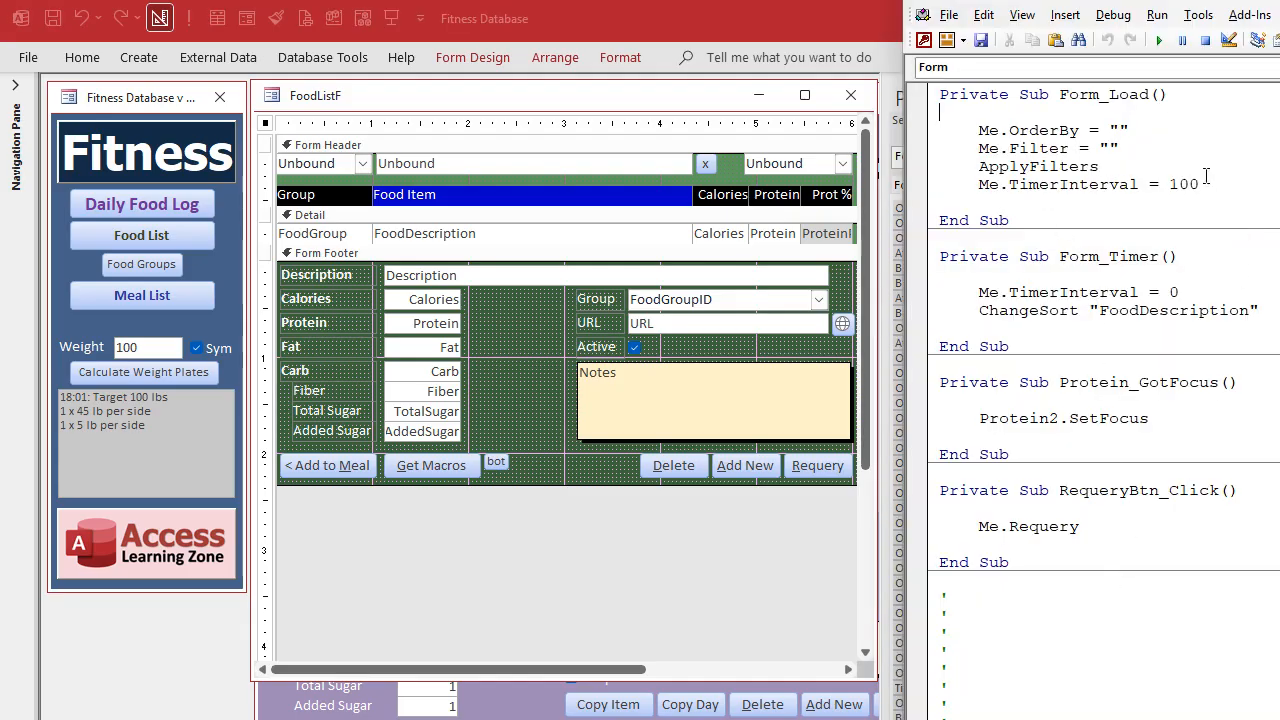
text(FoodDescriptionFilter)
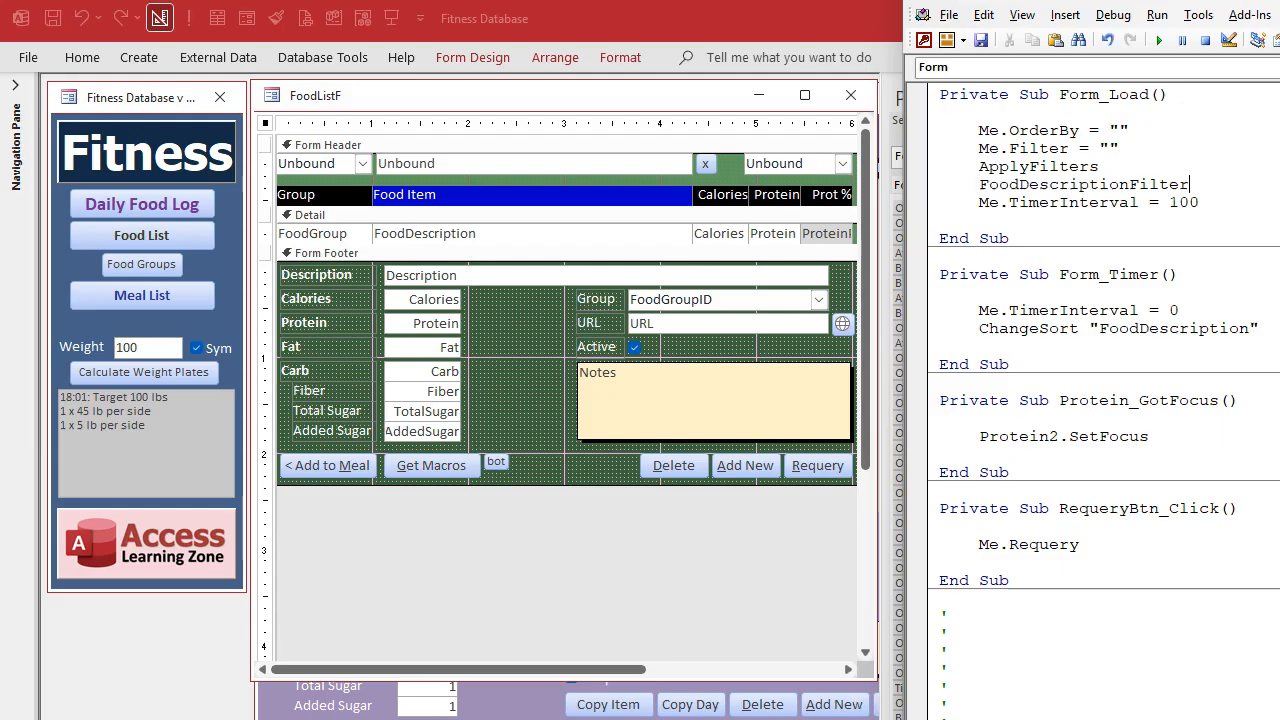
text(.set)
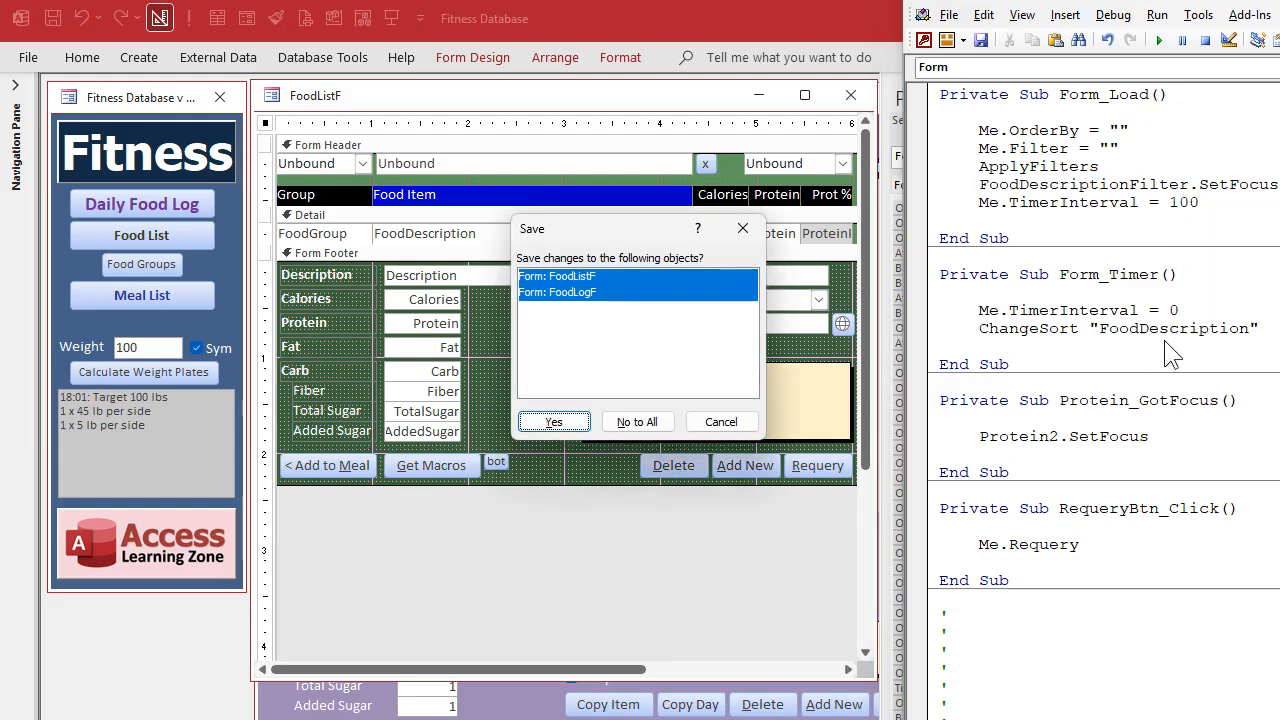
click(554, 420)
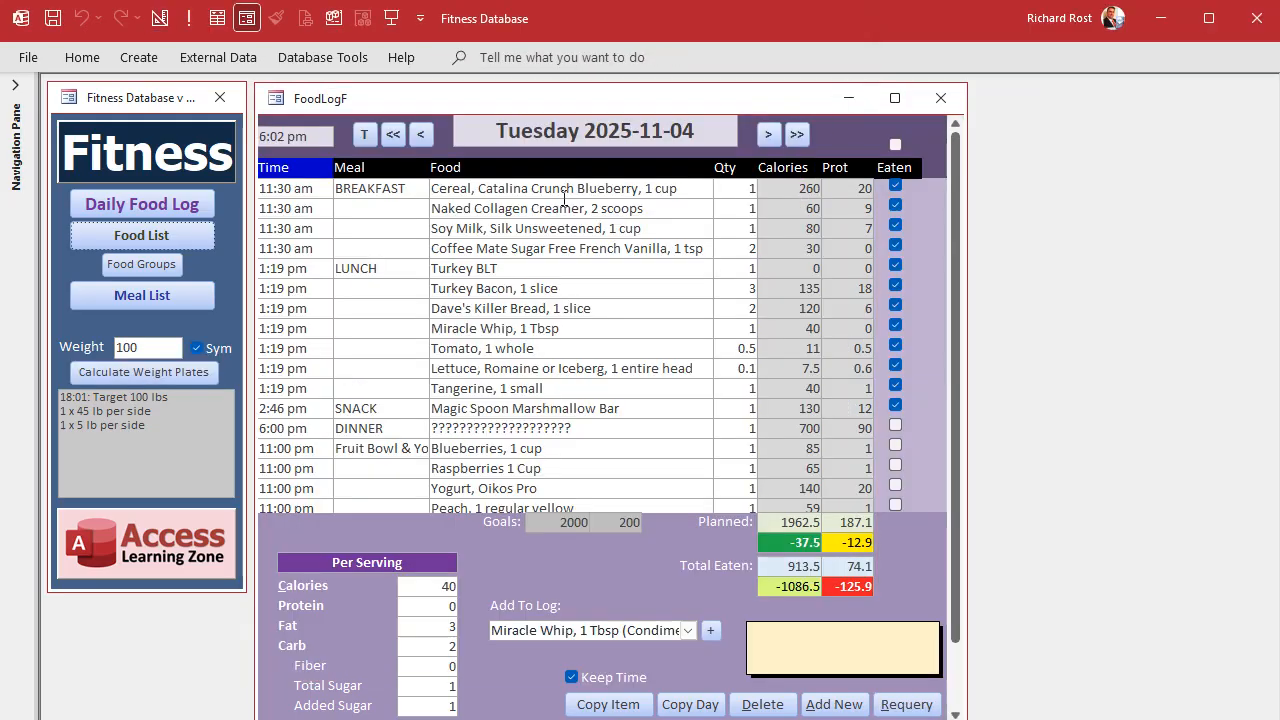
click(142, 236)
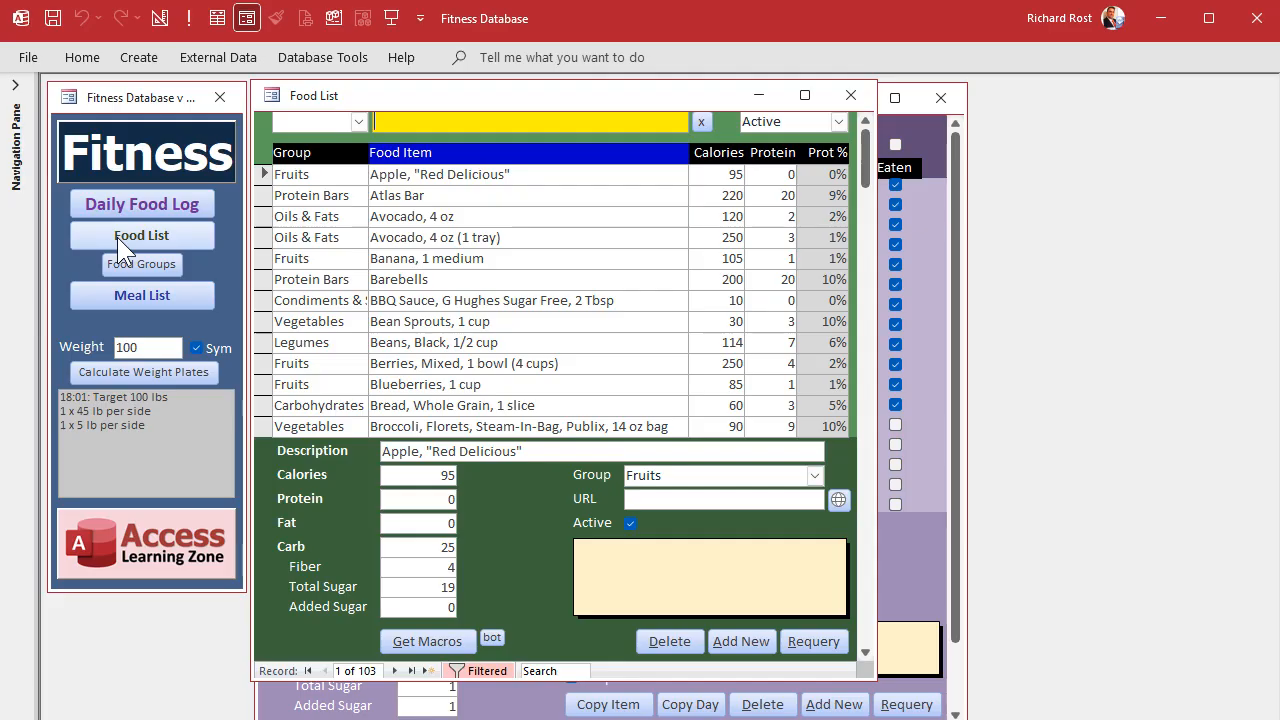
text(mira)
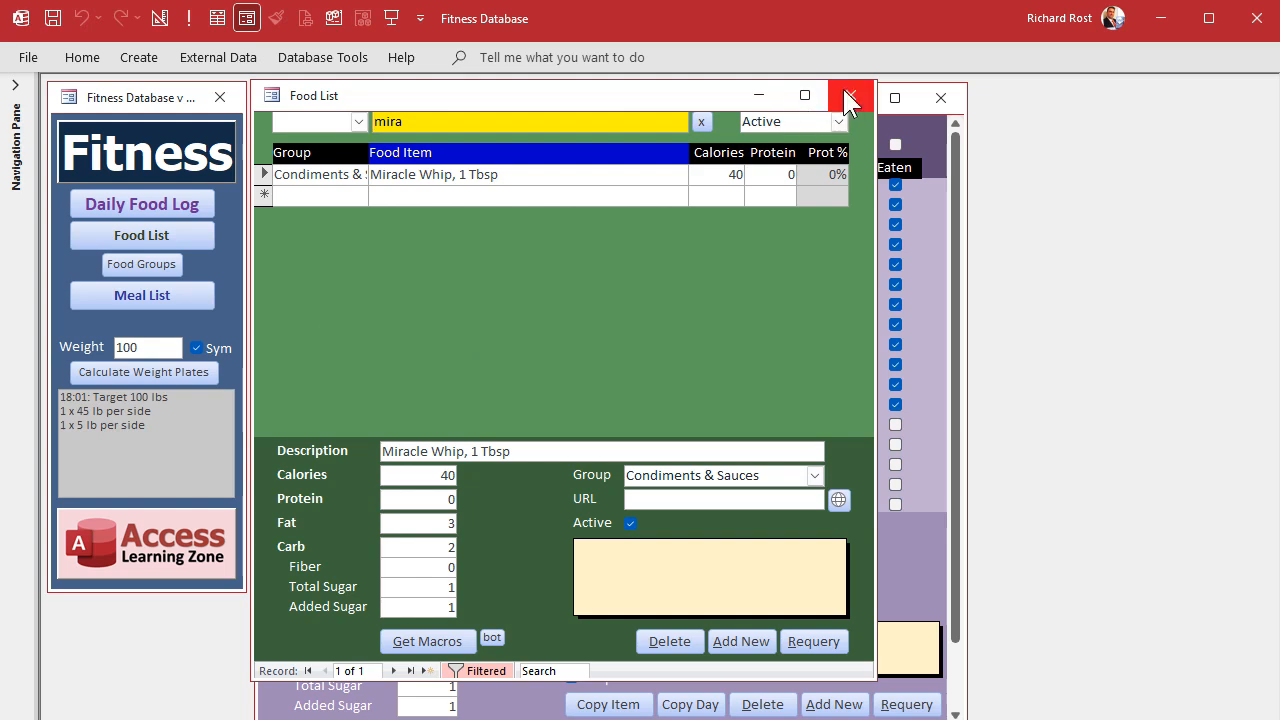
click(848, 96)
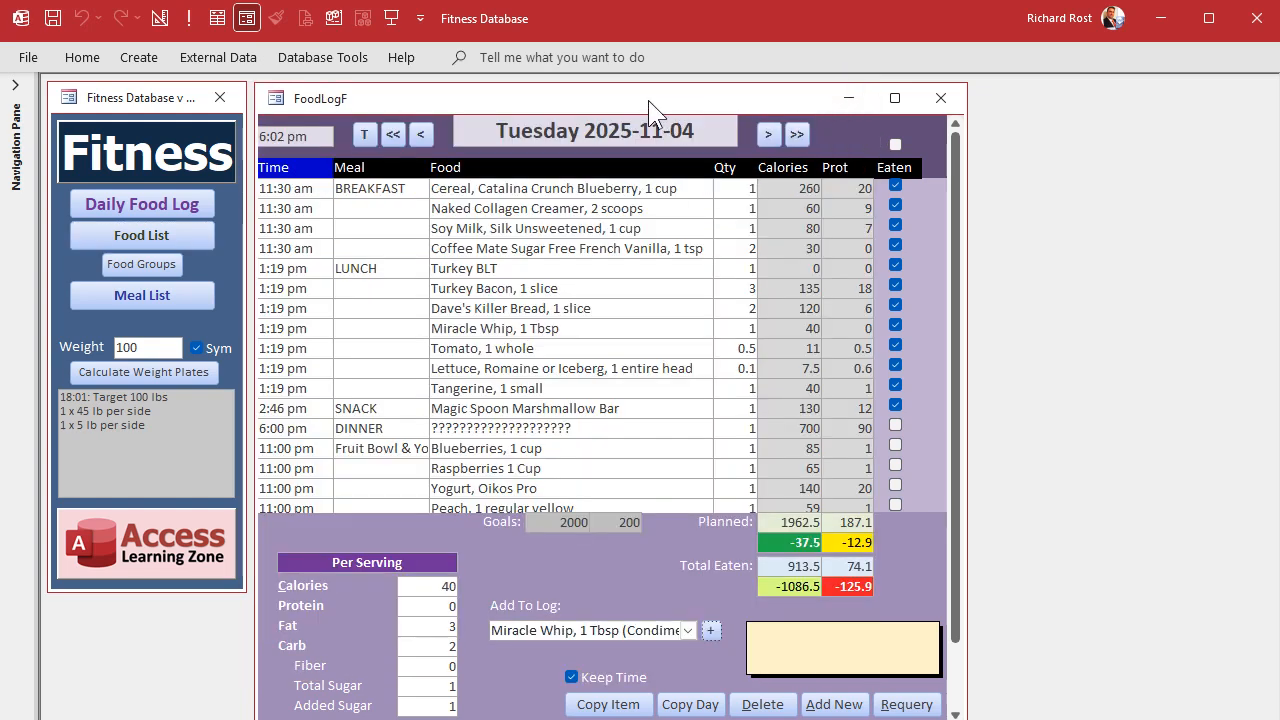
mouse_move(710, 292)
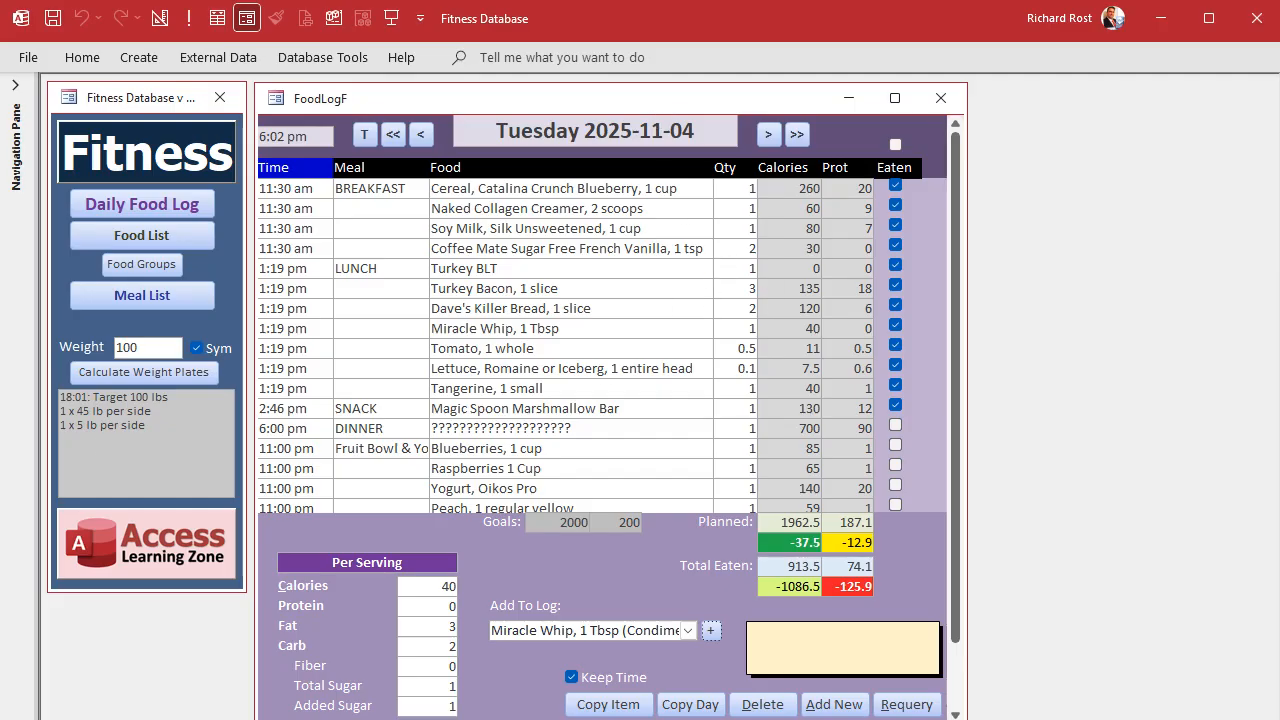
mouse_move(644, 112)
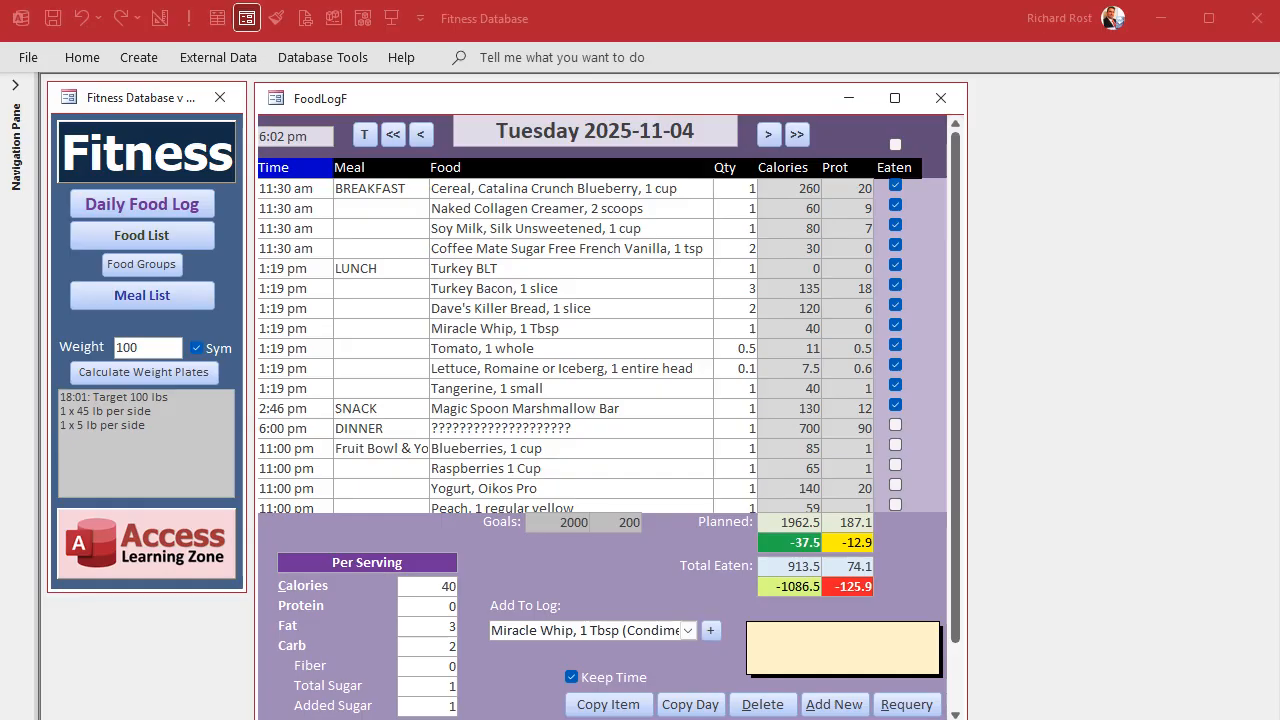
Inspect the footer total text boxes in FoodLogF design, then close the form.
click(562, 368)
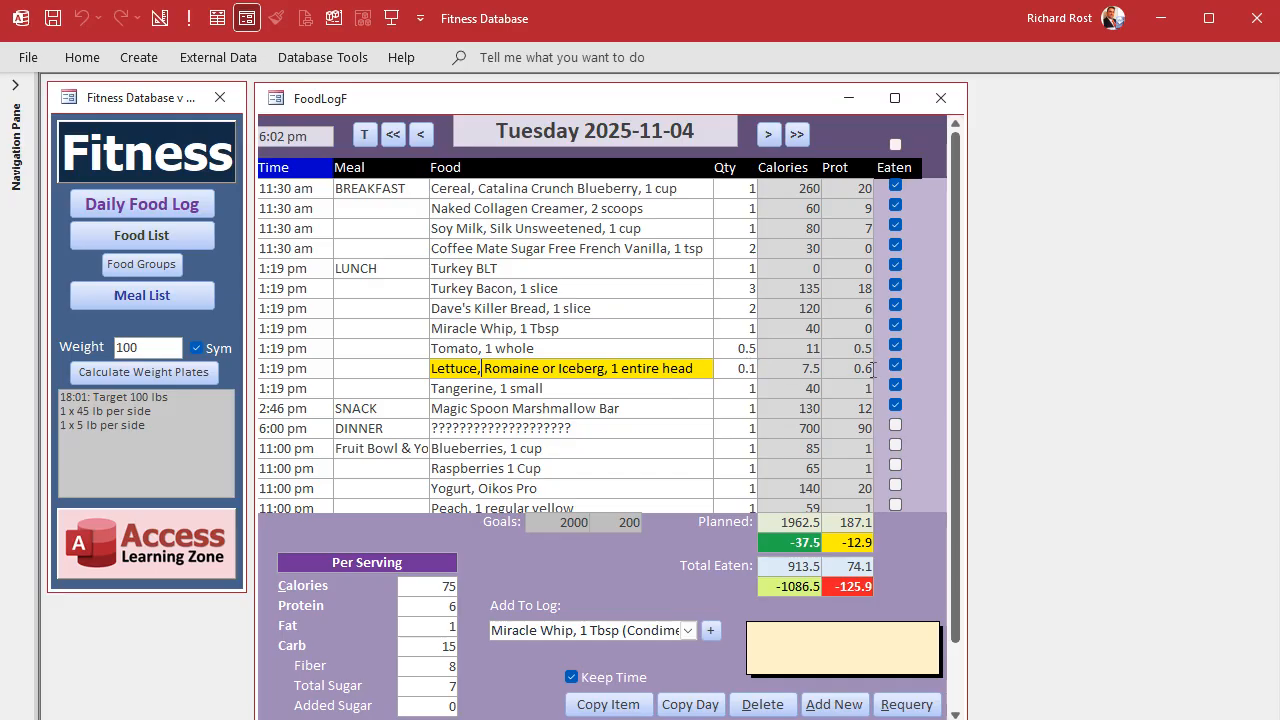
mouse_move(864, 610)
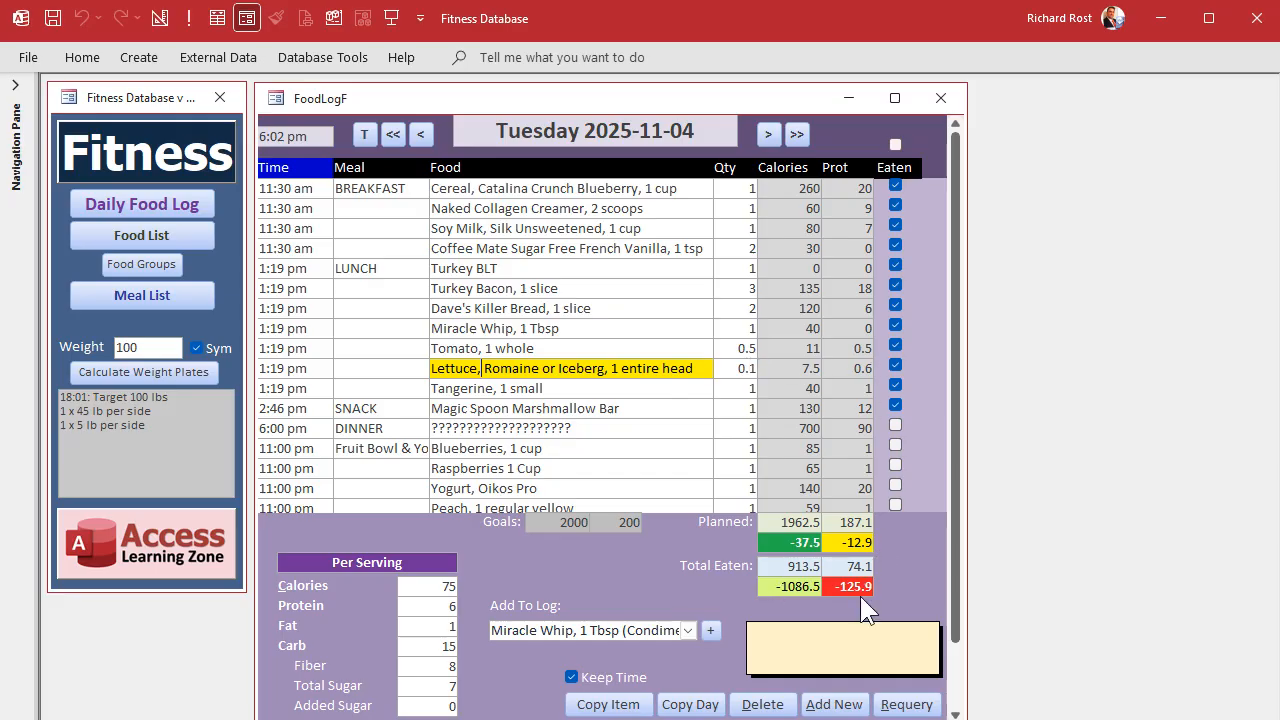
mouse_move(918, 596)
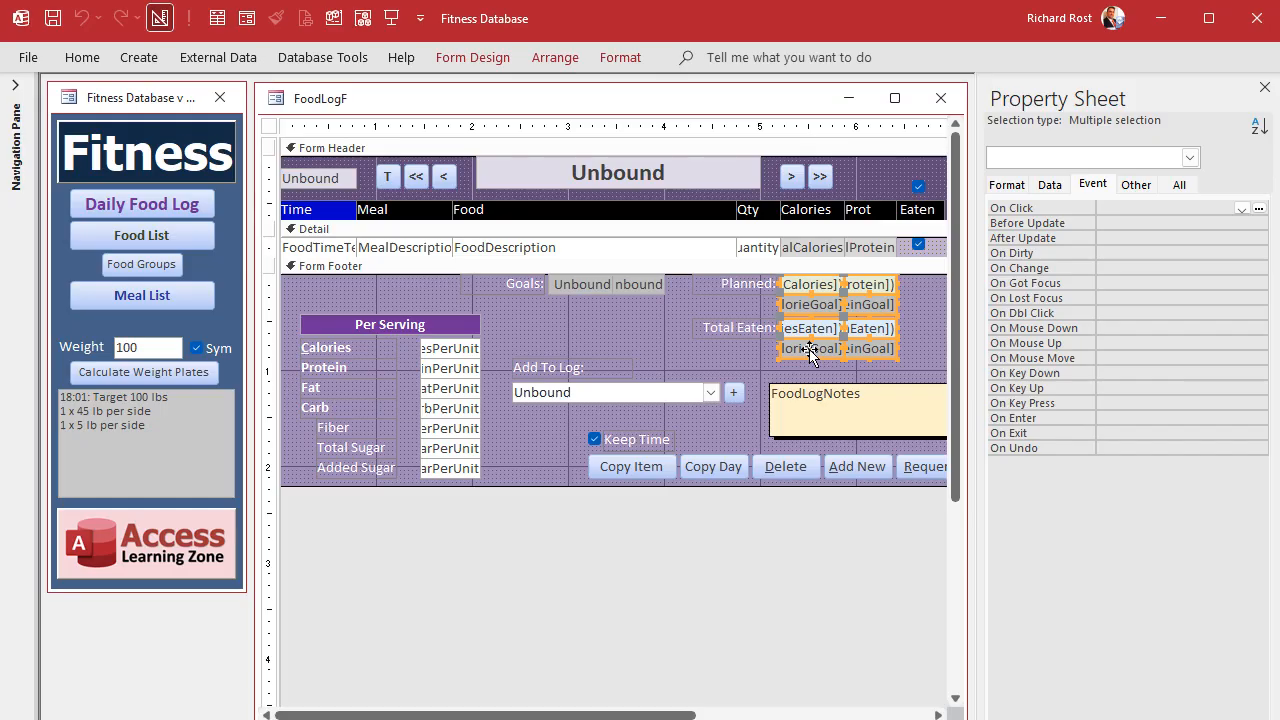
click(1006, 184)
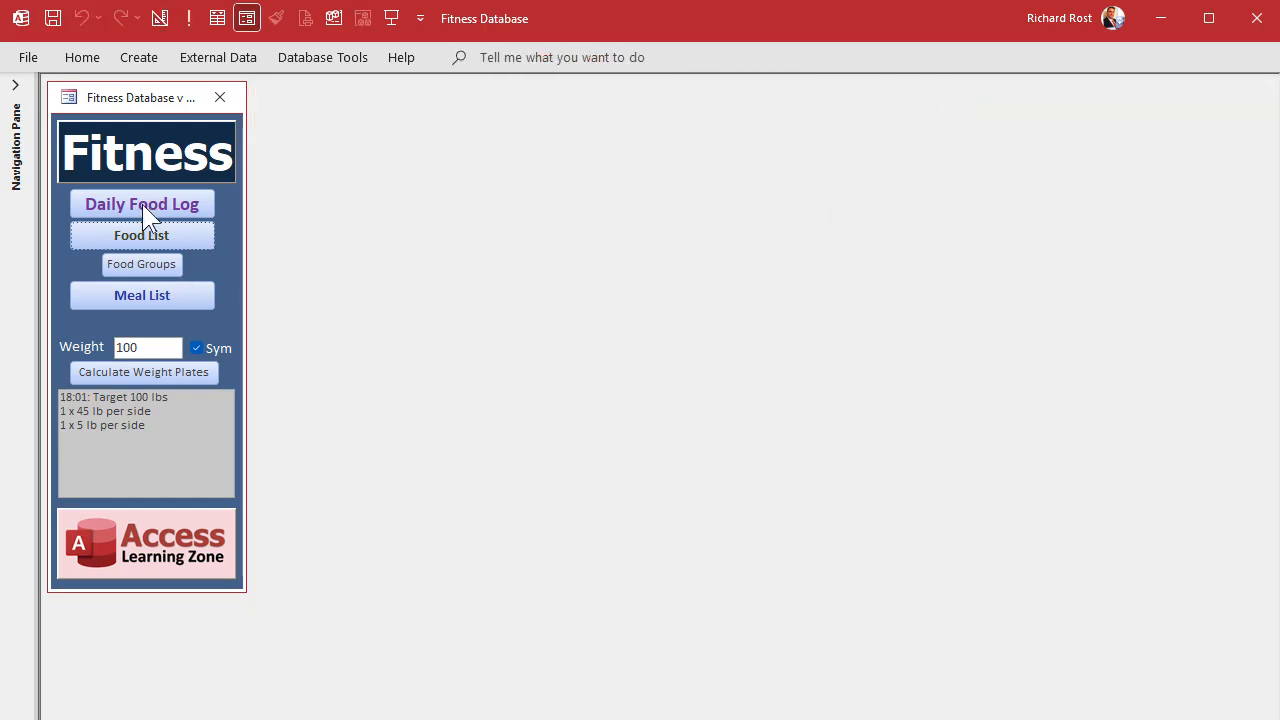
Set the food log totals' Format to #,##0 and reopen to see whole numbers like 1,963 and -1,087.
click(142, 204)
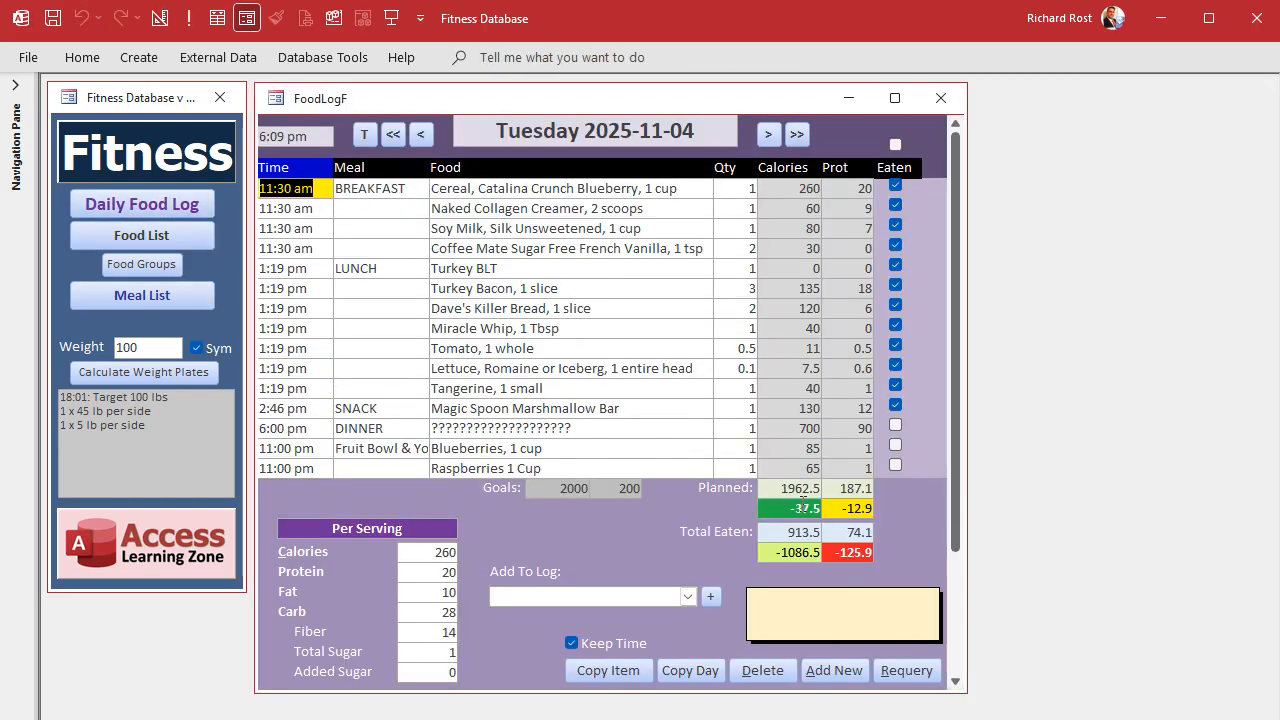
mouse_move(910, 516)
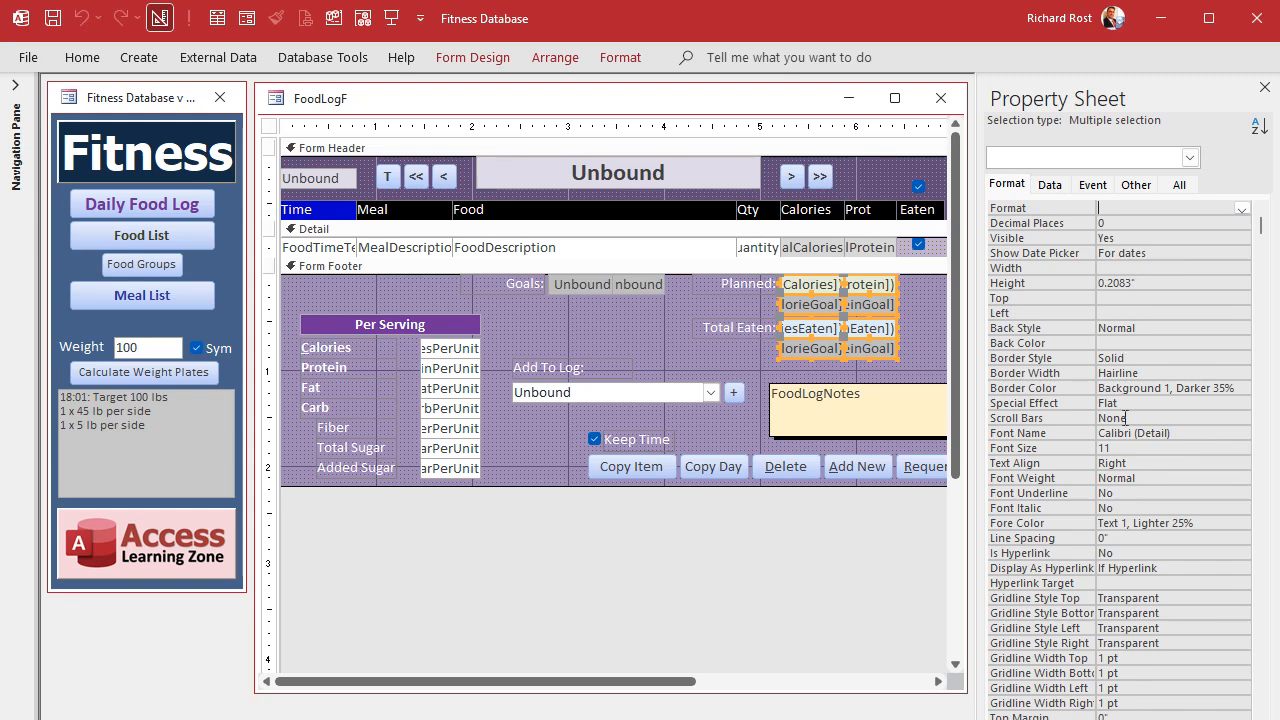
text(#)
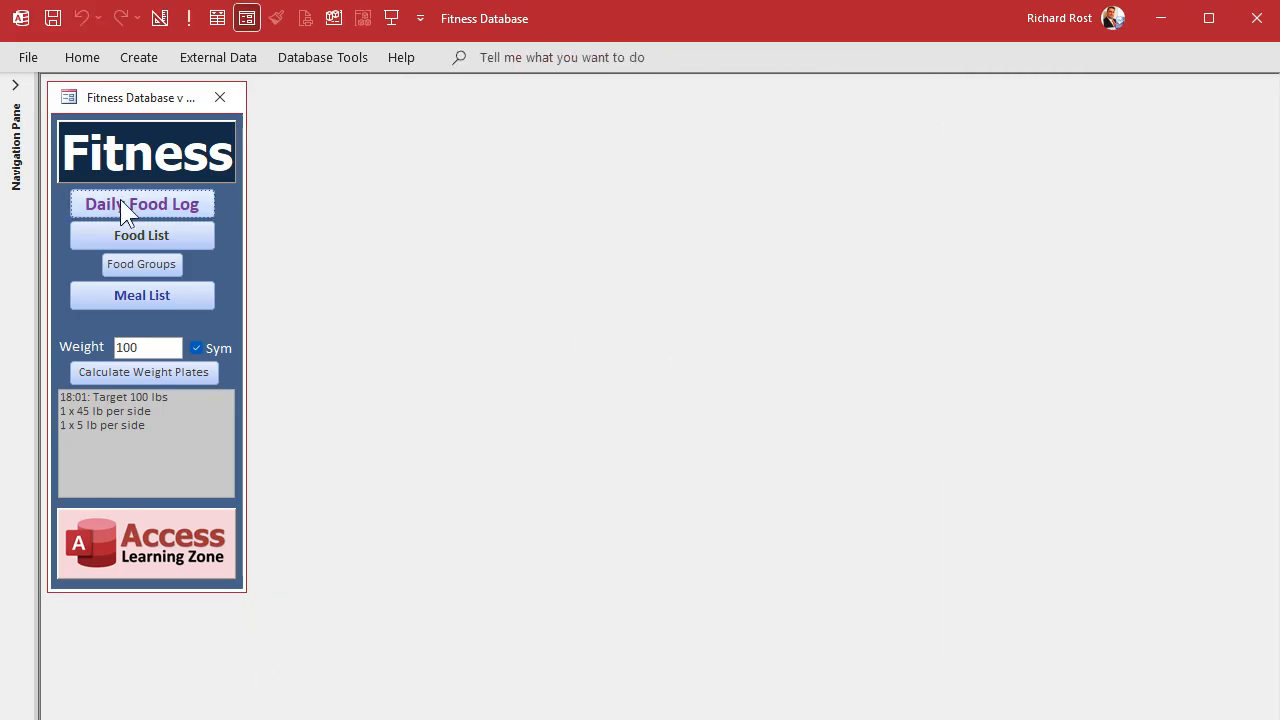
click(142, 204)
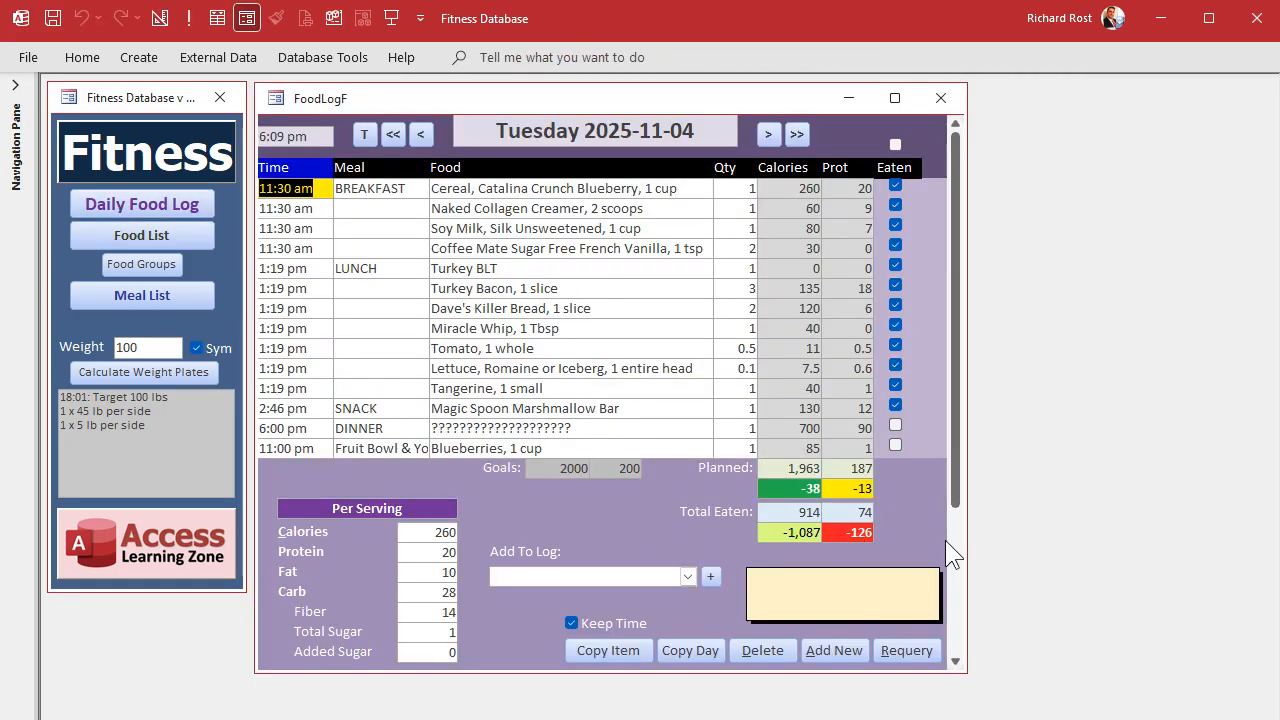
mouse_move(630, 104)
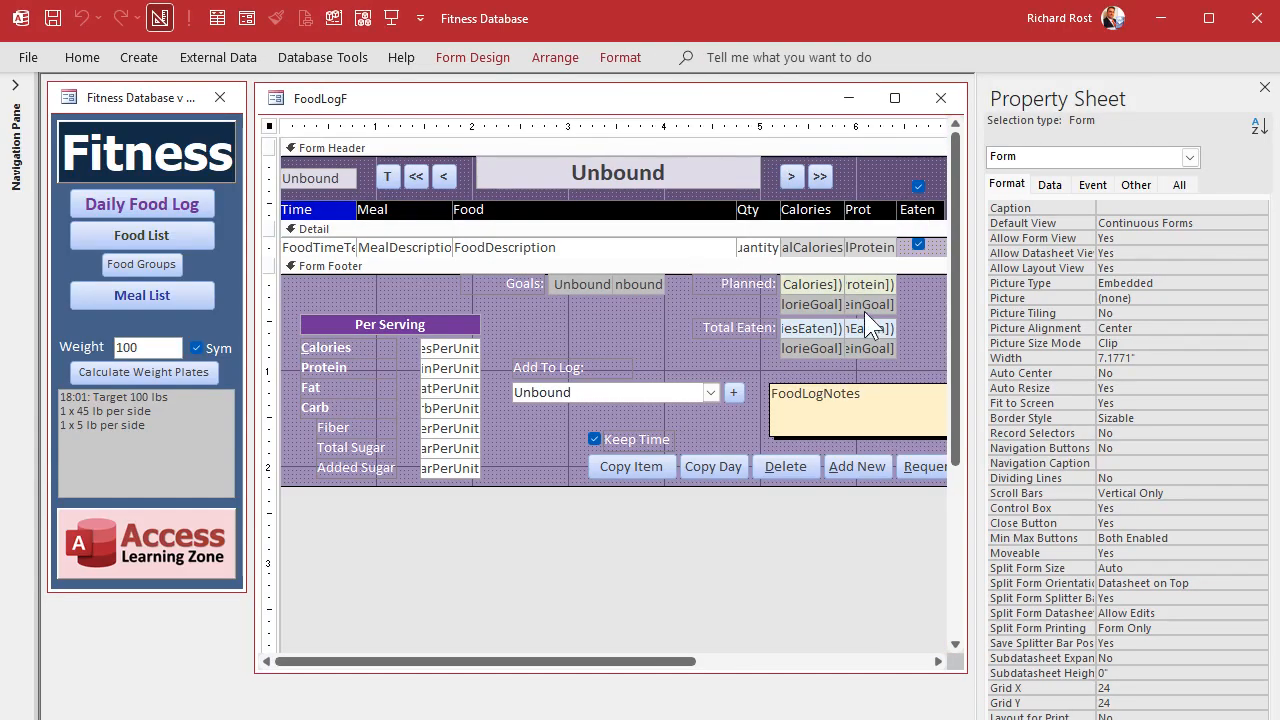
Select the SumTotalCalories box and view its #,##0 Format property.
click(812, 284)
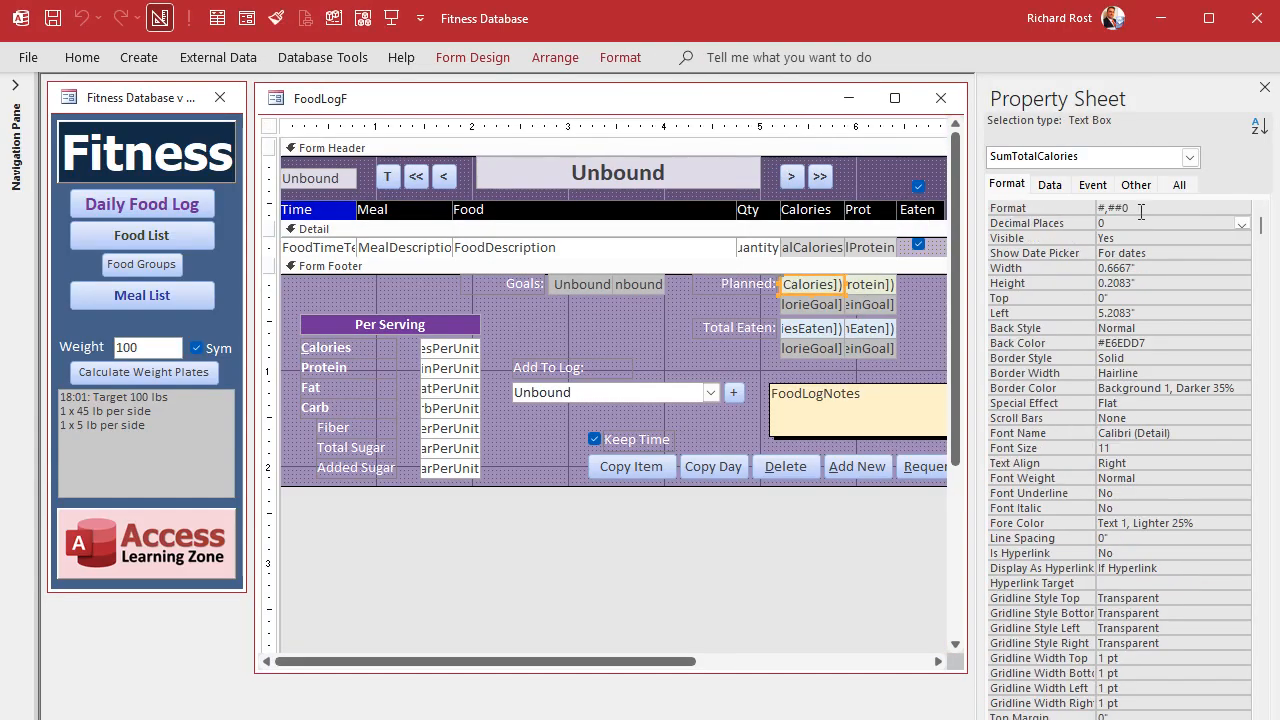
click(1242, 208)
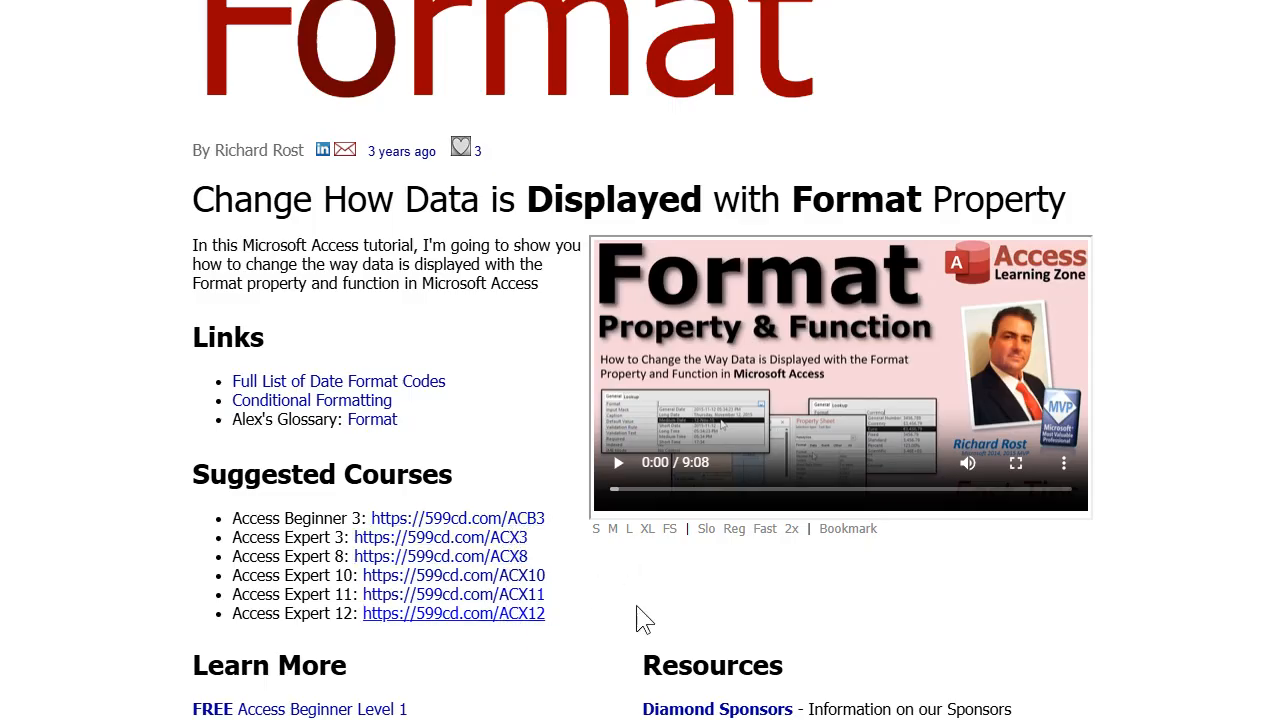
mouse_move(694, 576)
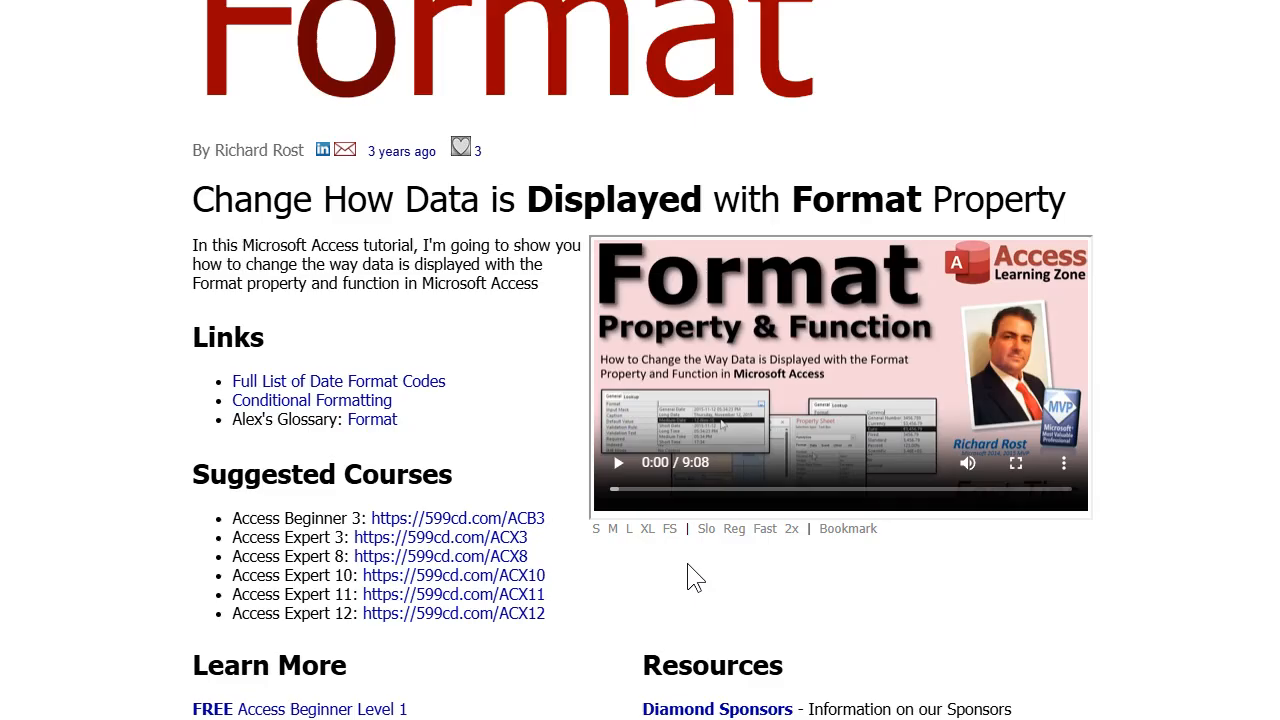
mouse_move(690, 608)
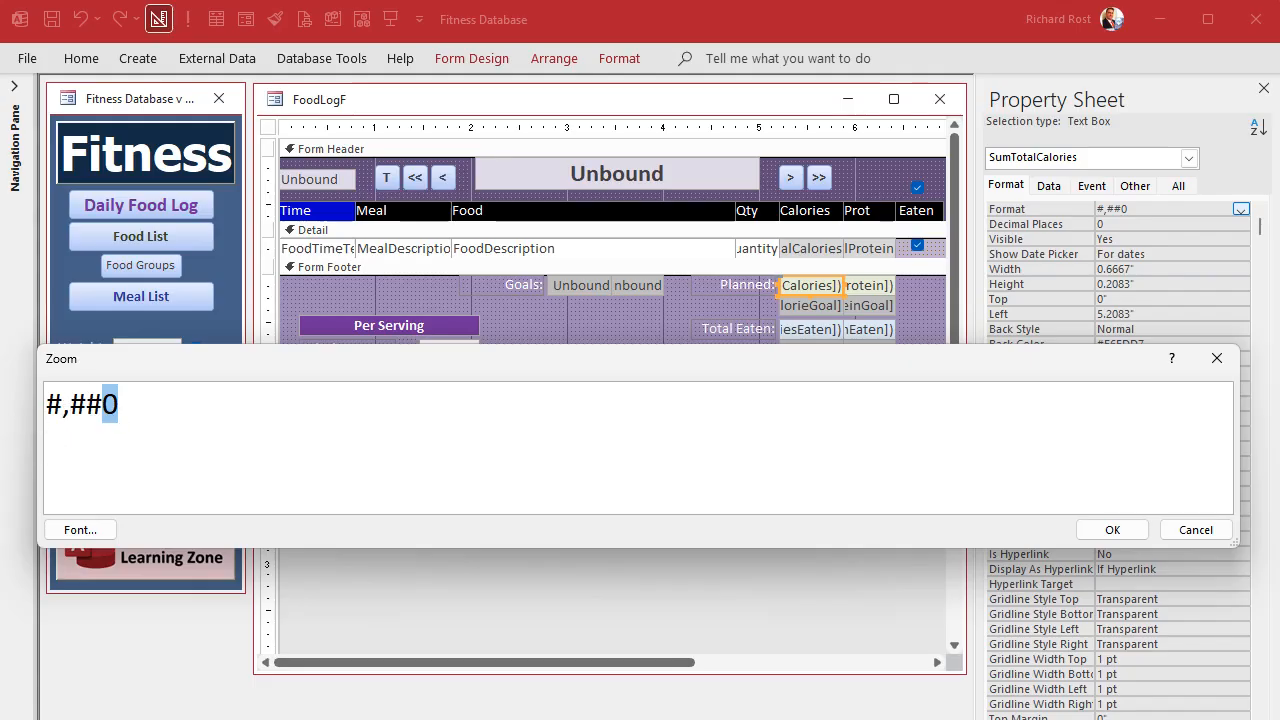
Change the planned calories total's format from #,##0 to #,##0.0 in the Zoom box.
triple_click(80, 404)
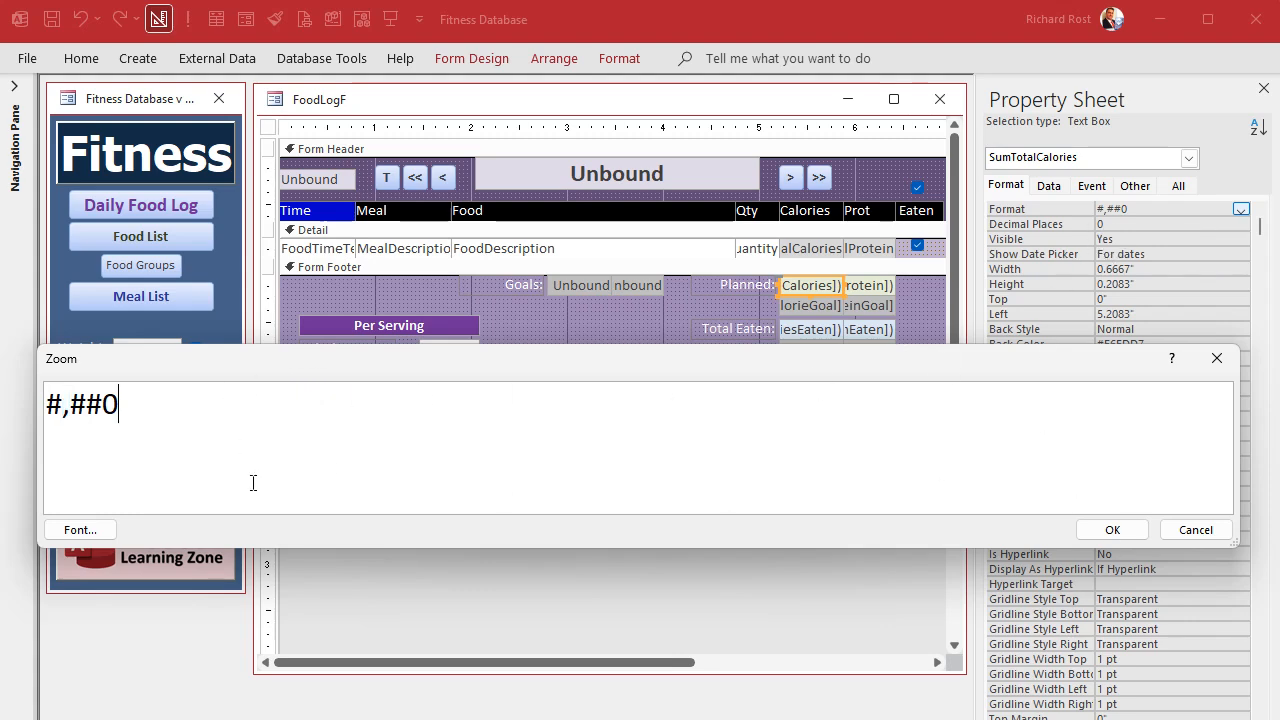
text(.0)
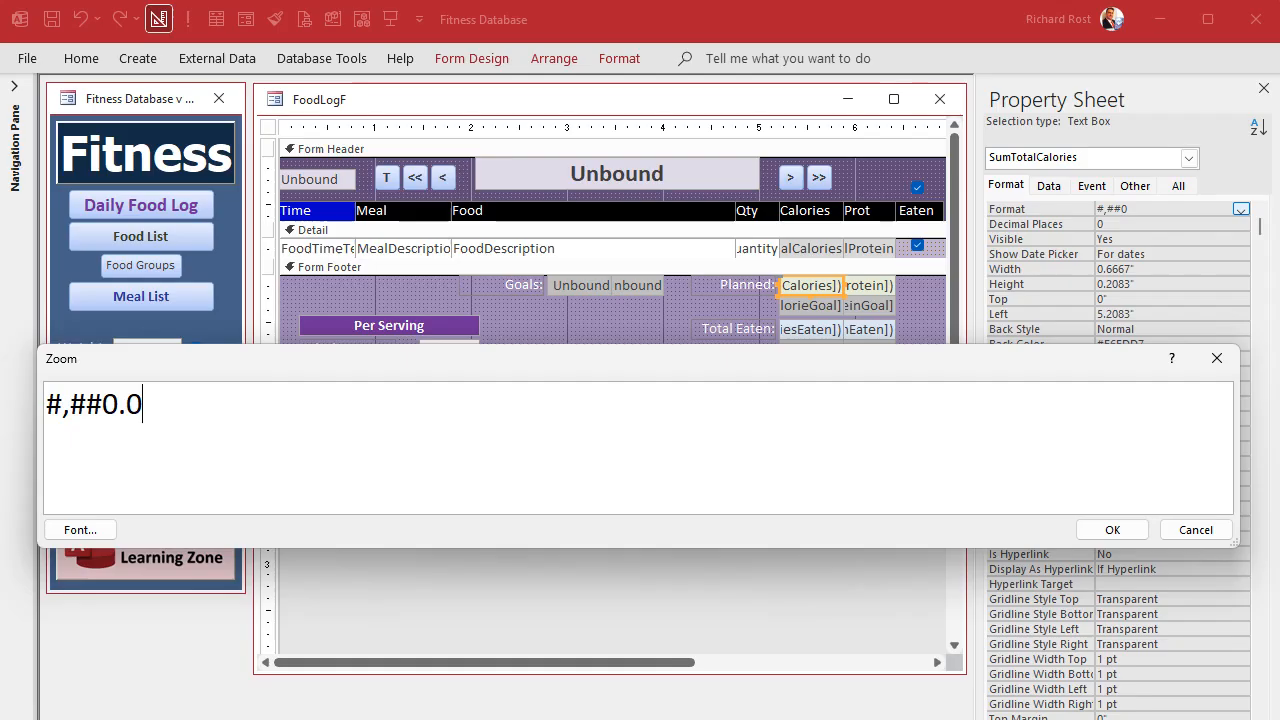
key(Backspace)
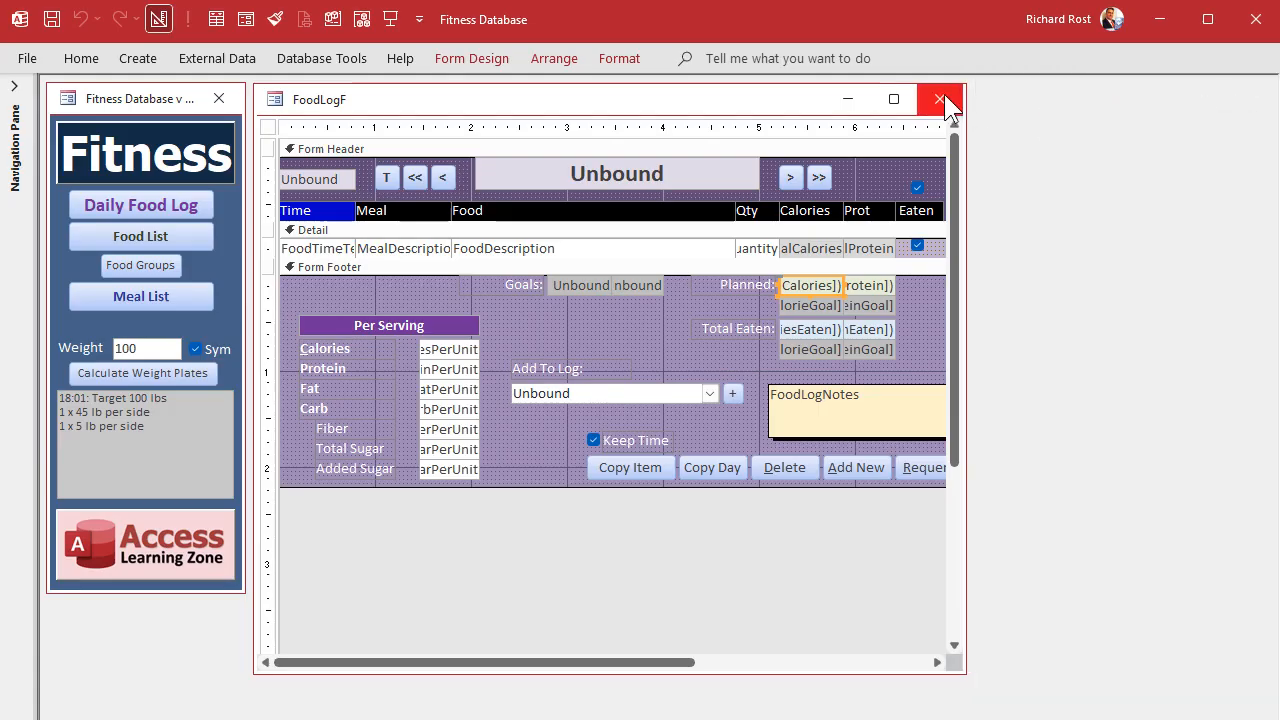
Close the food log design and reopen the Daily Food Log showing planned 1,963 and eaten 914 totals.
click(940, 100)
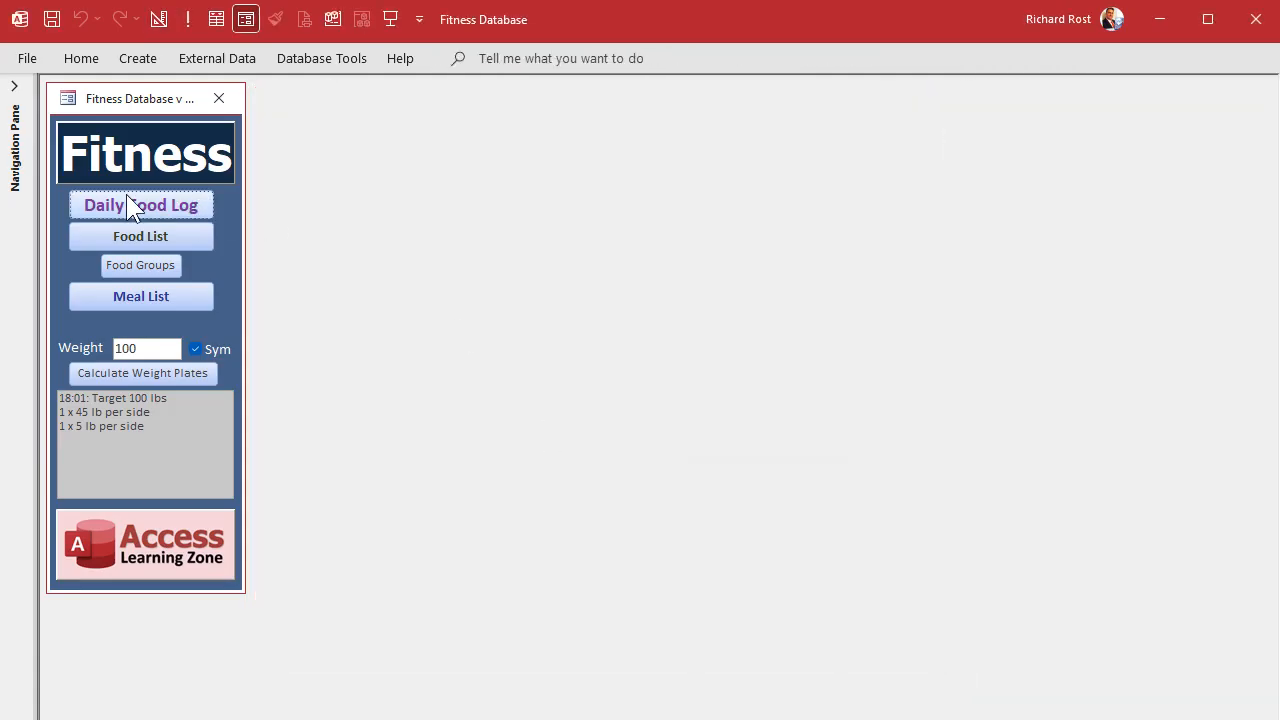
click(140, 204)
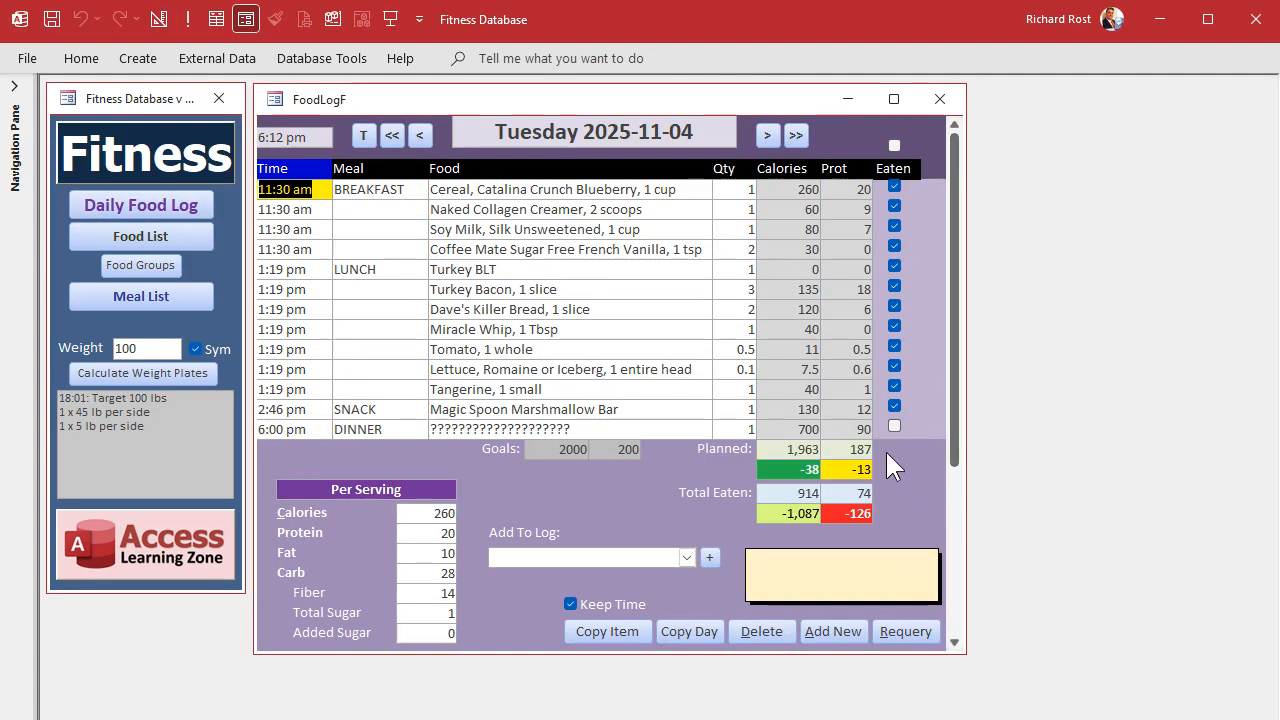
mouse_move(890, 528)
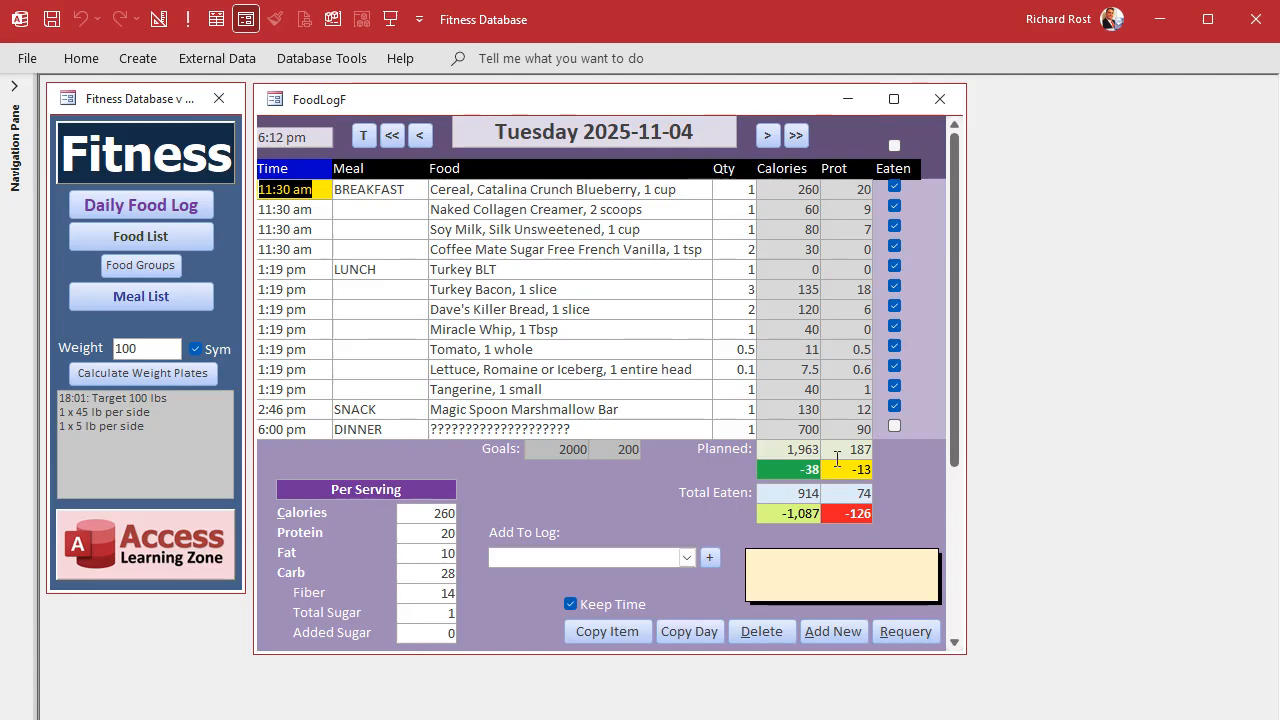
mouse_move(892, 492)
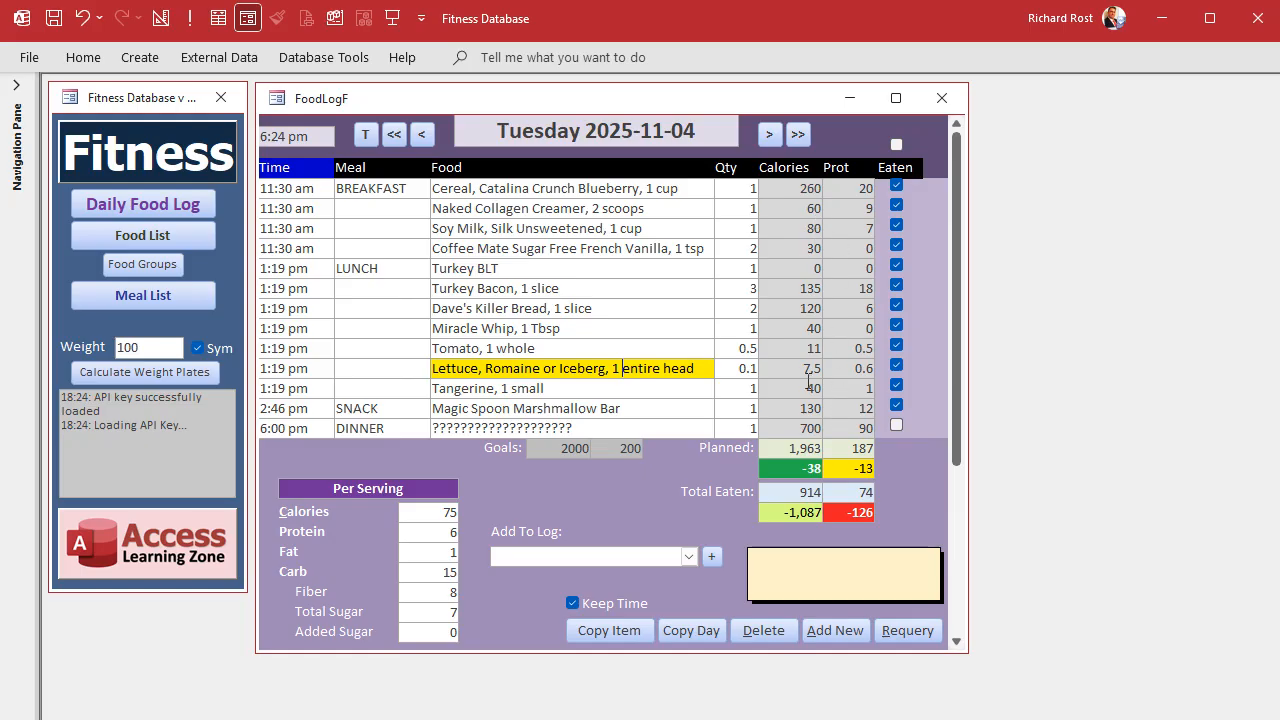
mouse_move(838, 370)
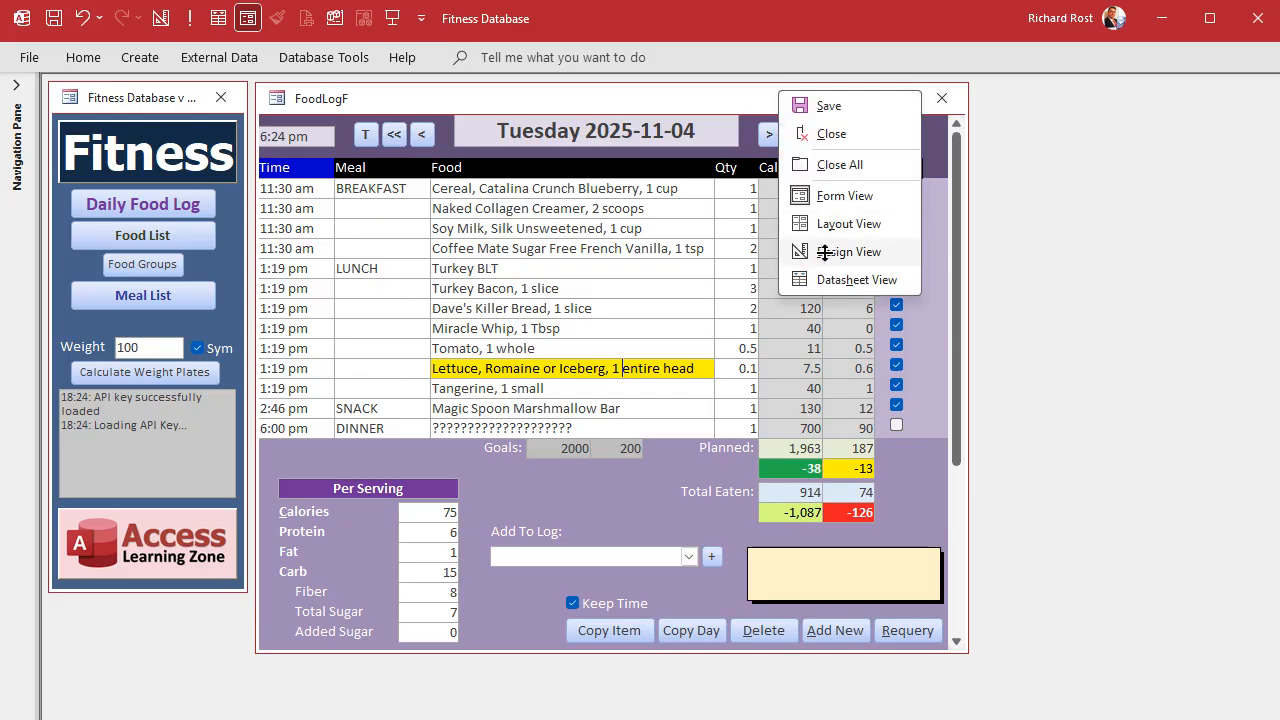
Give the Calories and Prot boxes the one-decimal format code #,##0.# in the Zoom editor.
click(852, 252)
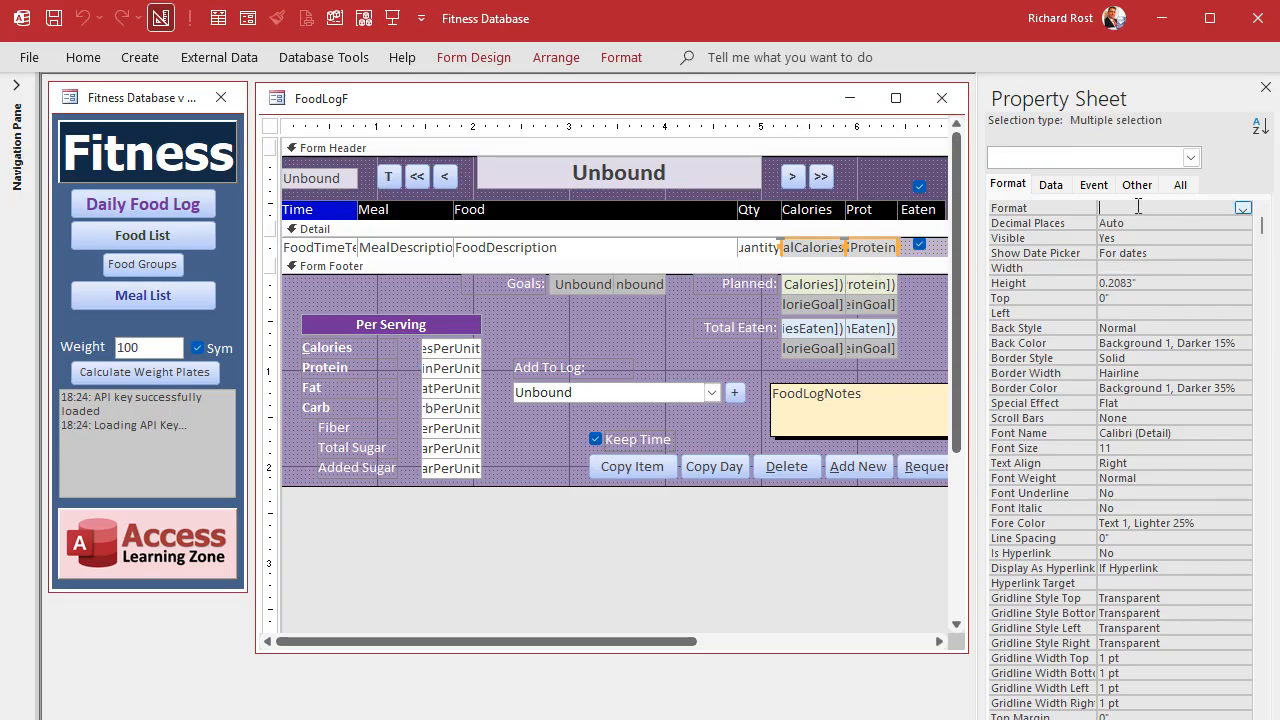
text(#,##0.#)
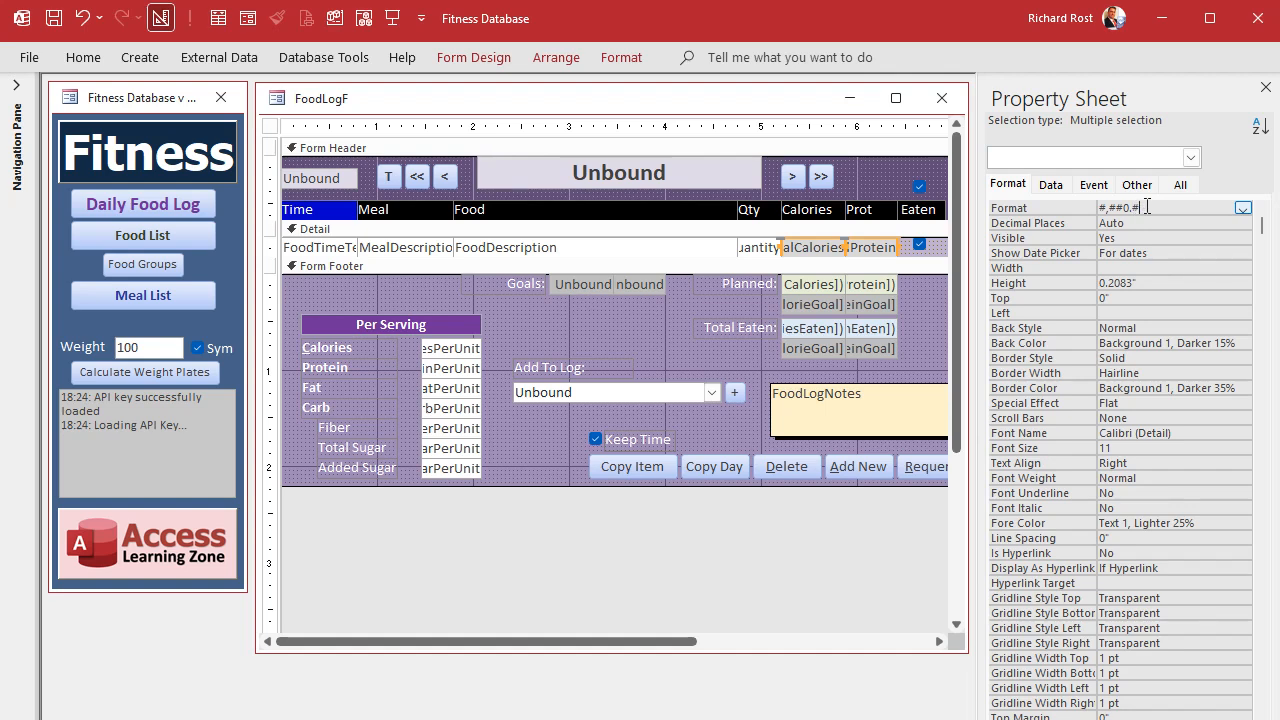
click(1244, 208)
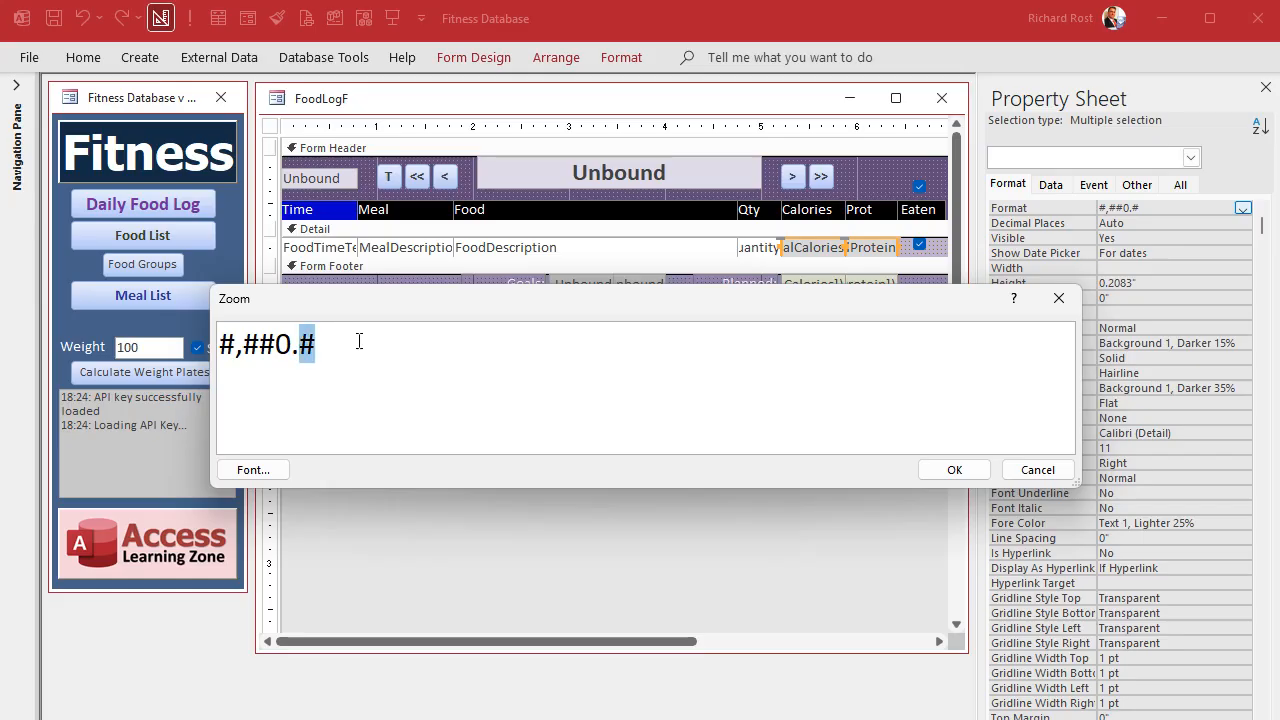
click(952, 468)
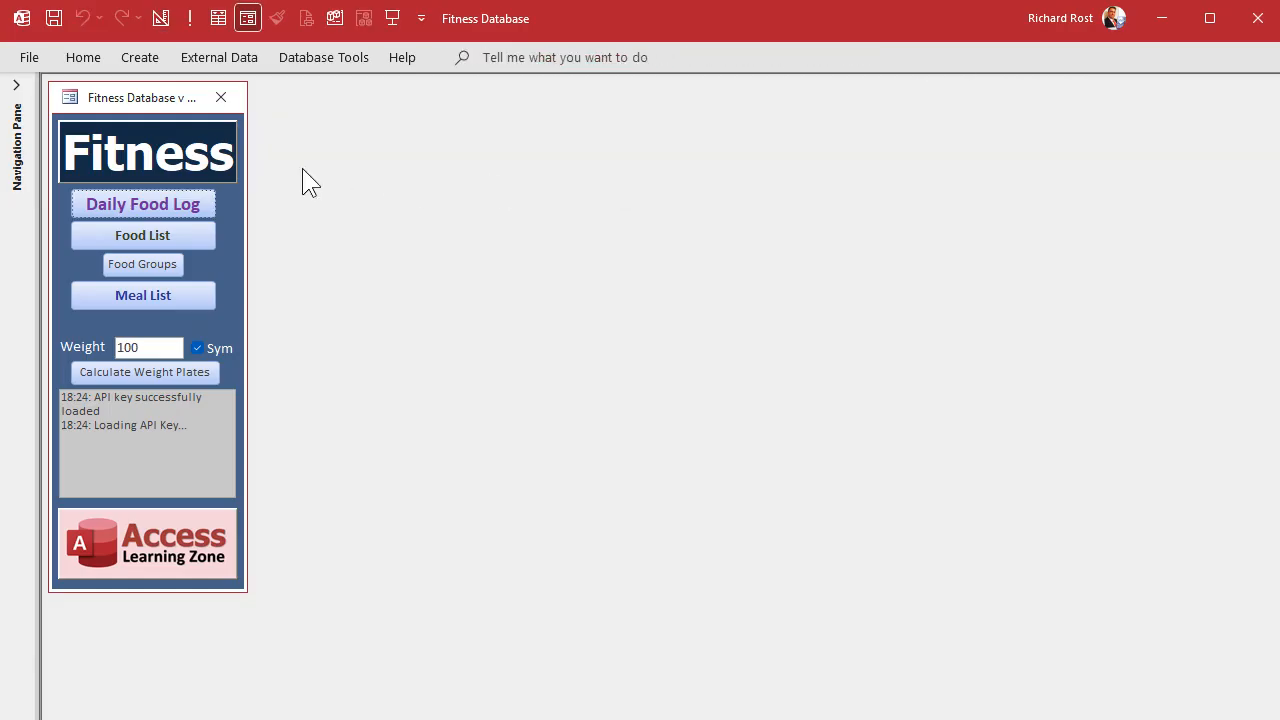
Reopen the Daily Food Log so rows show one-decimal values like 59.0 and 140.0.
click(144, 204)
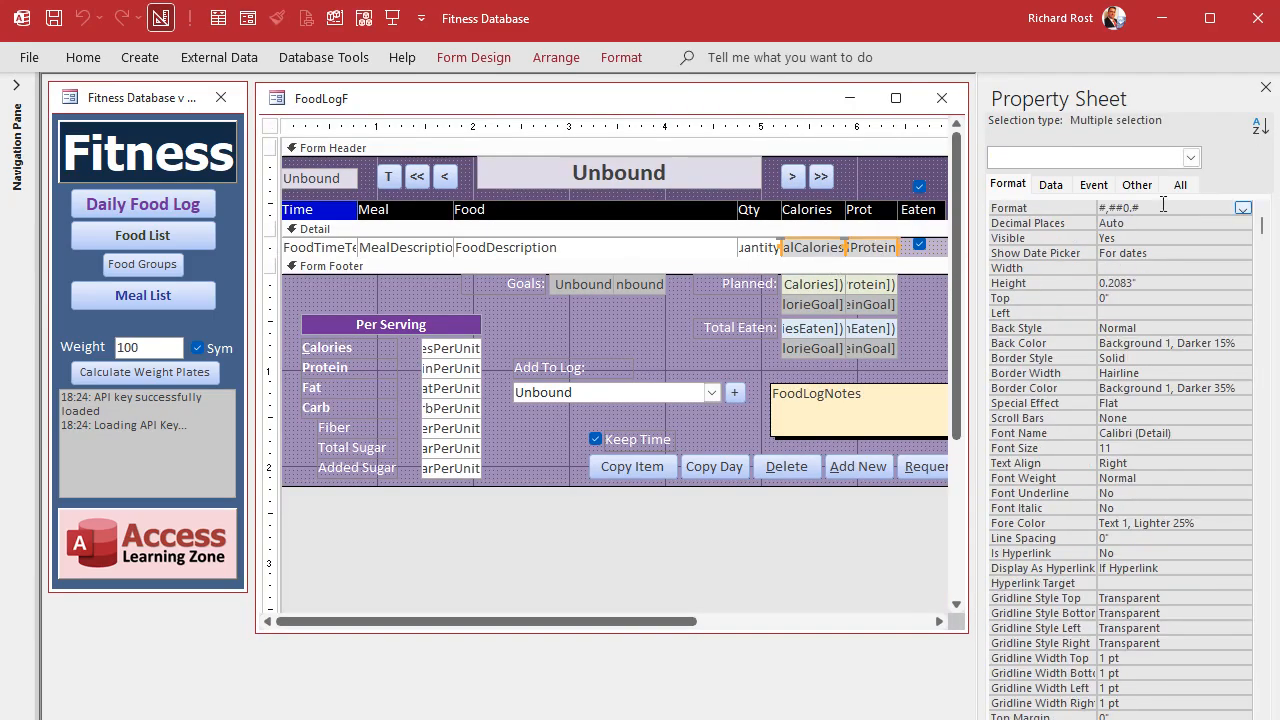
click(1130, 208)
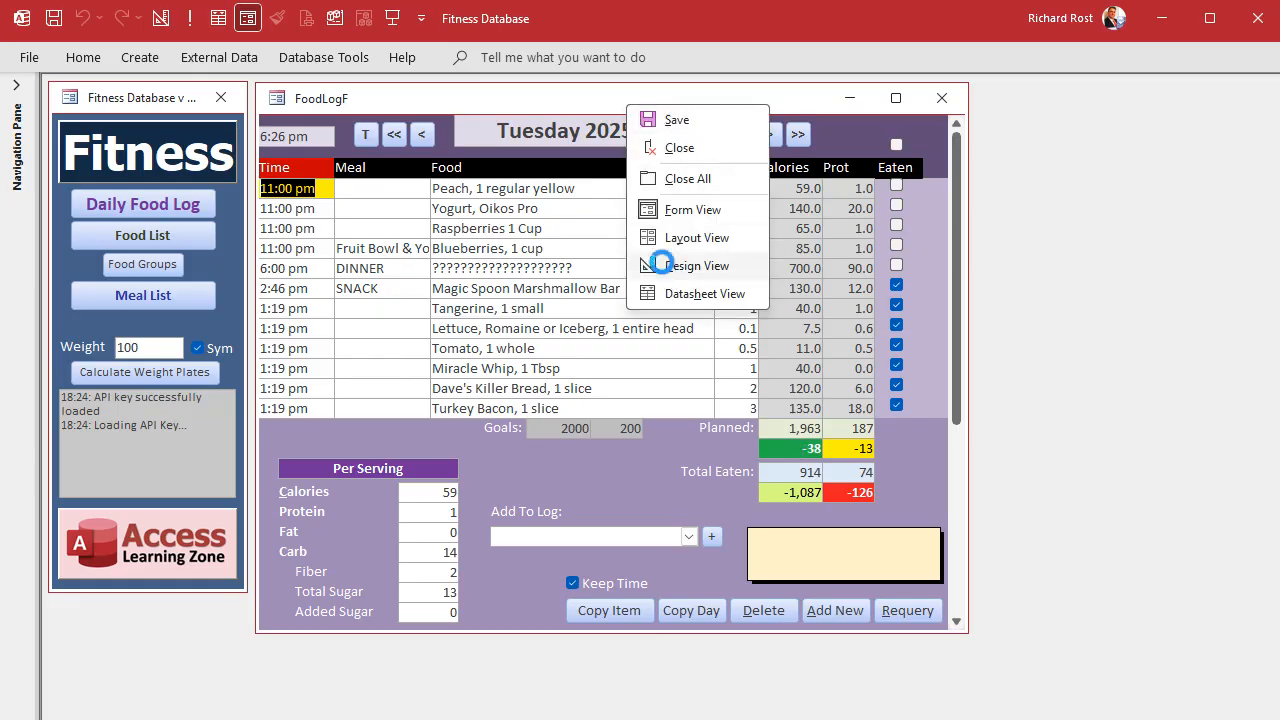
Switch FoodLogF to Design View, close it and reopen the Daily Food Log.
click(692, 264)
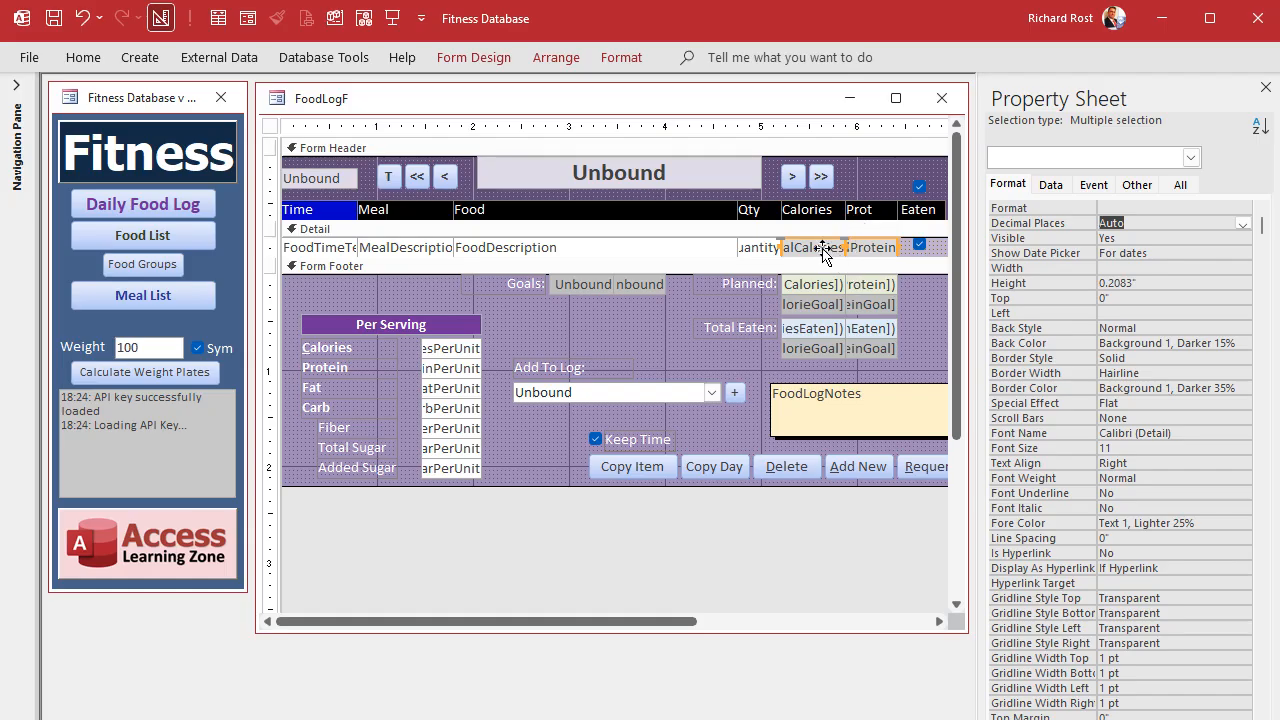
mouse_move(868, 244)
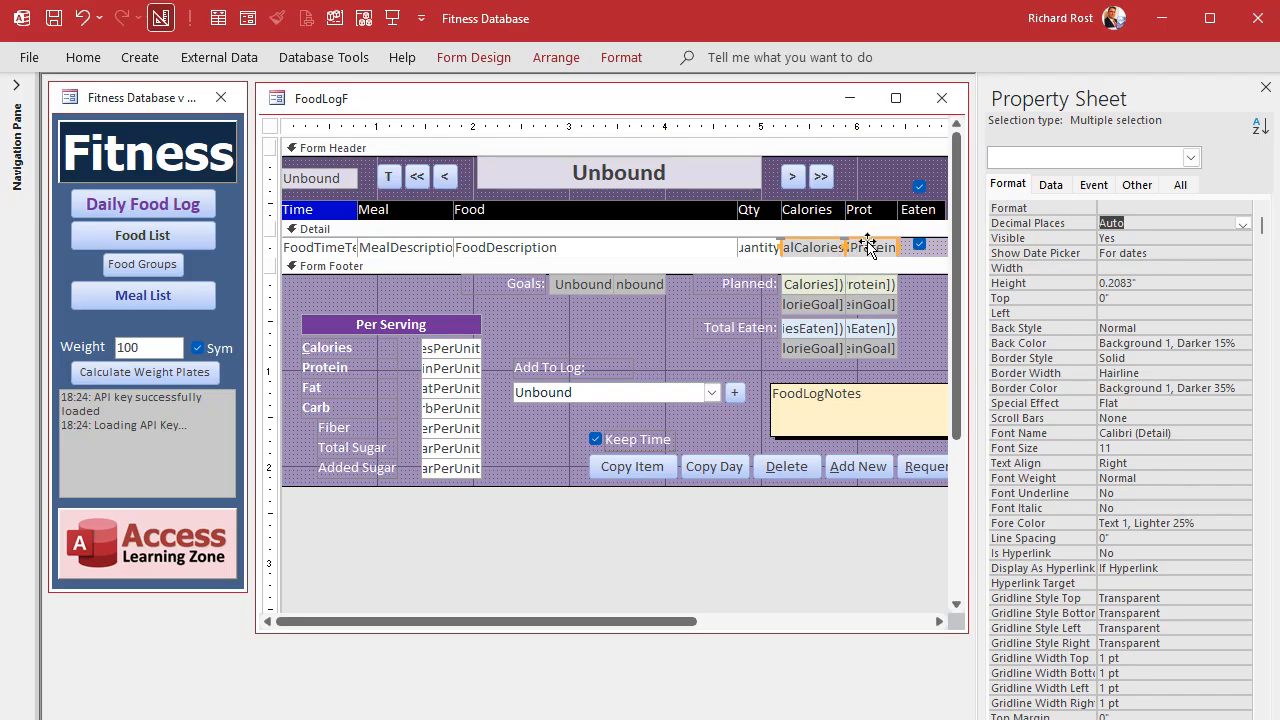
mouse_move(940, 98)
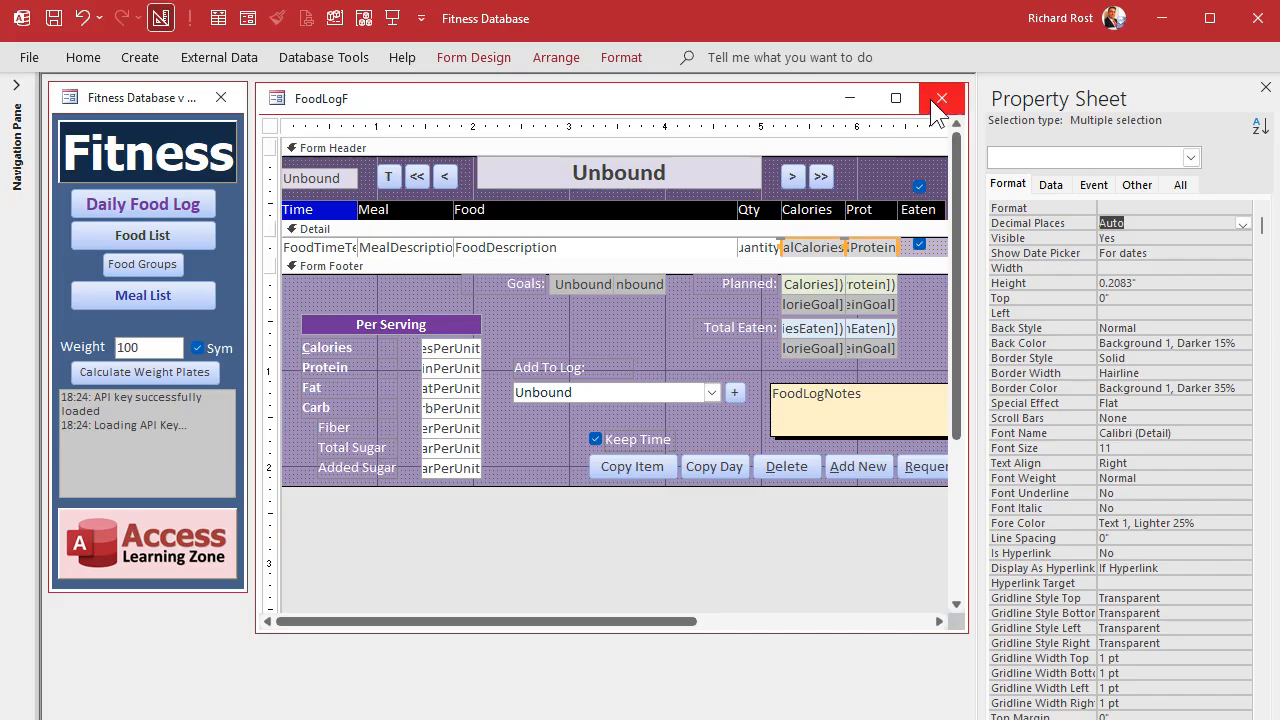
click(940, 98)
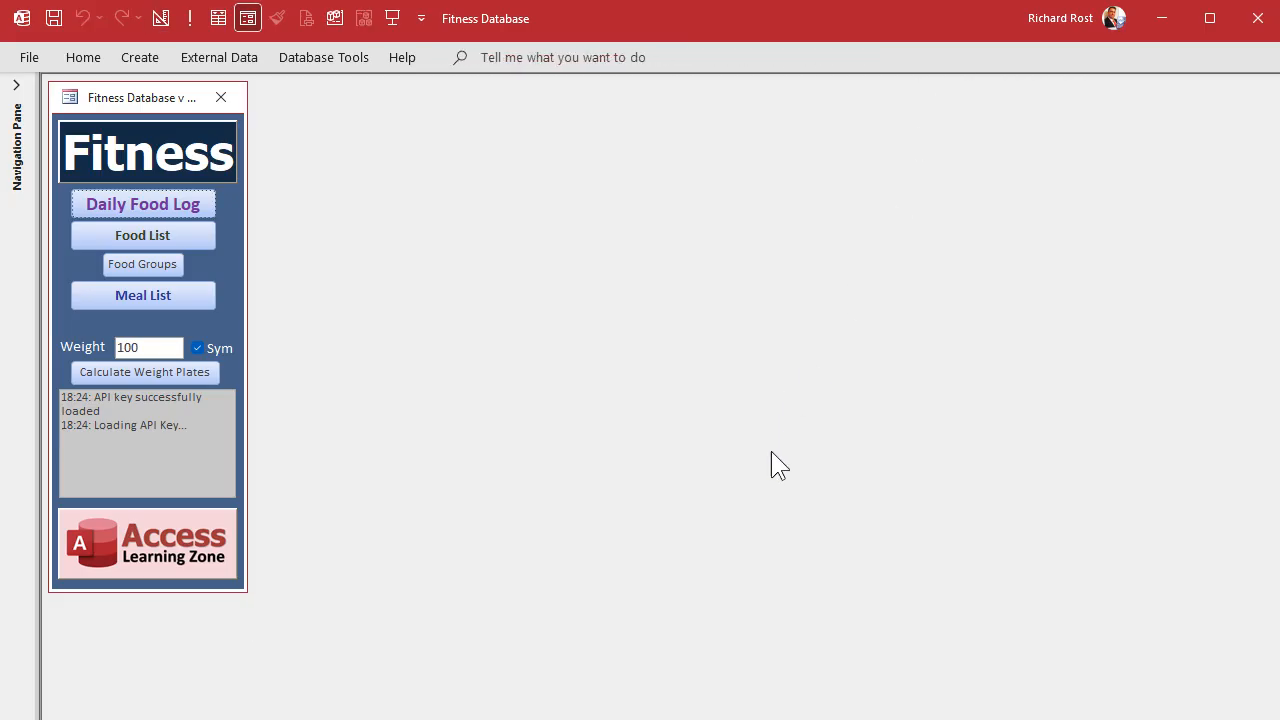
click(144, 204)
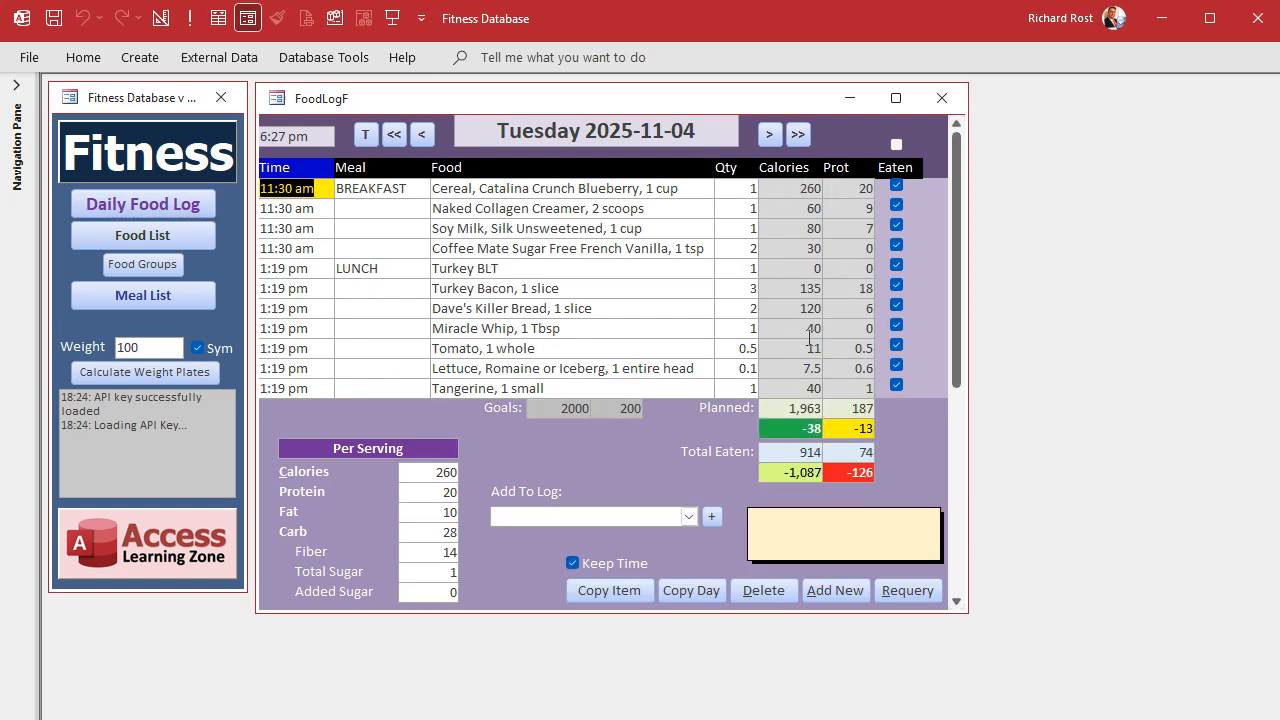
mouse_move(652, 498)
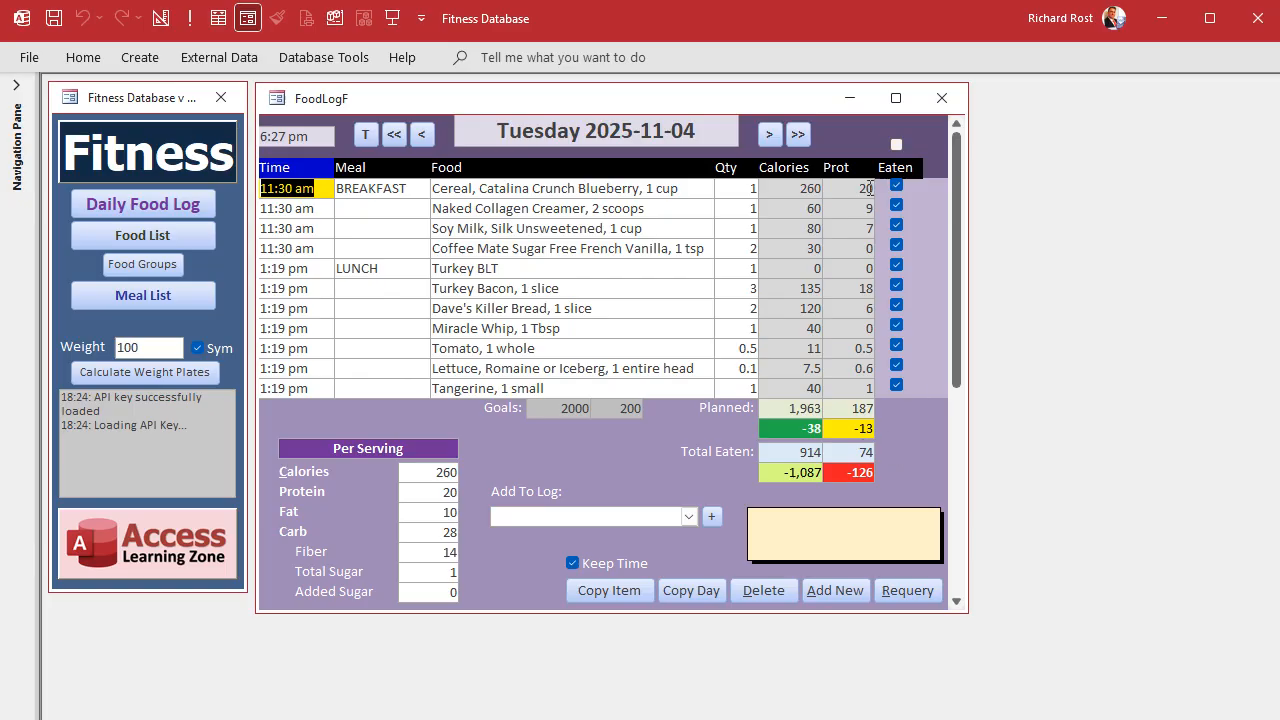
mouse_move(800, 176)
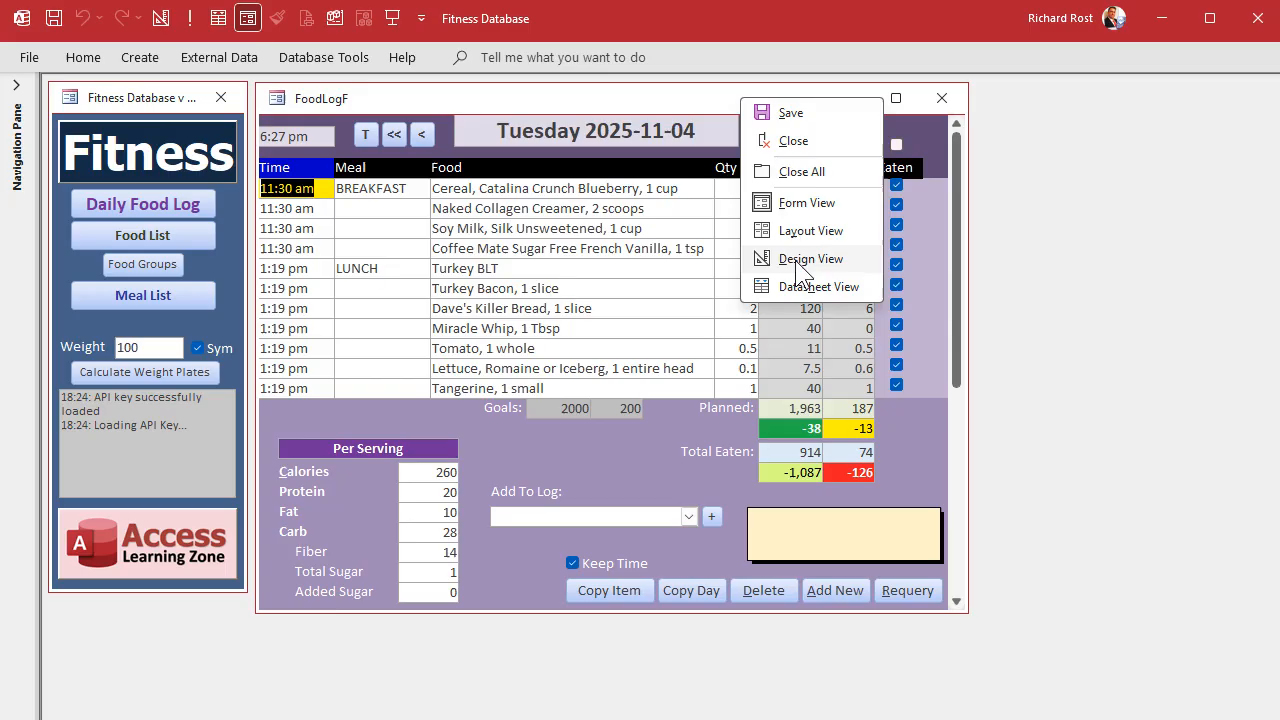
Put the food log form back into Design View and close it, prompting to save changes.
click(810, 258)
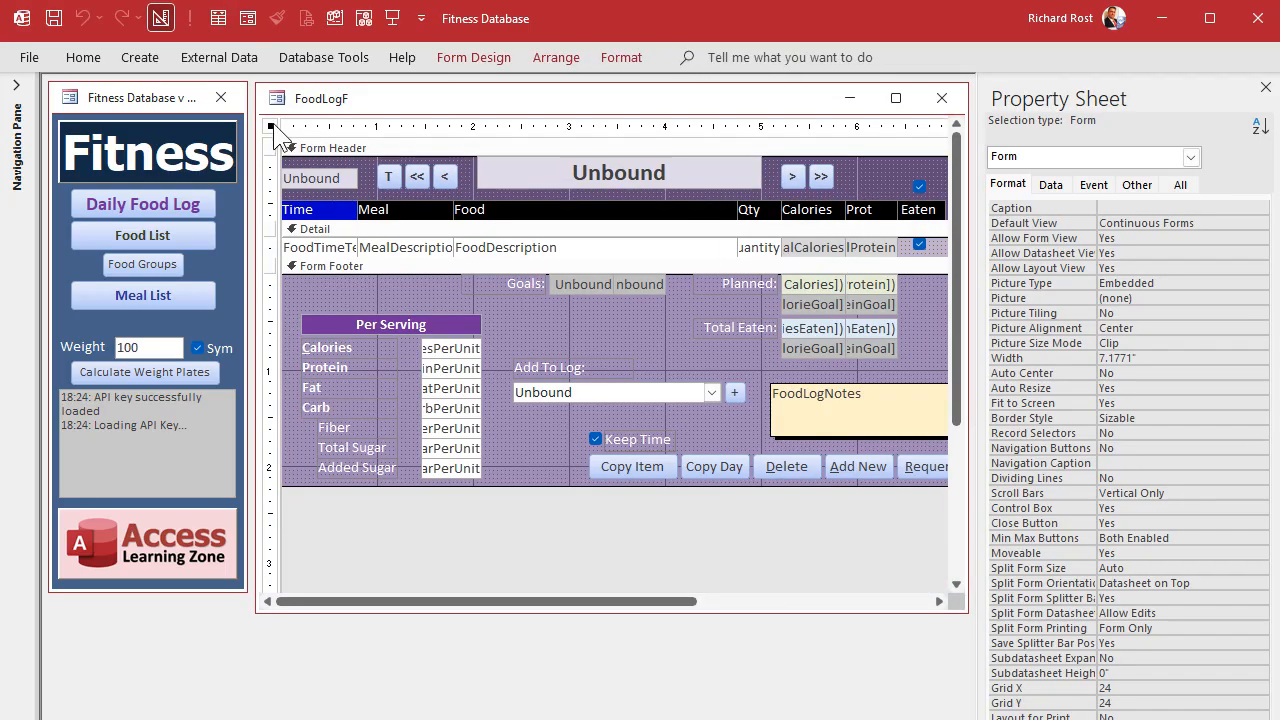
click(1050, 184)
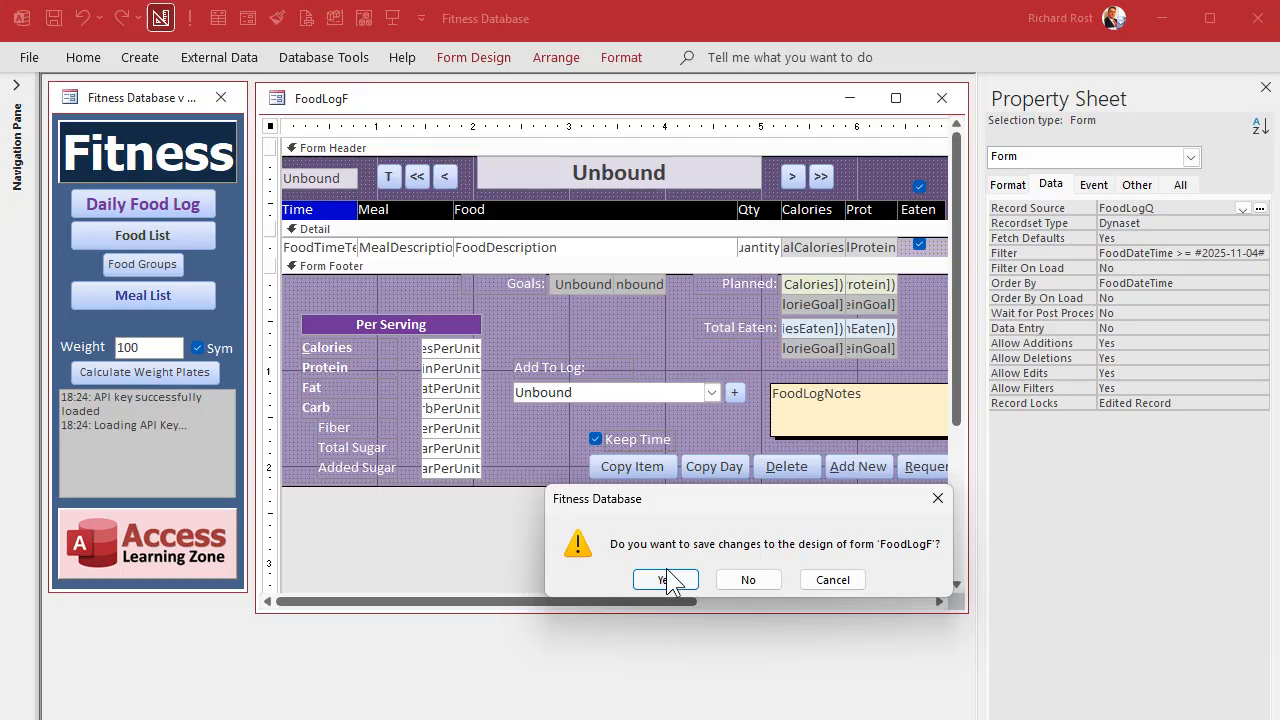
Save the form, then make FoodLogQ's TotalCalories Round([Quantity]*[CaloriesPerUnit],1).
click(660, 580)
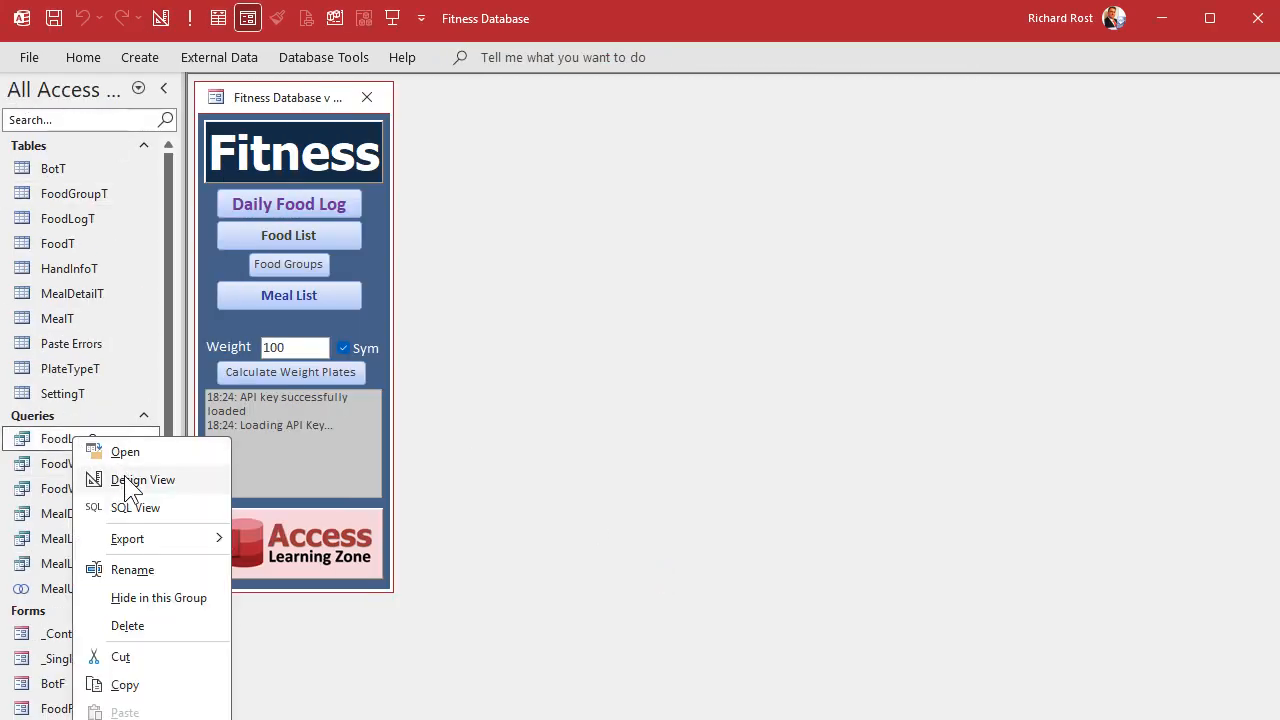
click(144, 480)
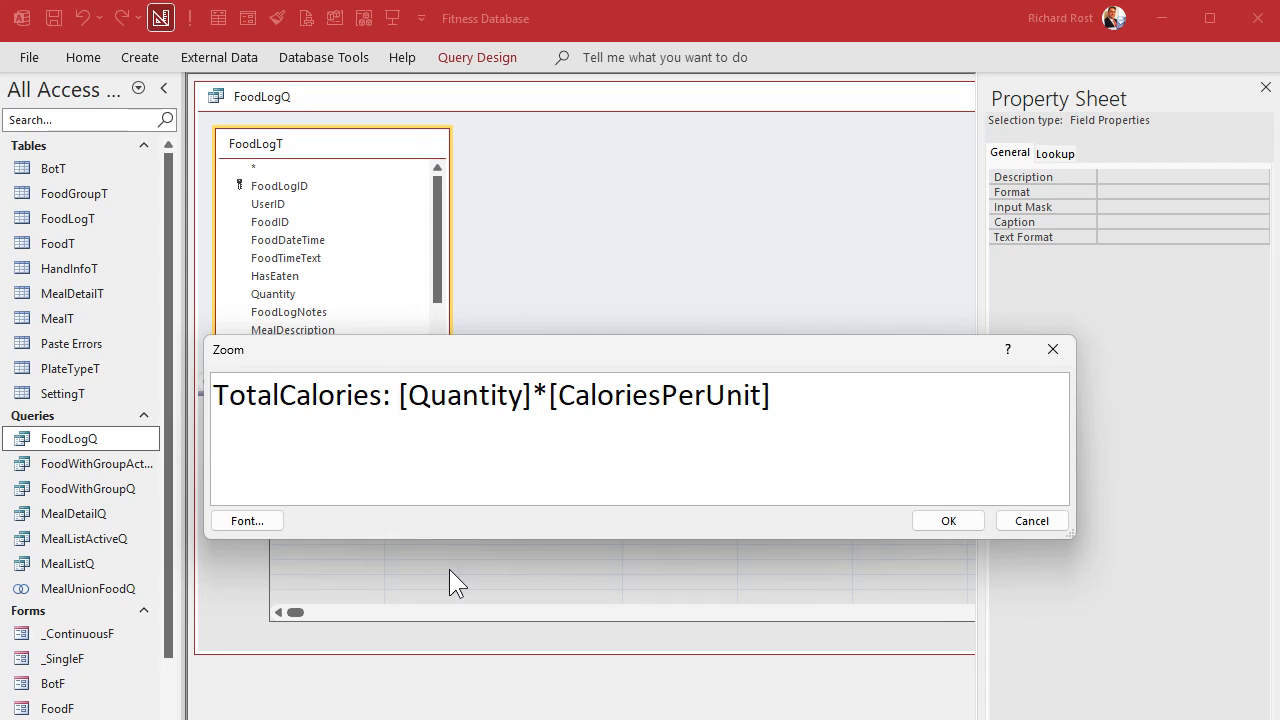
text(ROun)
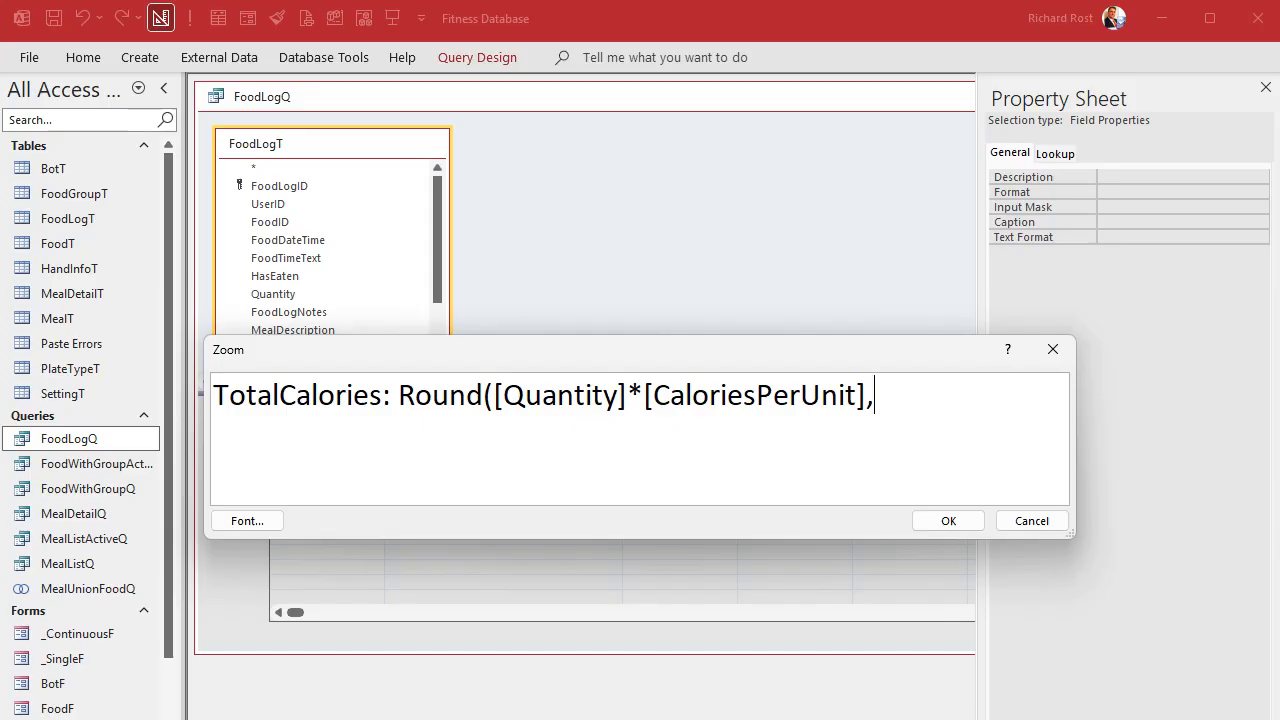
text(1))
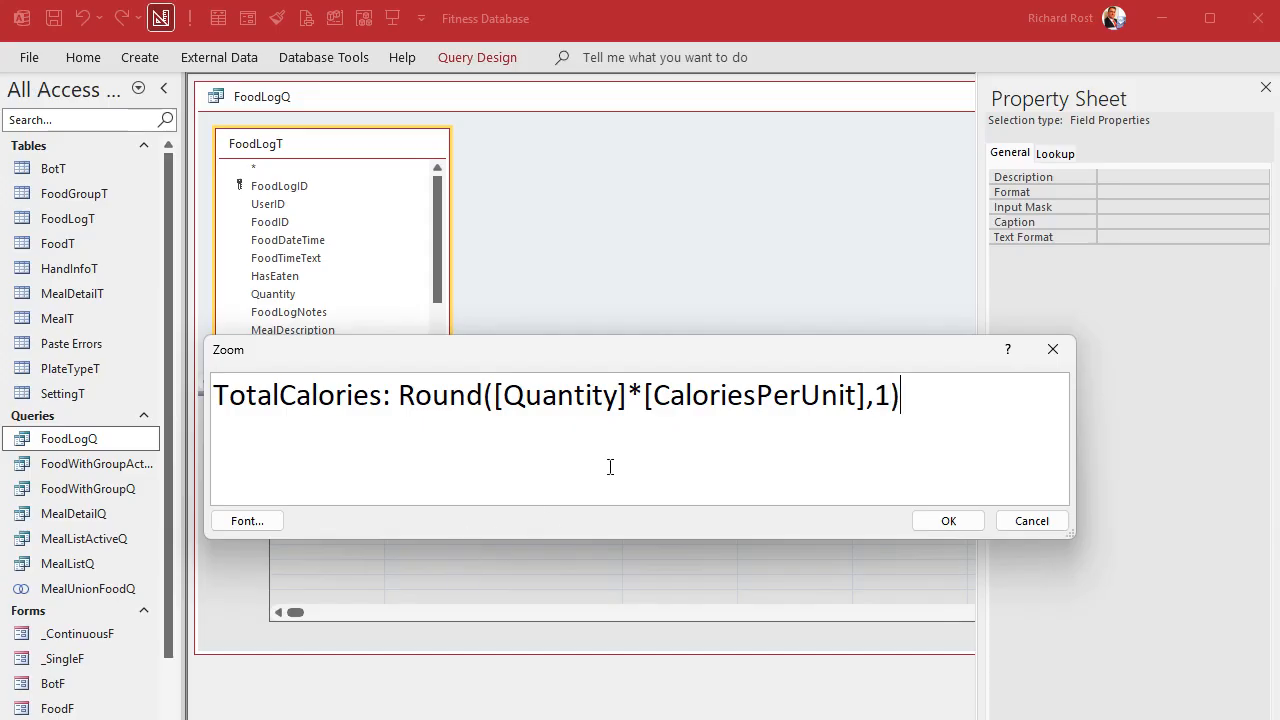
click(948, 520)
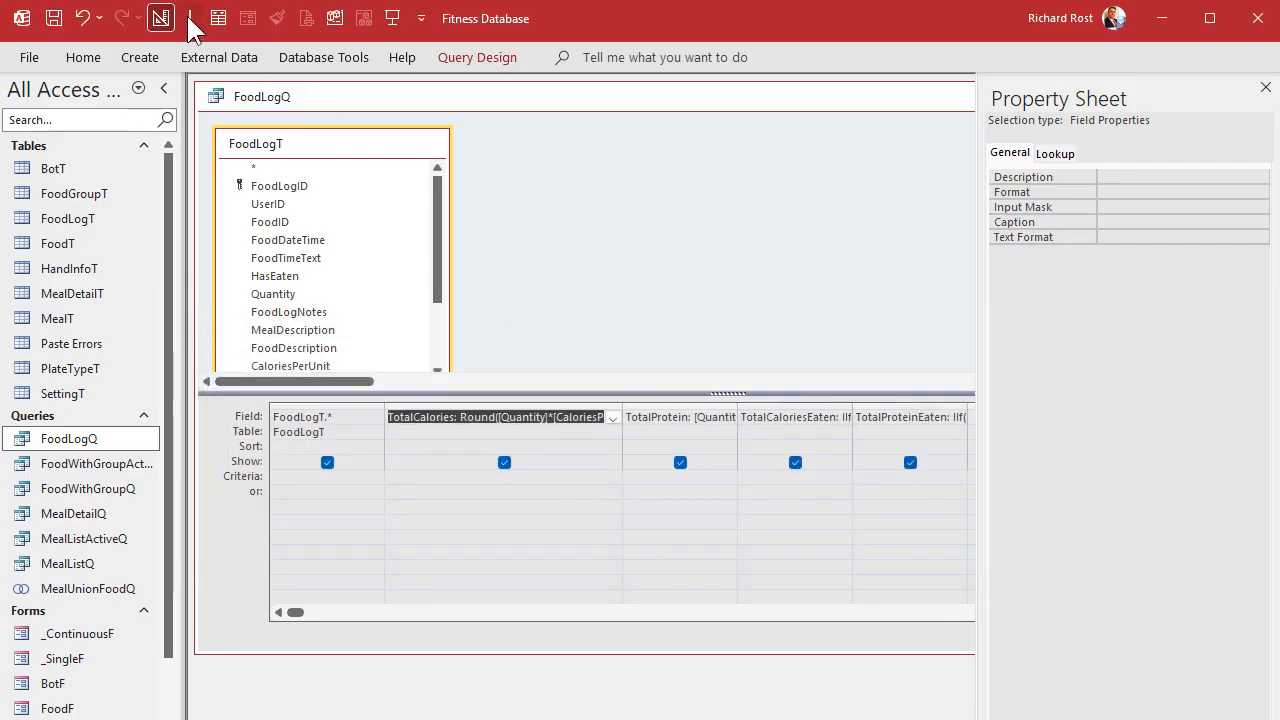
Run FoodLogQ to check the rounded TotalCalories results.
click(218, 18)
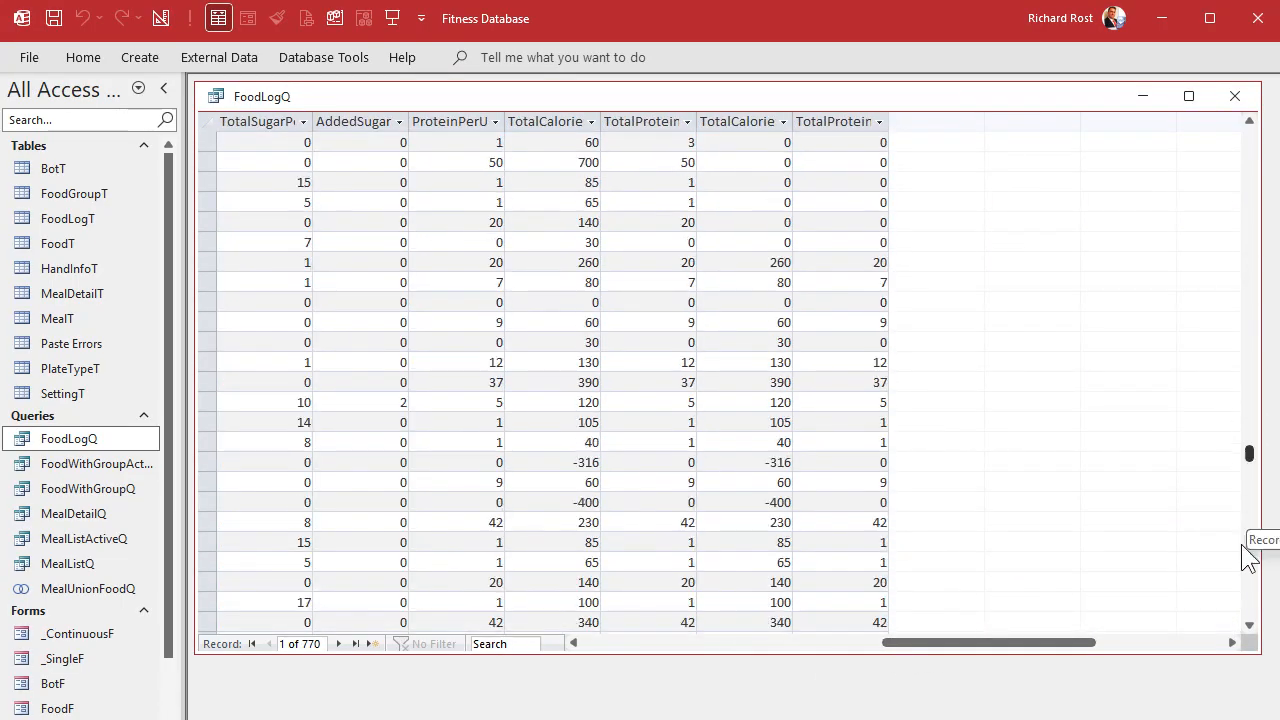
scroll(down, 3)
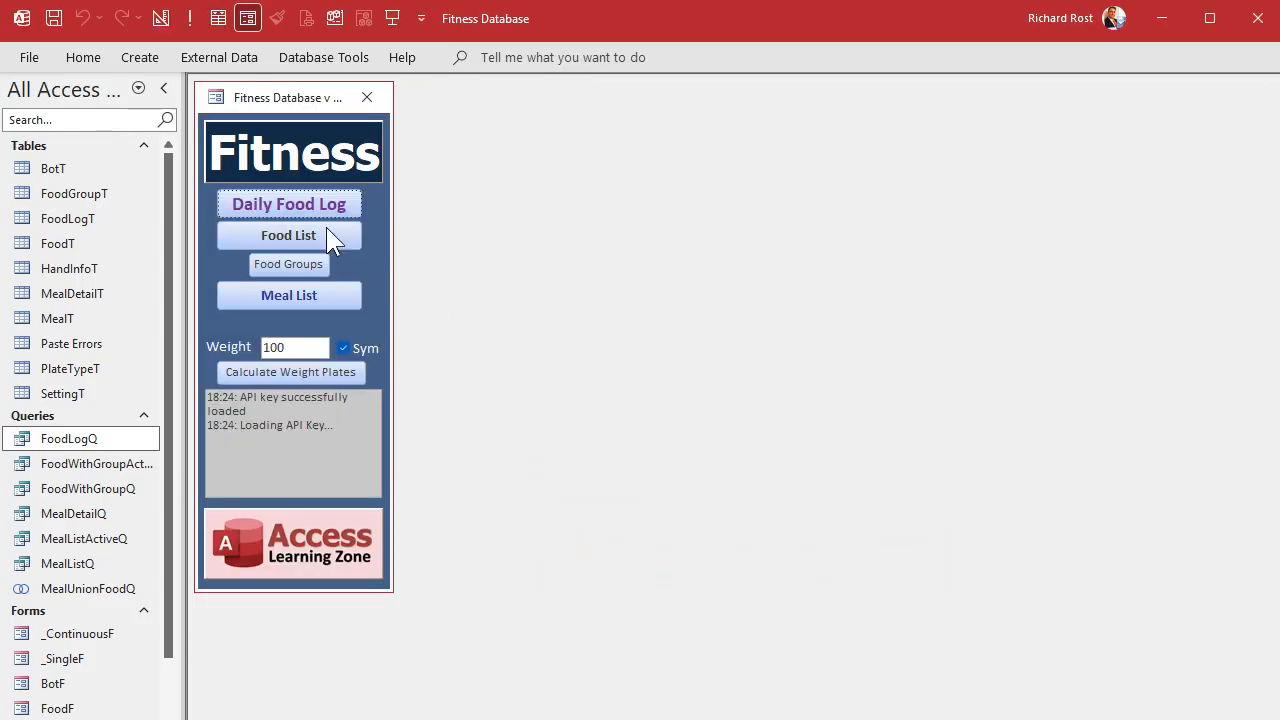
click(288, 204)
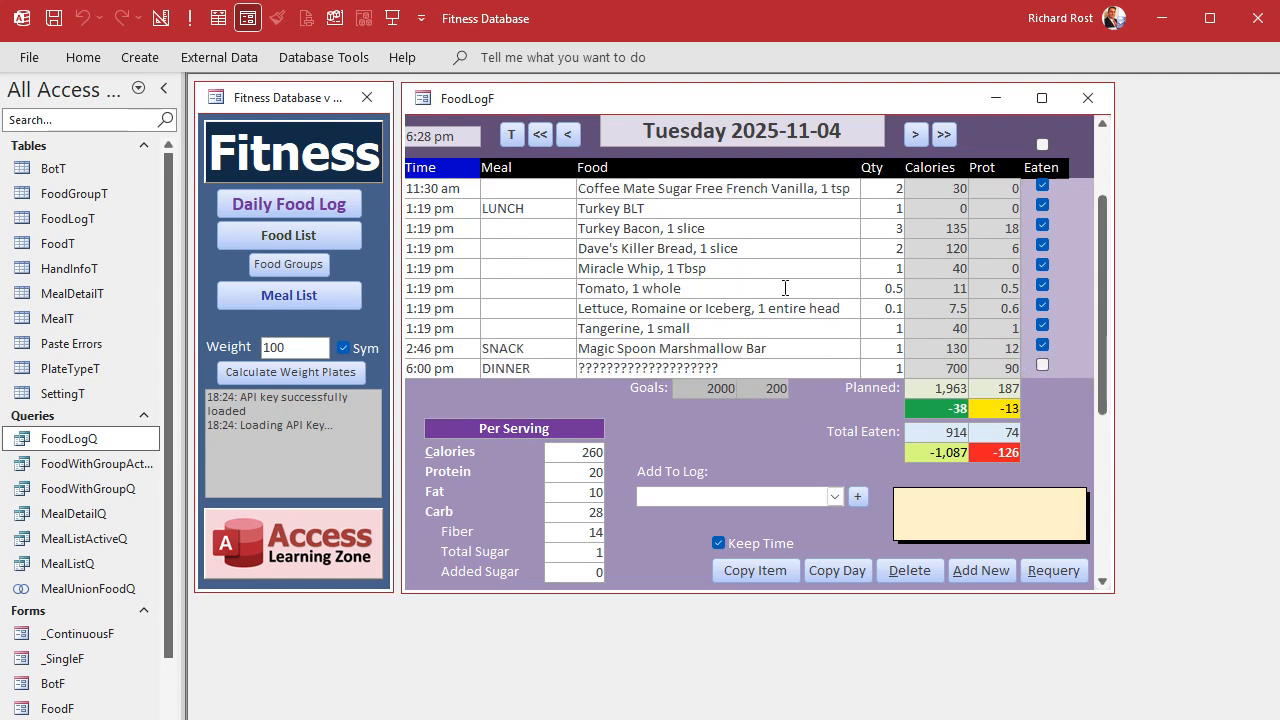
scroll(down, 3)
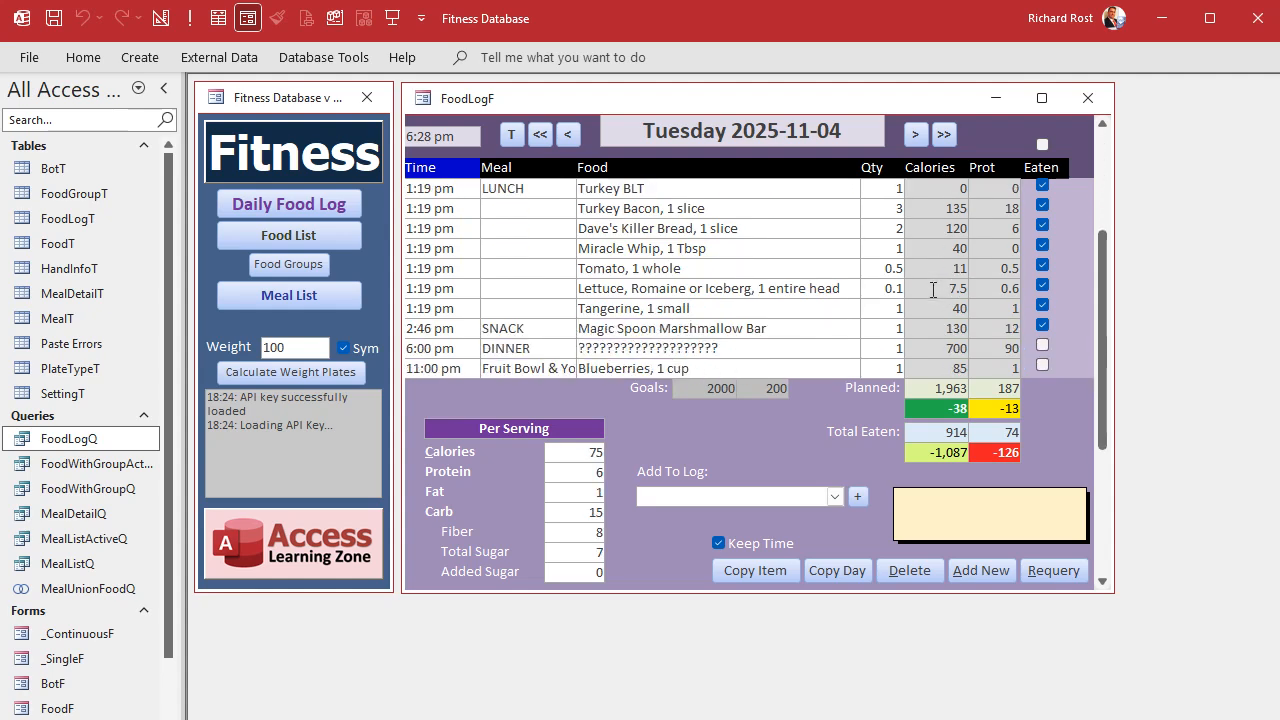
click(1088, 98)
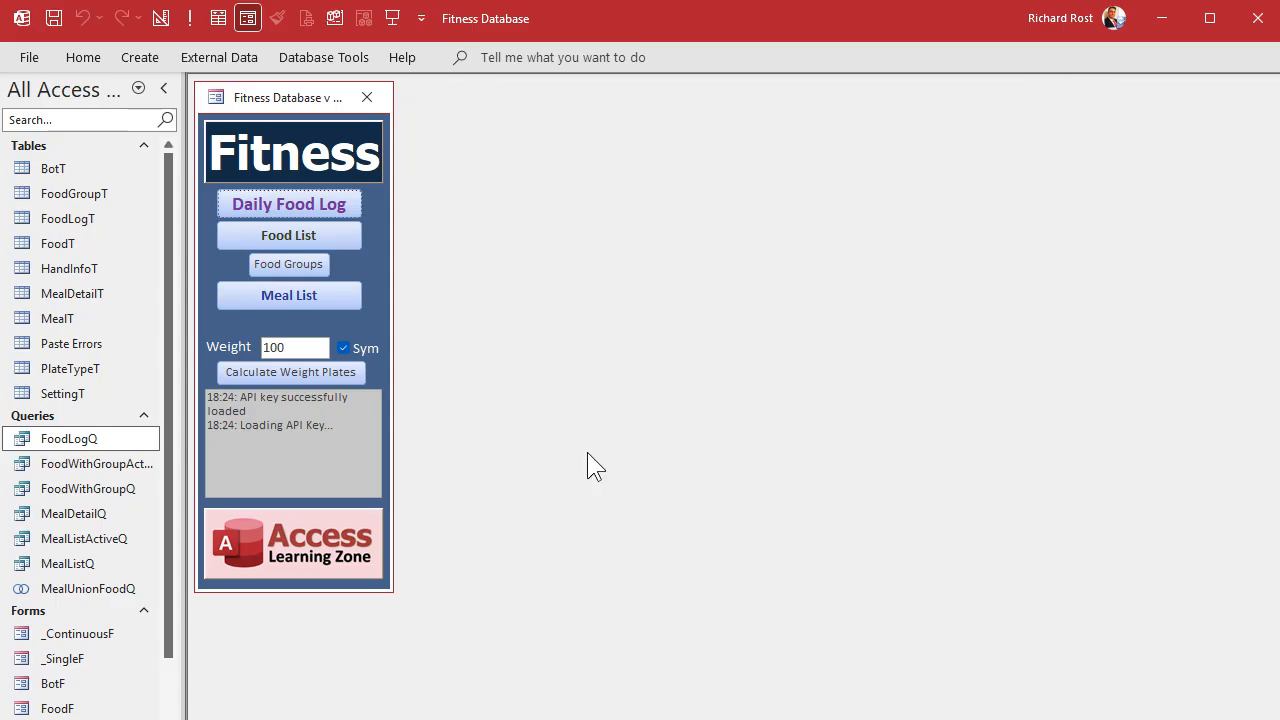
Reopen FoodLogQ in design and wrap TotalCaloriesEaten in Round(...,1).
right_click(68, 438)
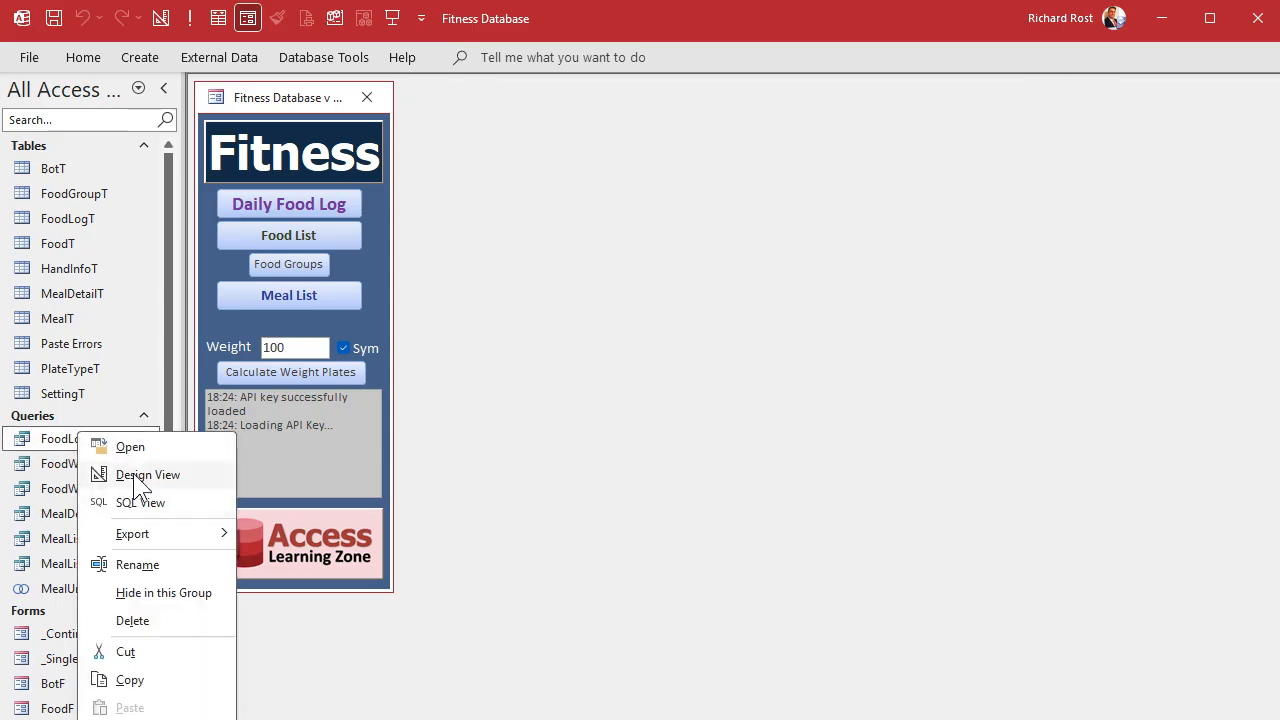
click(148, 474)
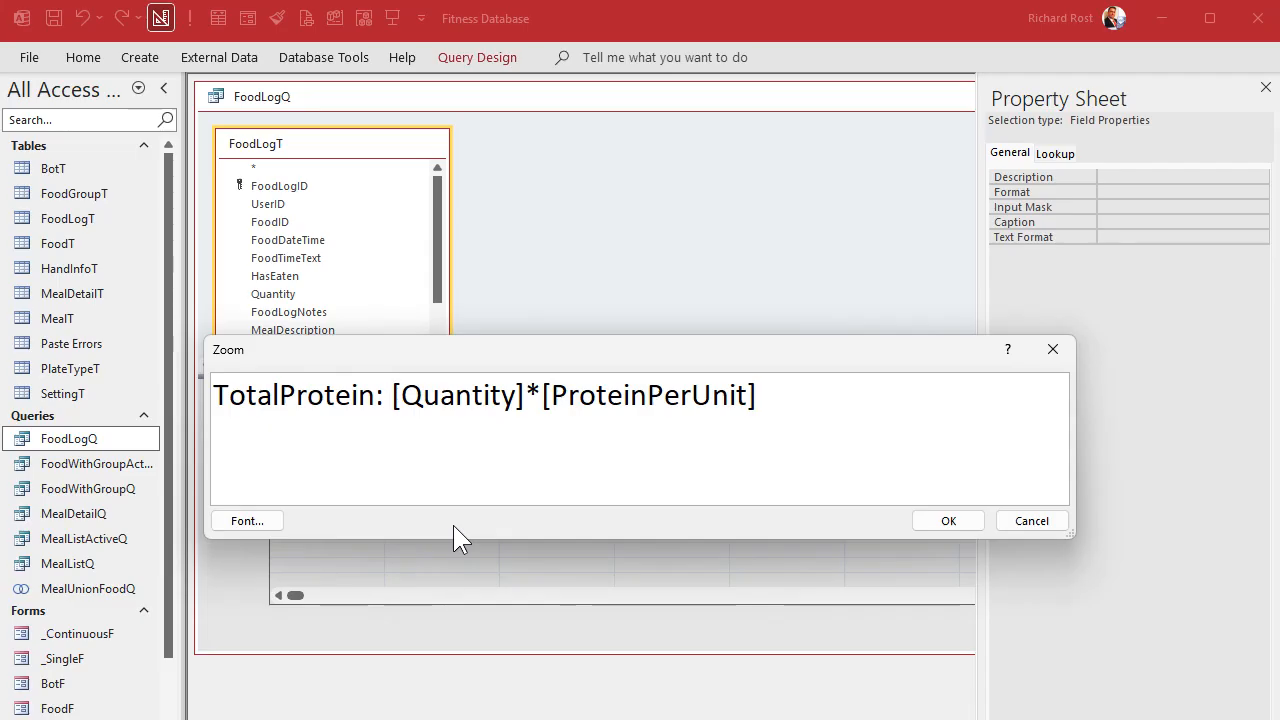
text(Round()
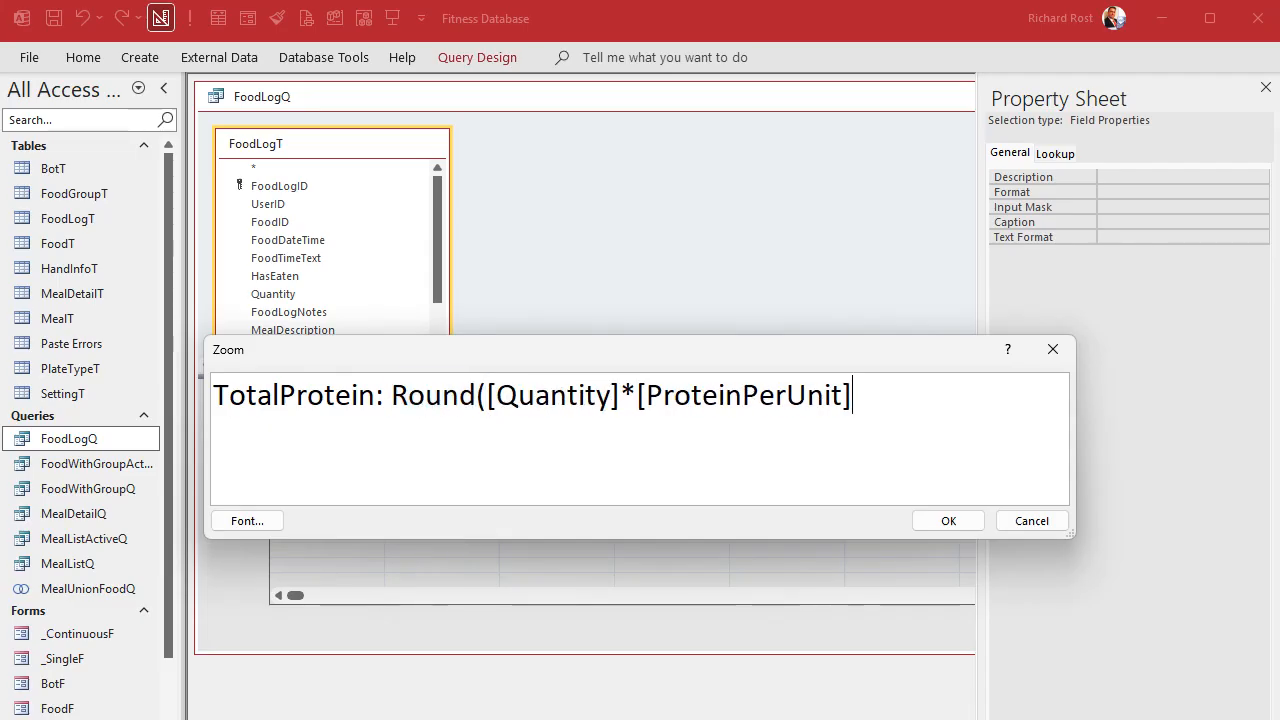
text())
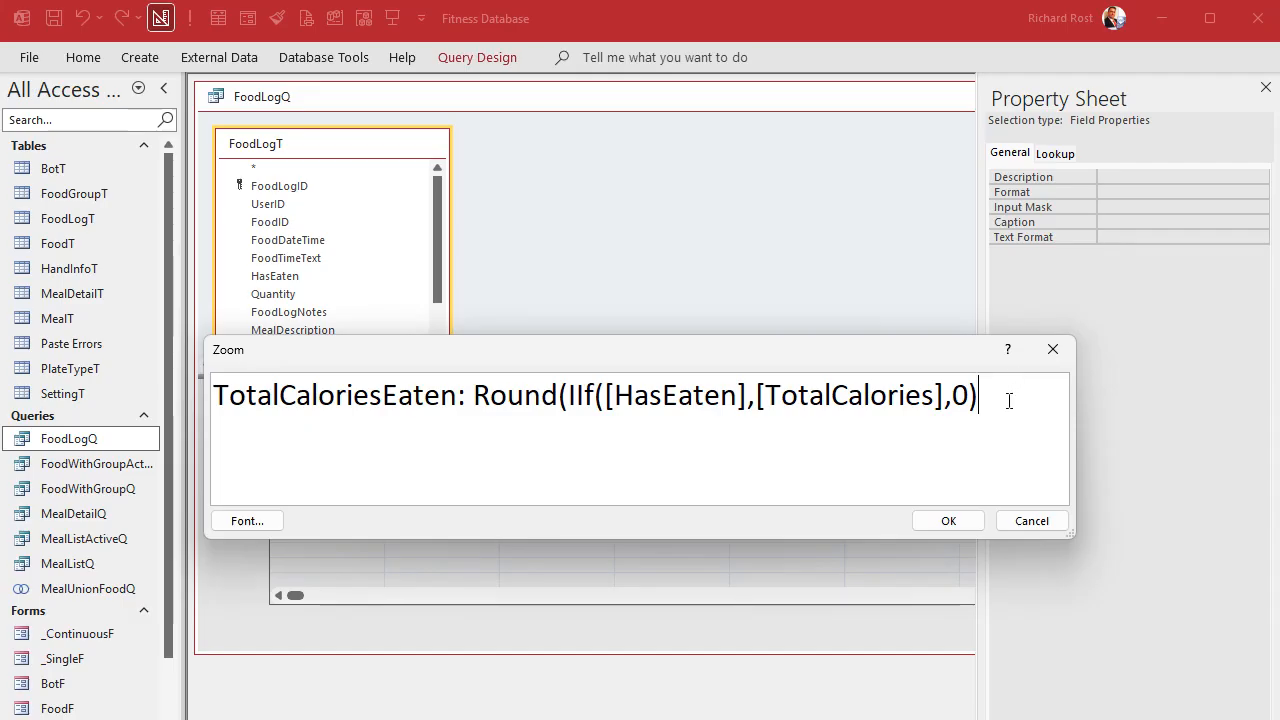
text(,1))
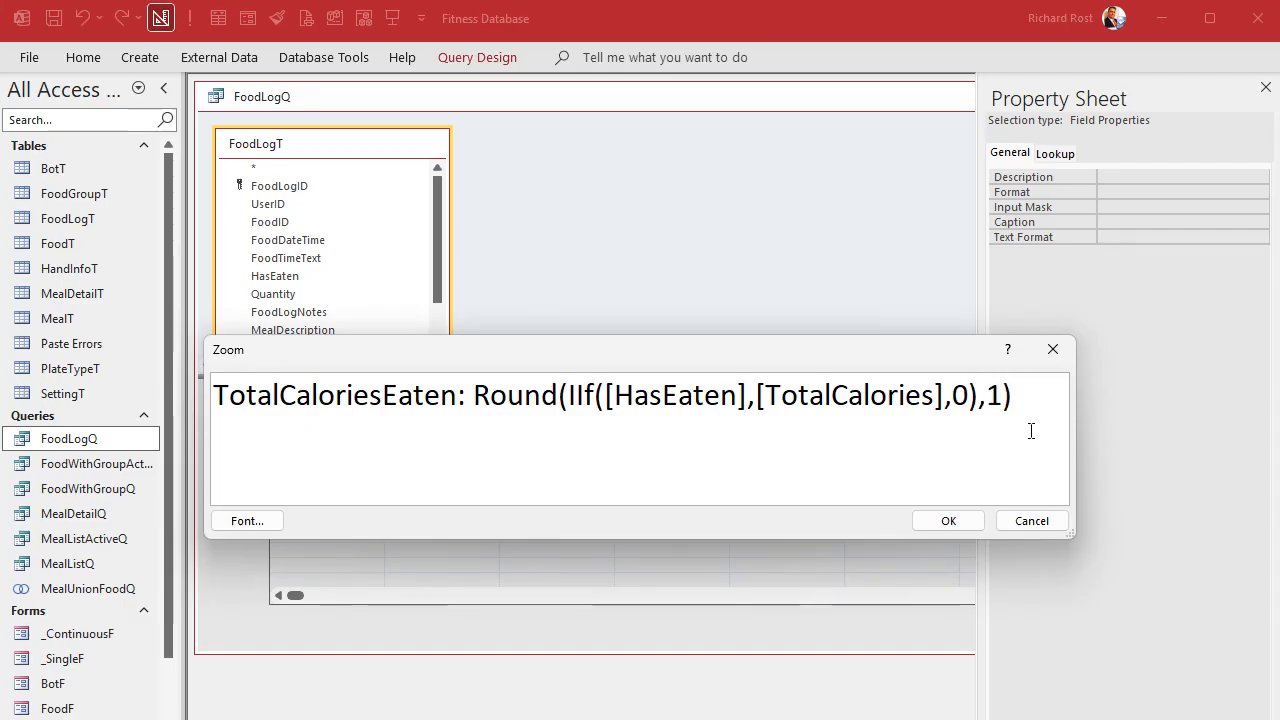
click(948, 520)
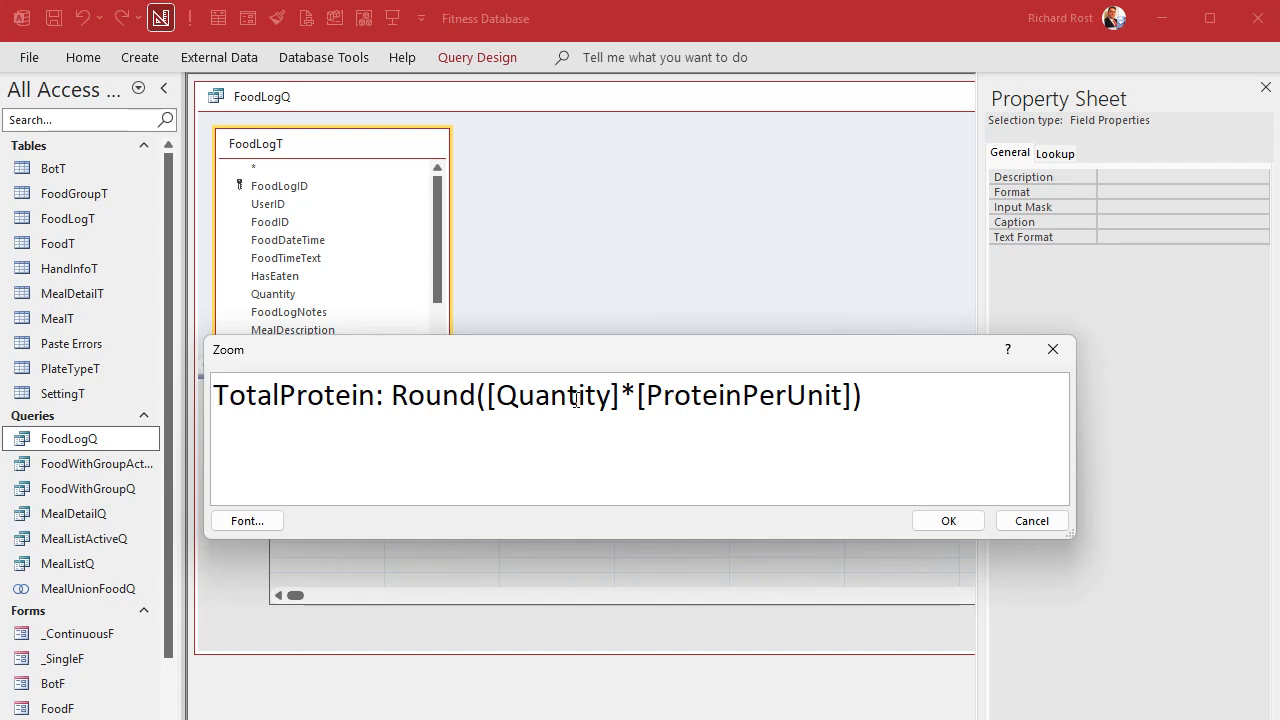
Wrap TotalProtein and TotalProteinEaten in Round(...,1) as well.
text(,1)
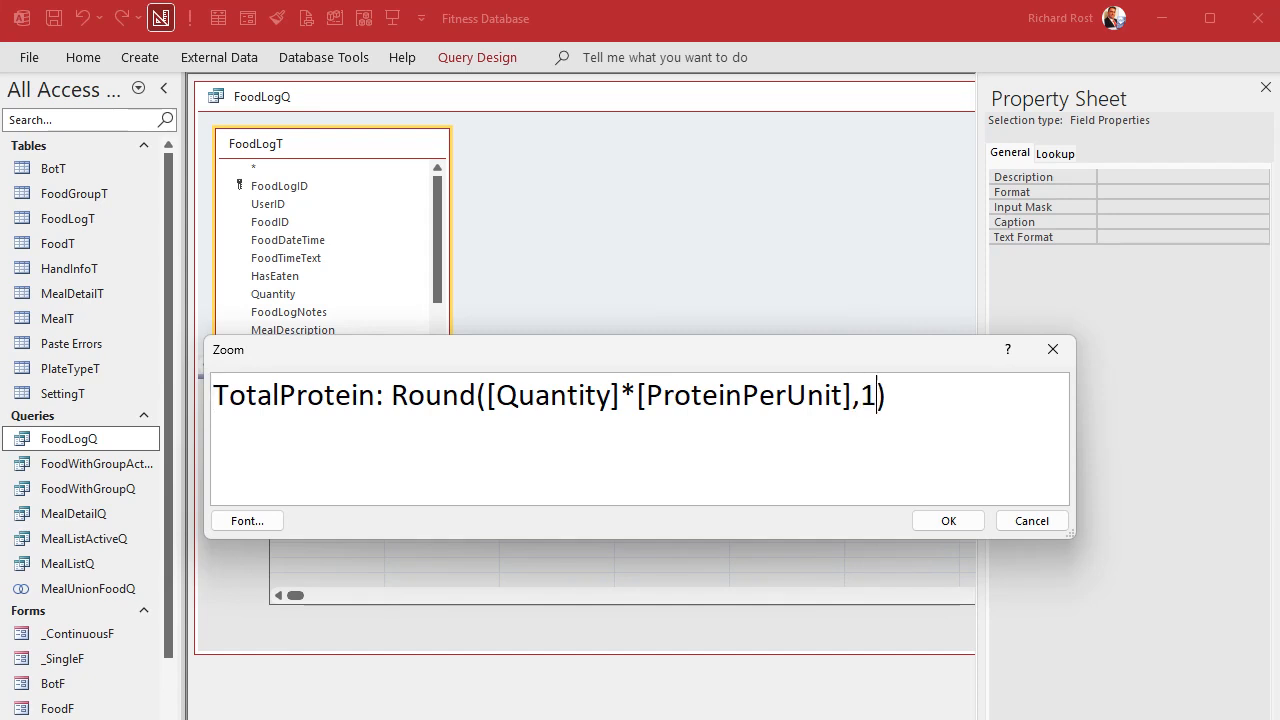
click(948, 520)
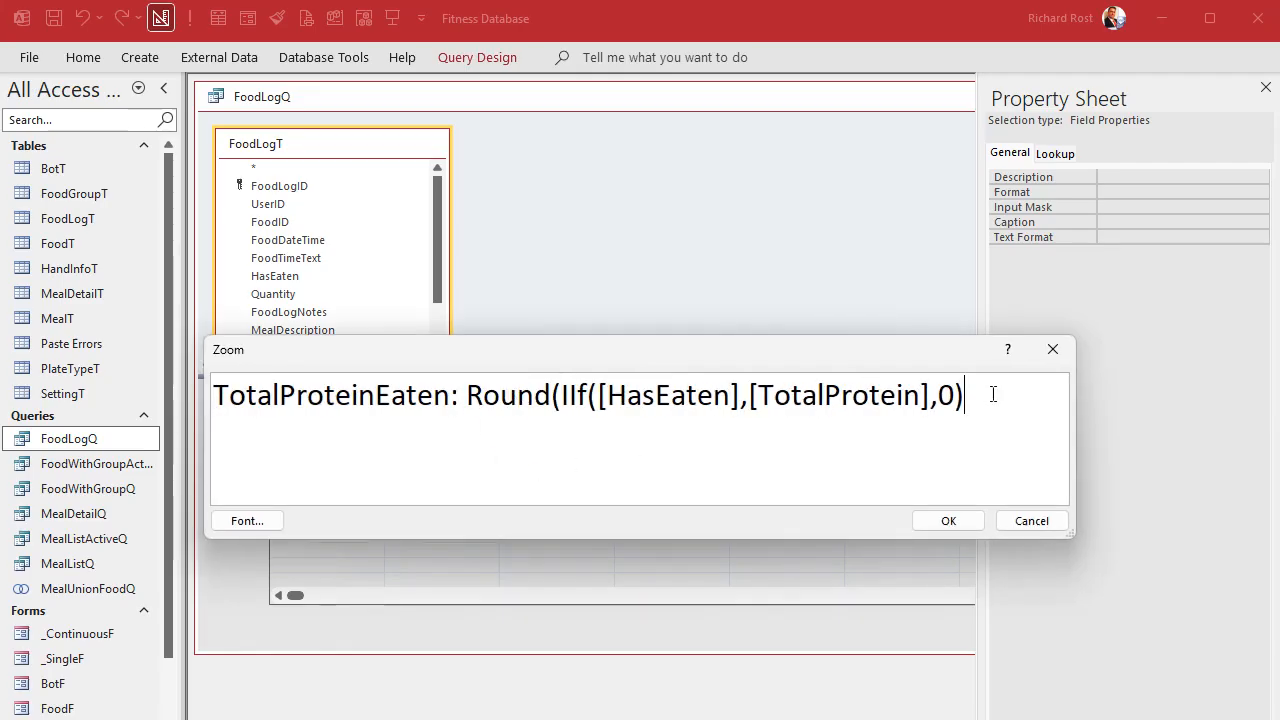
text(,1))
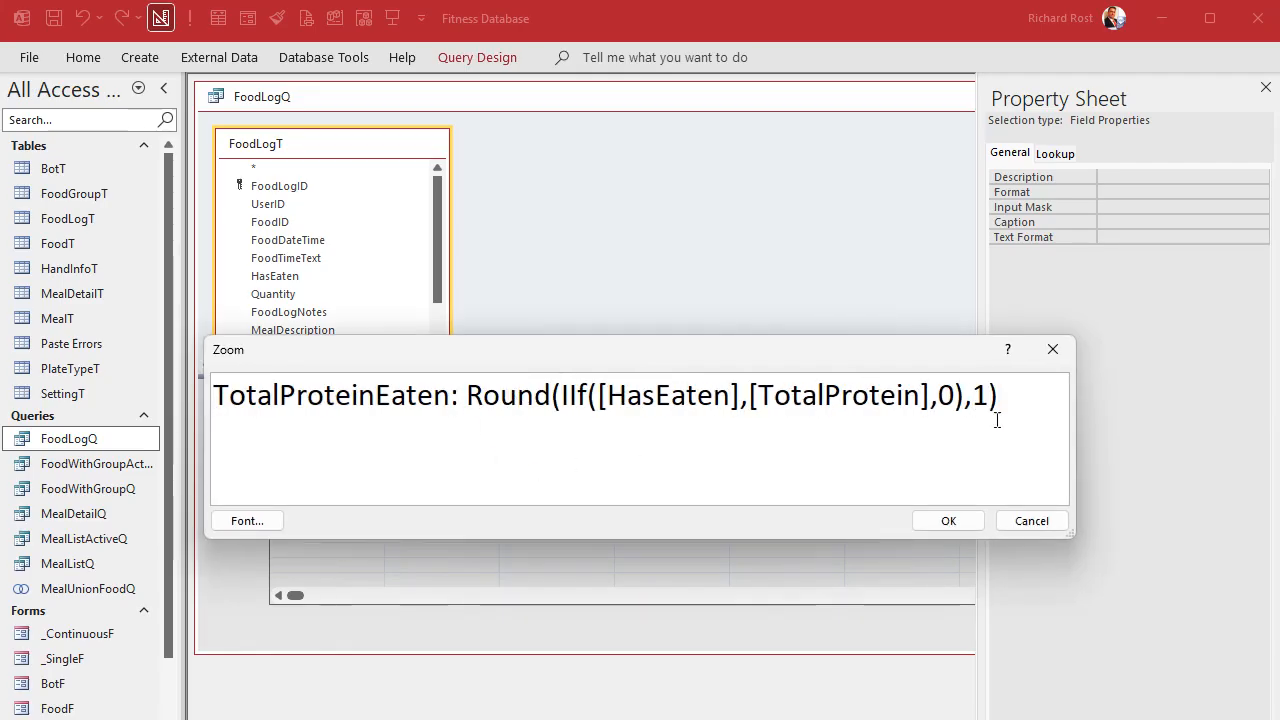
click(948, 520)
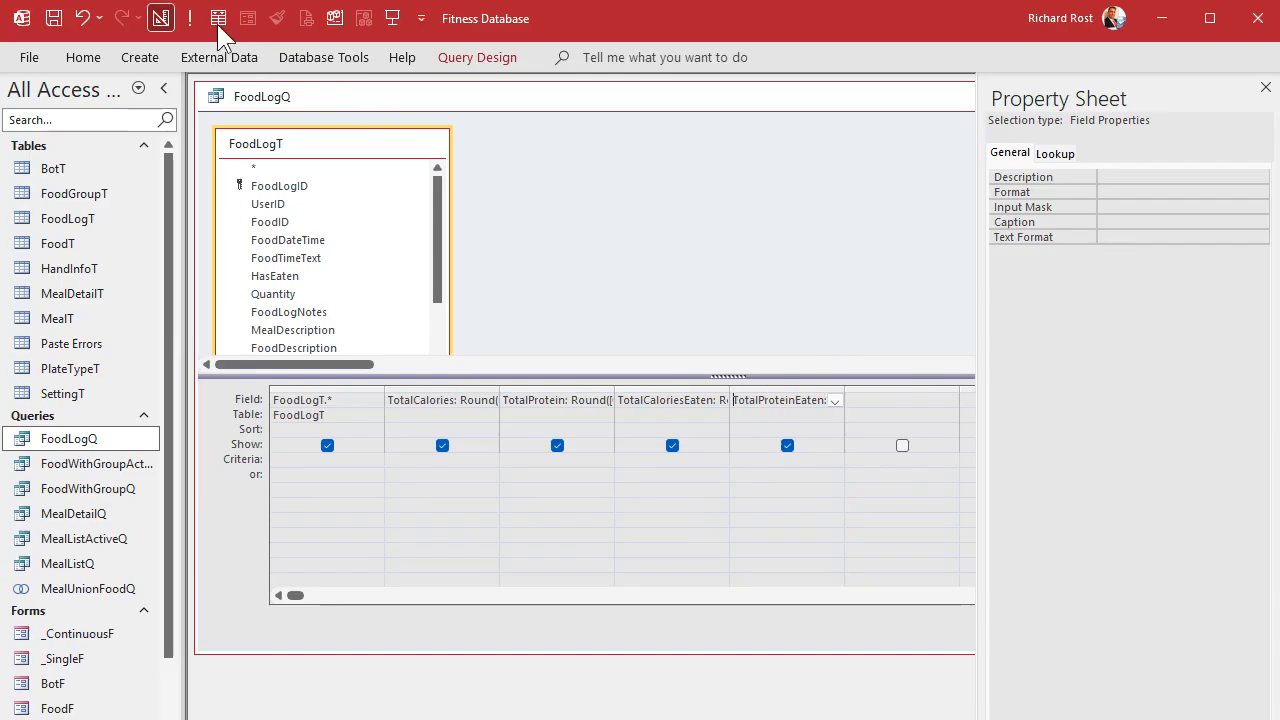
Run the query to verify the rounded totals, then reopen the Daily Food Log form.
click(218, 18)
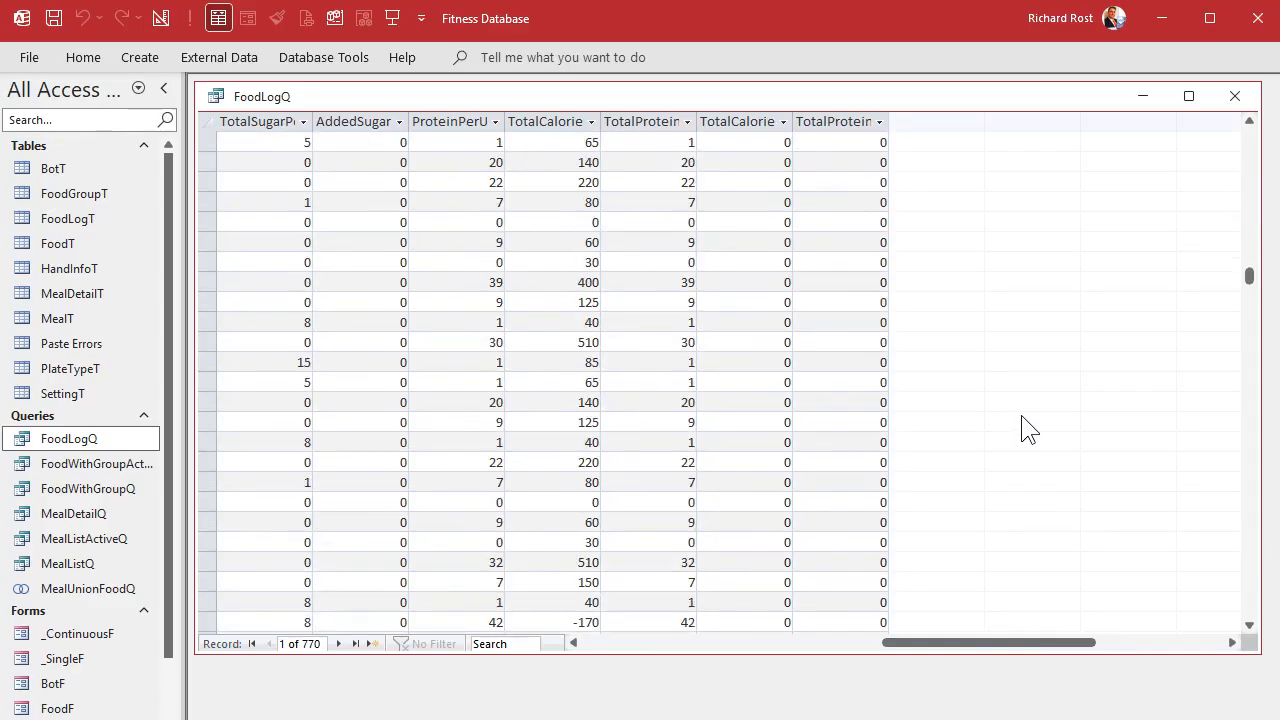
scroll(down, 3)
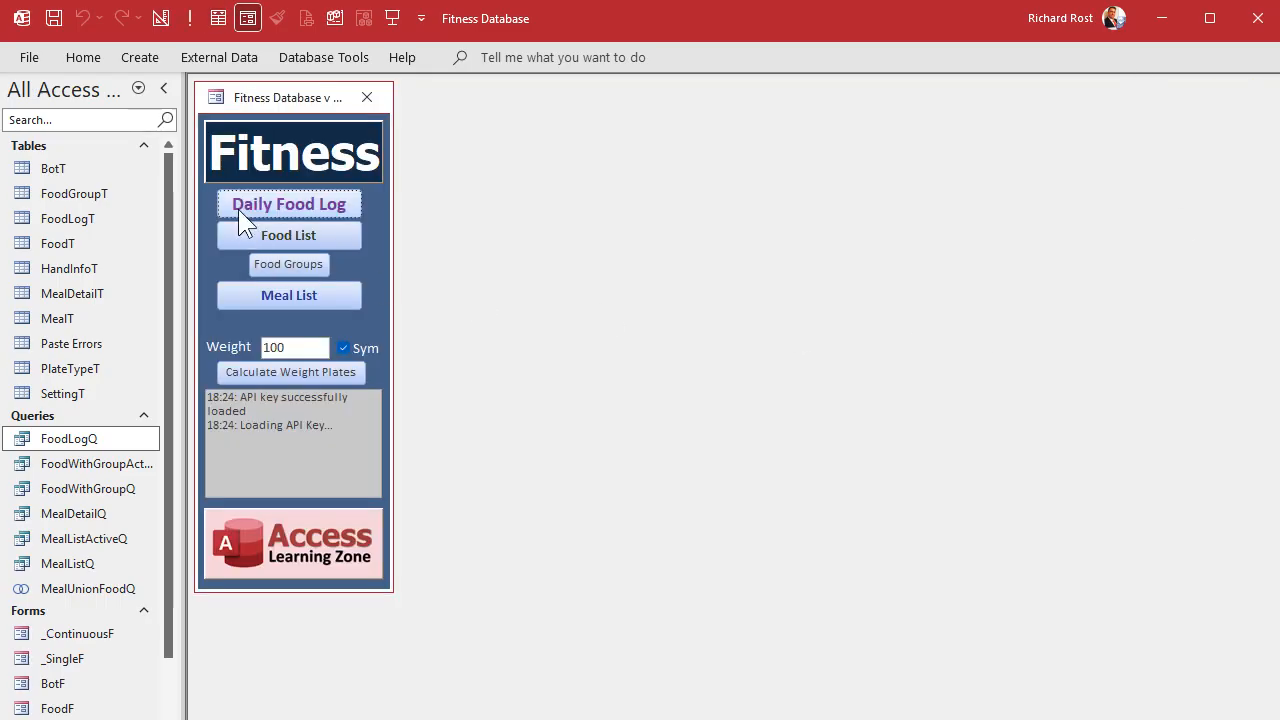
click(288, 204)
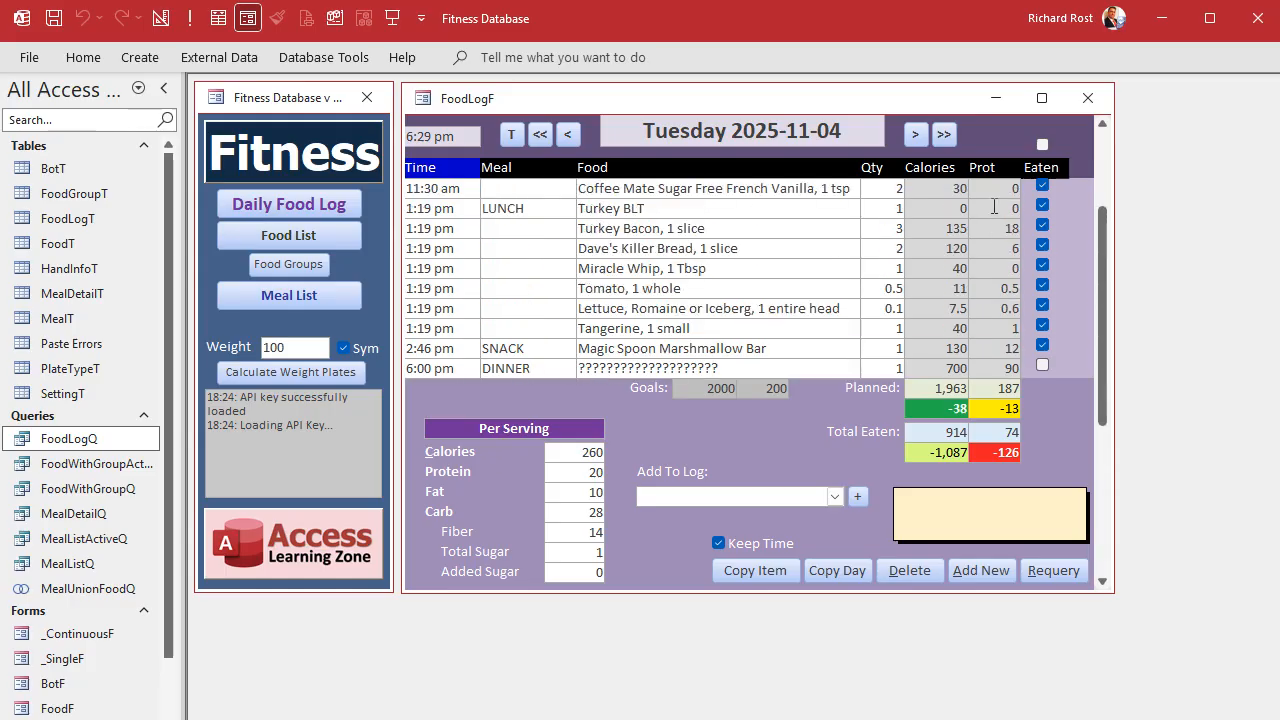
click(1088, 98)
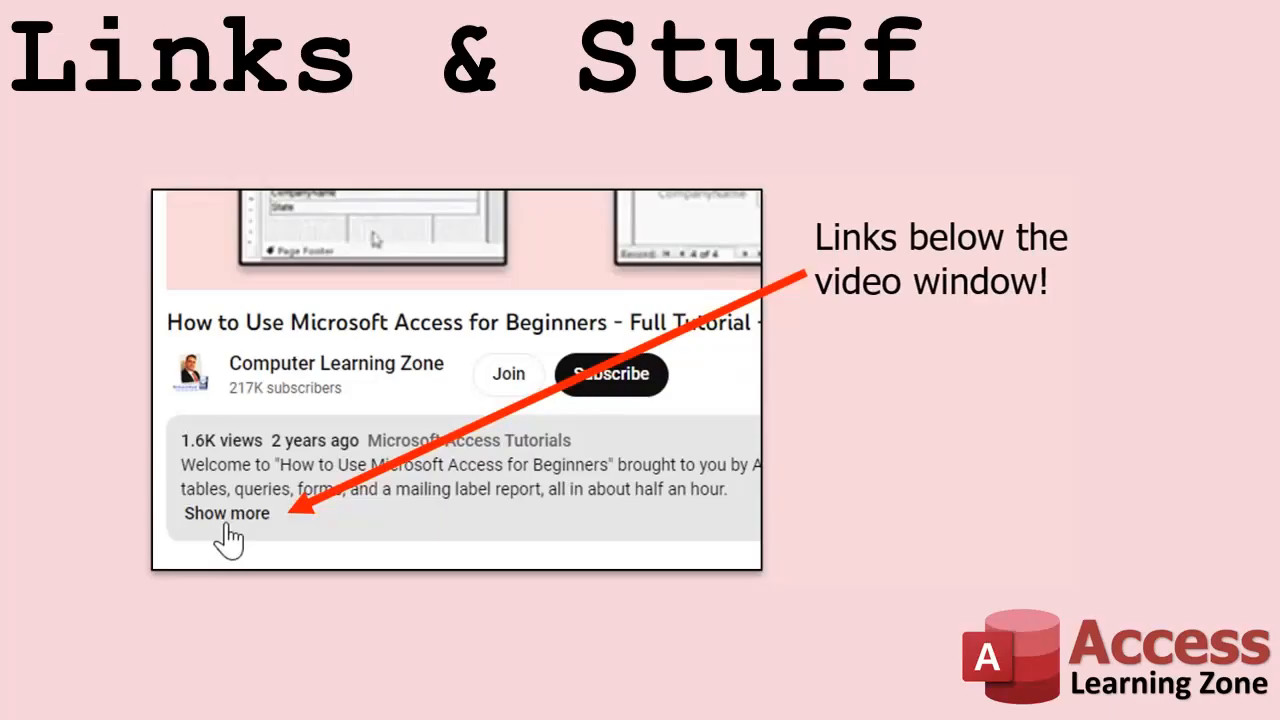
mouse_move(248, 692)
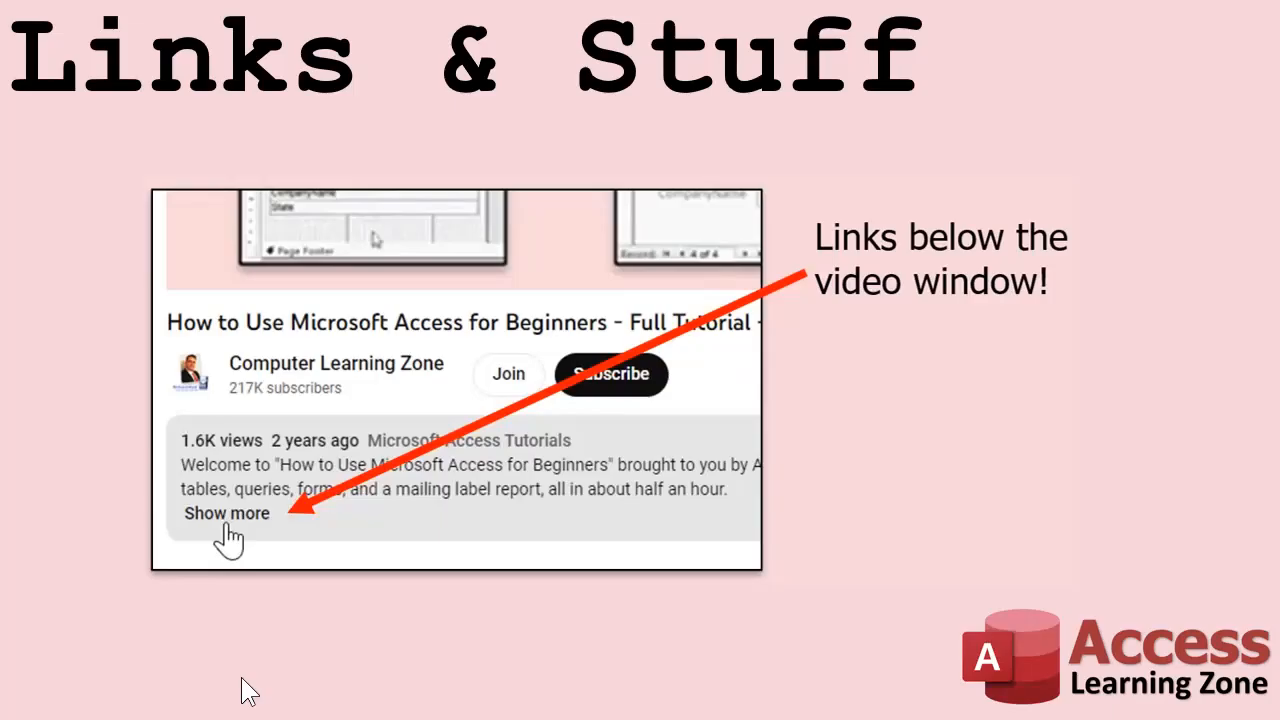